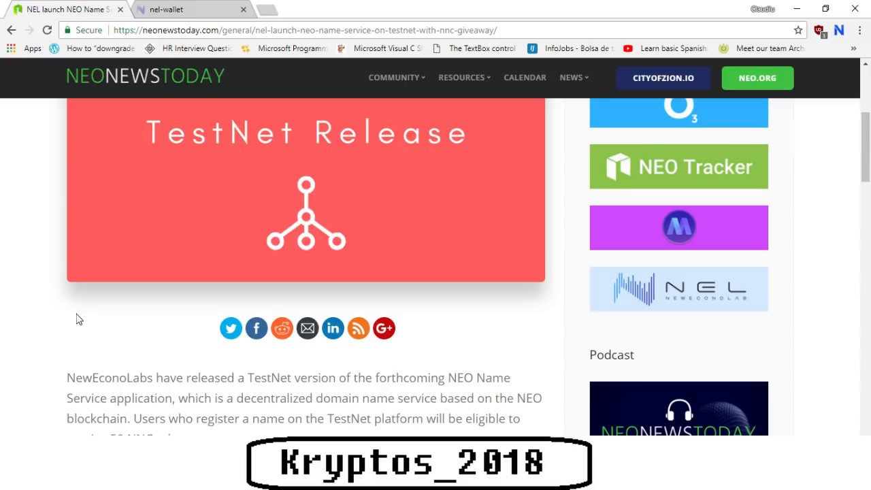
- Scroll to the top so the NEL NEO Name Service TestNet headline and NNS banner are visible
scroll("up", 3)
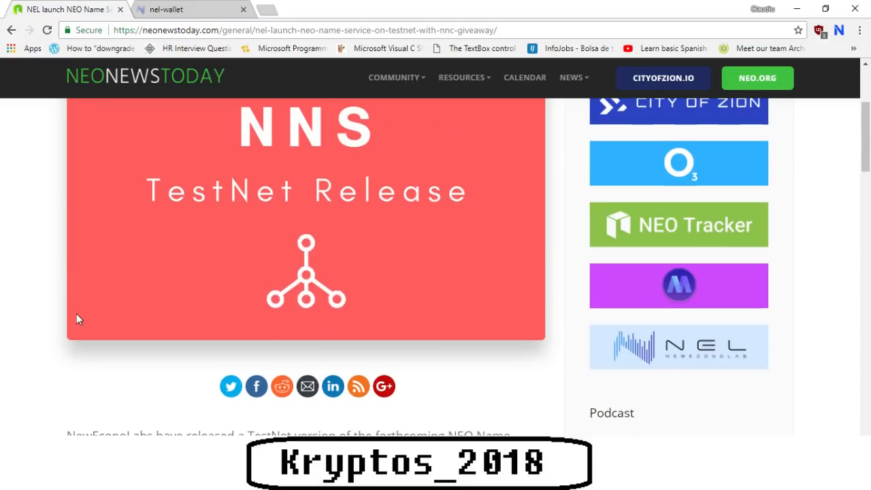
scroll("up", 3)
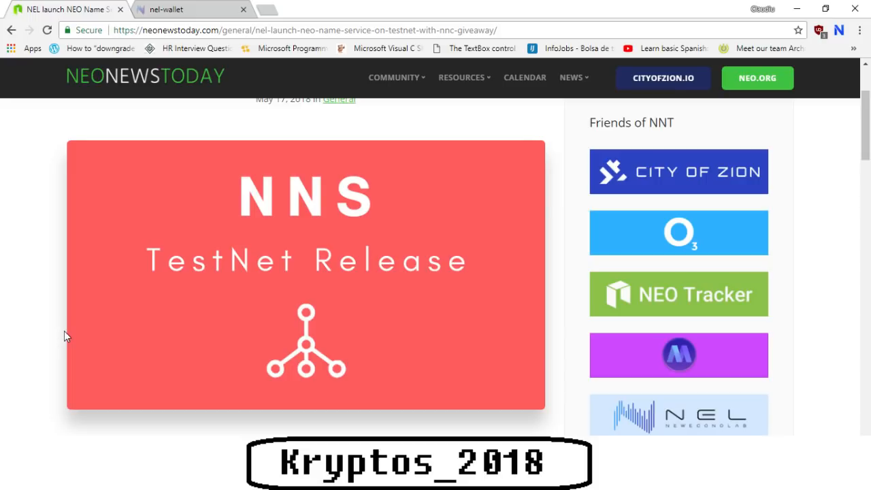
mouse_move(286, 172)
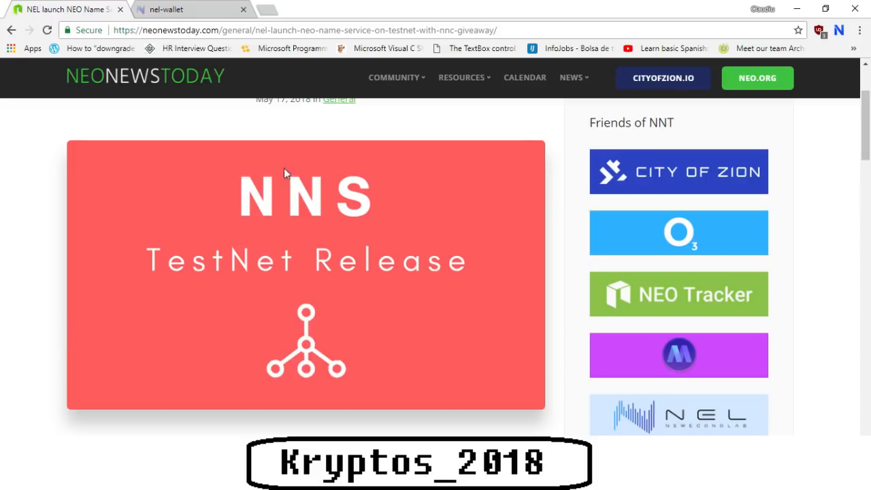
mouse_move(297, 223)
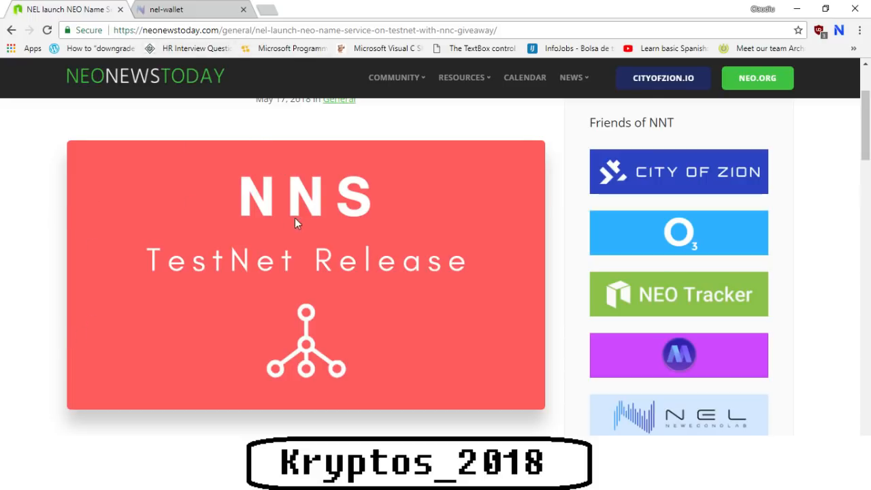
scroll("up", 3)
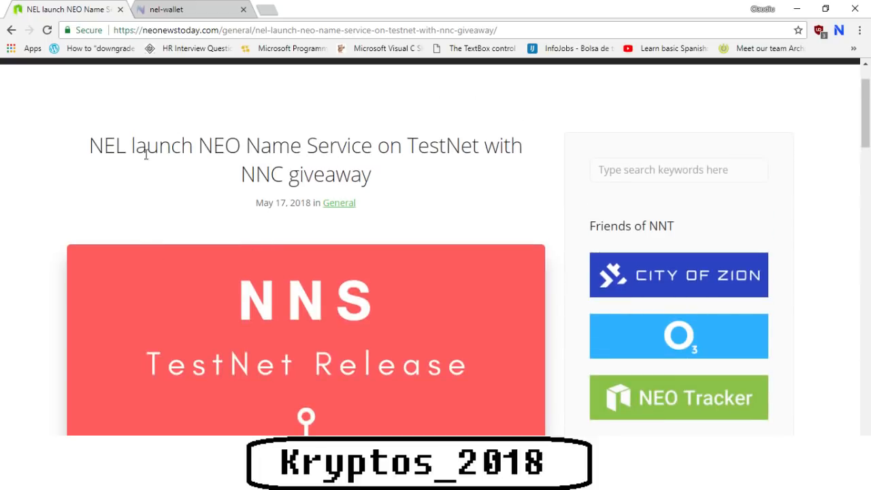
mouse_move(443, 166)
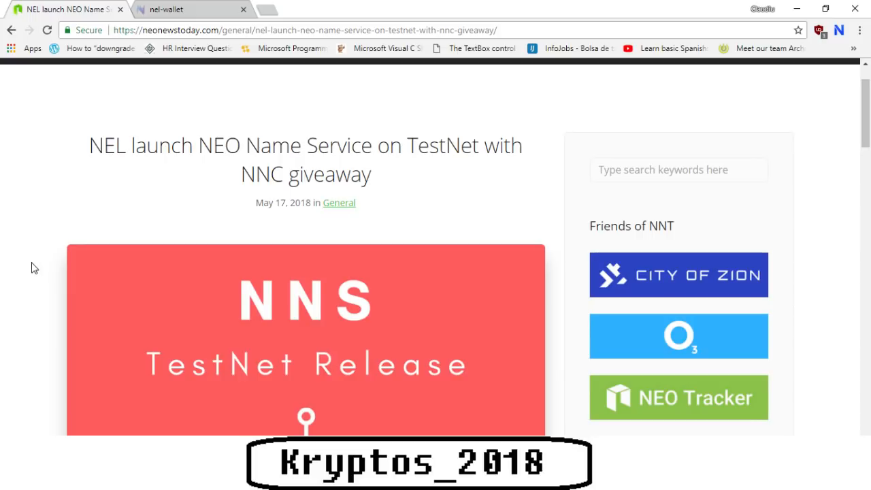
- Scroll down the article body to the paragraph with the testwallet.nel.group TestNet wallet link
scroll("down", 3)
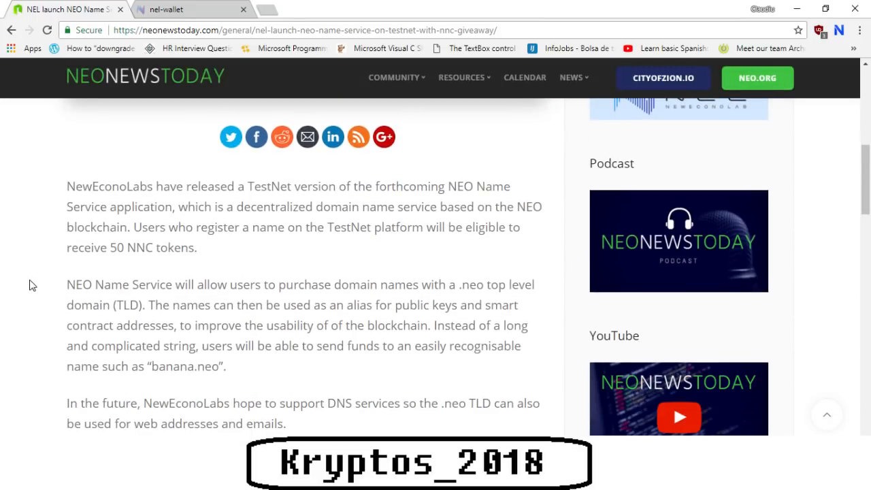
mouse_move(101, 192)
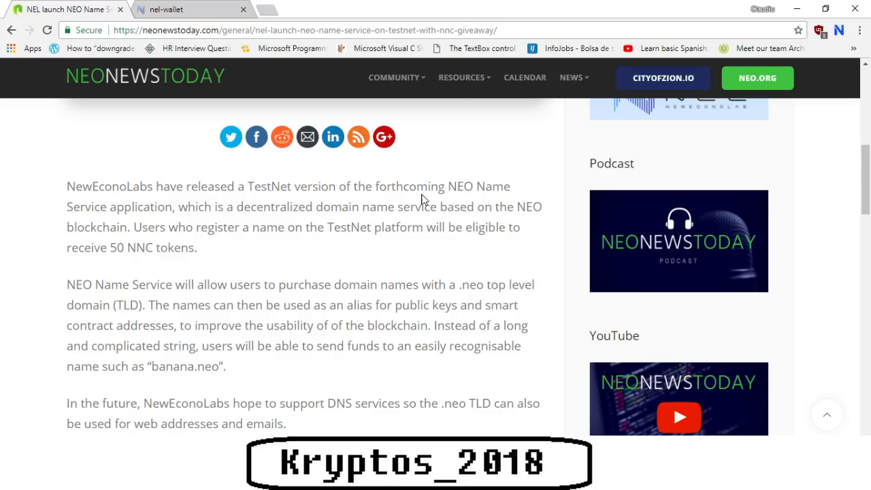
mouse_move(198, 207)
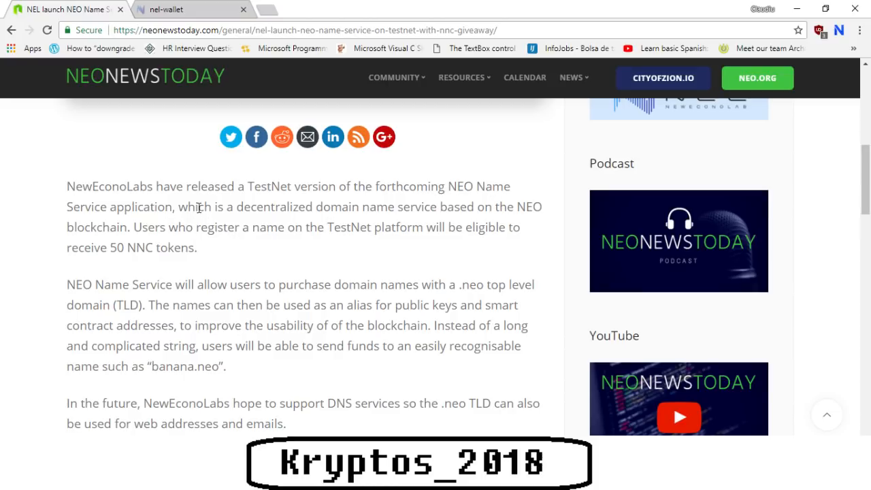
mouse_move(411, 215)
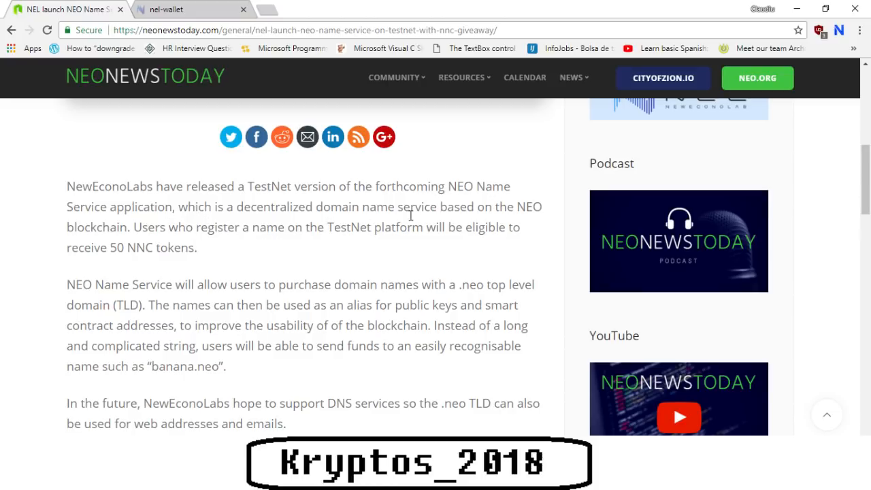
mouse_move(150, 245)
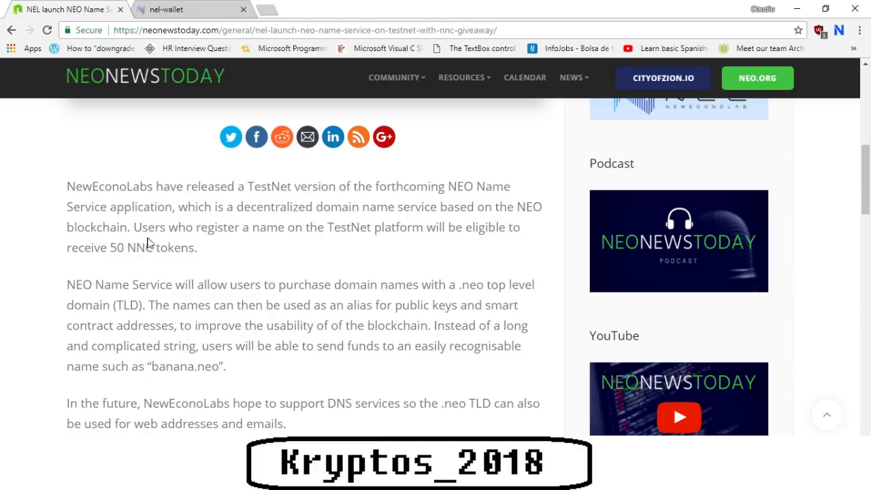
mouse_move(443, 242)
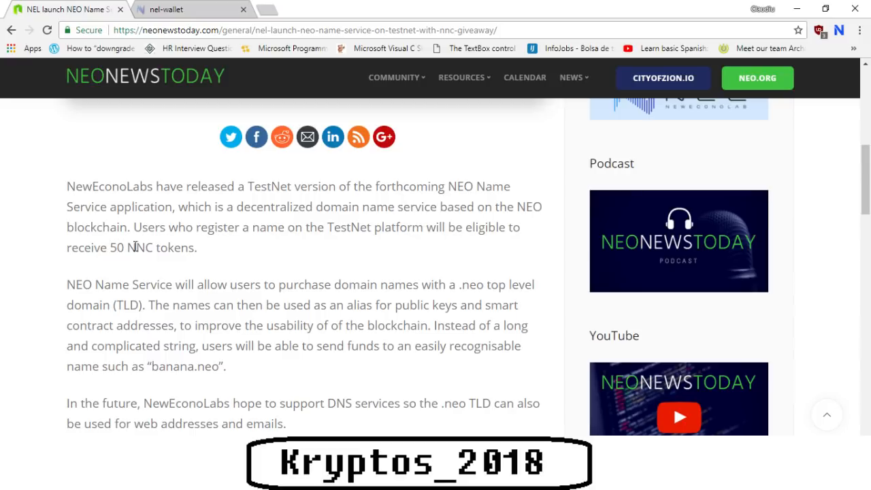
mouse_move(41, 292)
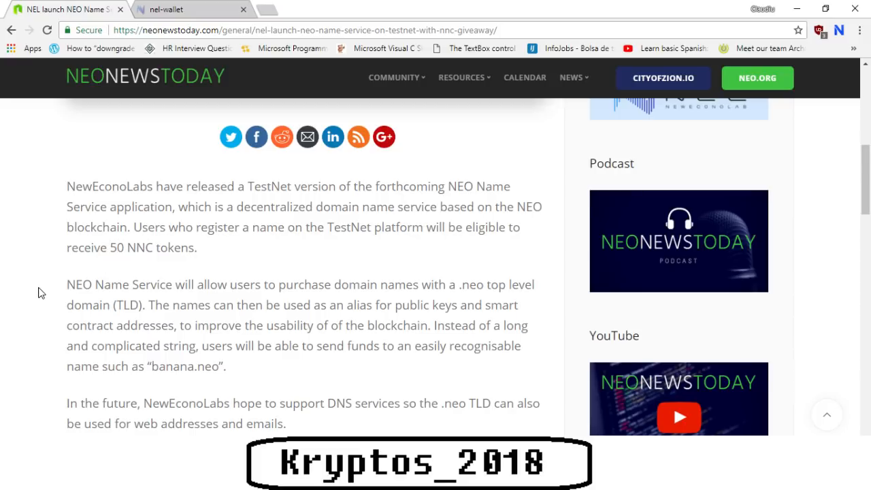
scroll("down", 3)
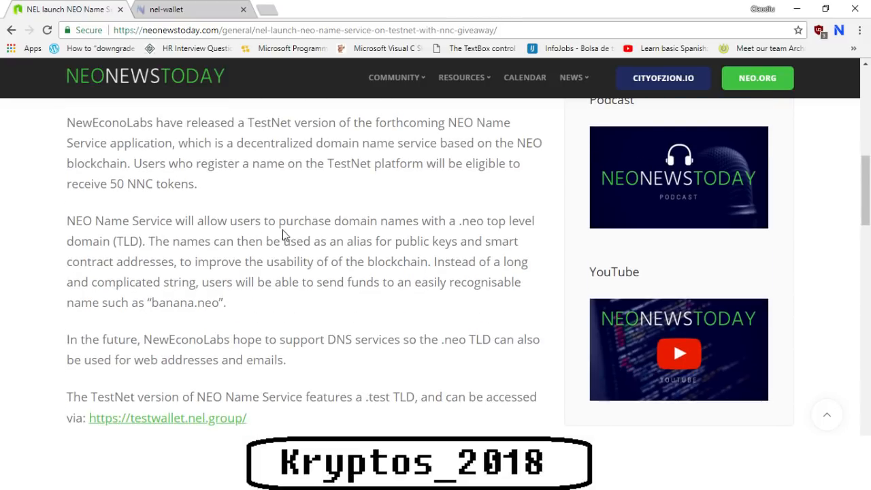
mouse_move(538, 230)
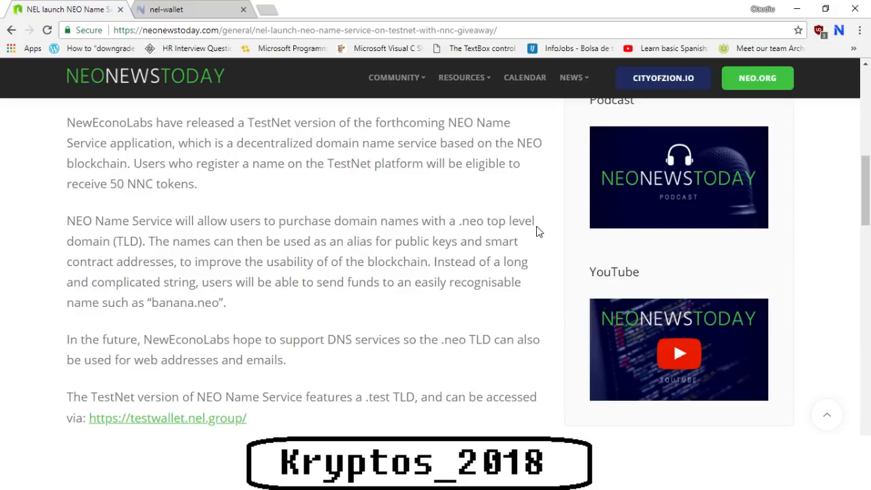
mouse_move(155, 245)
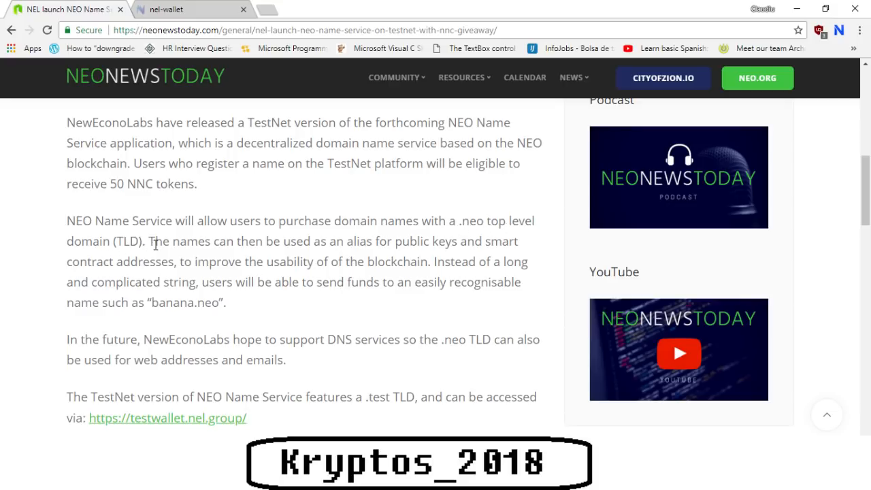
mouse_move(500, 258)
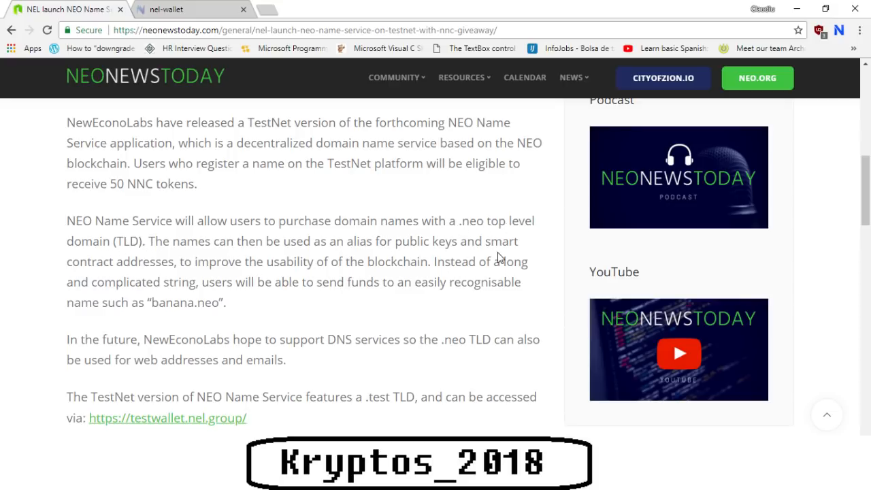
mouse_move(224, 326)
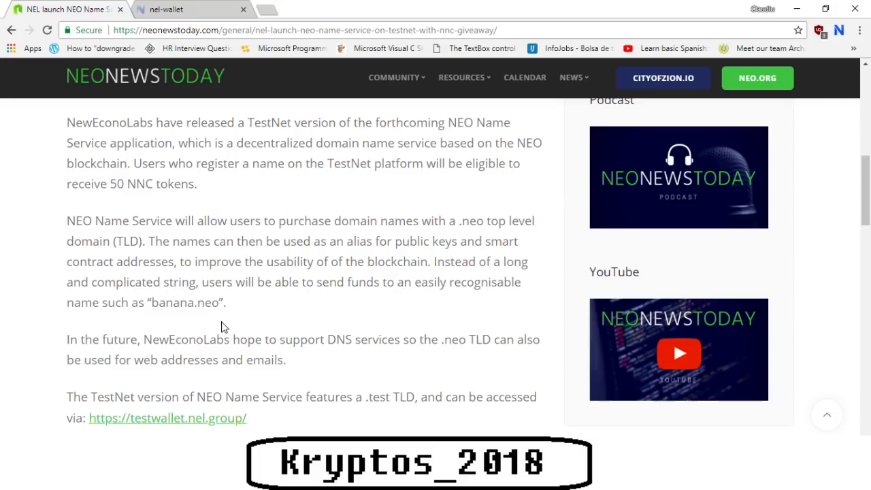
mouse_move(361, 308)
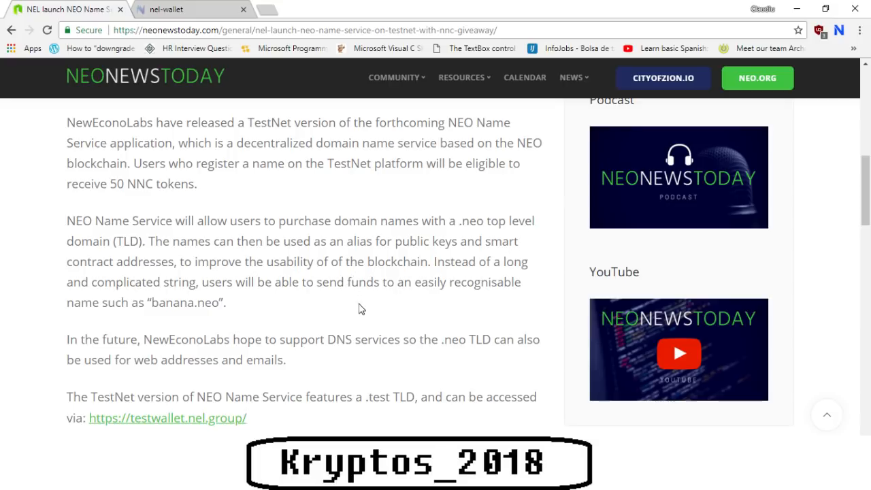
mouse_move(78, 292)
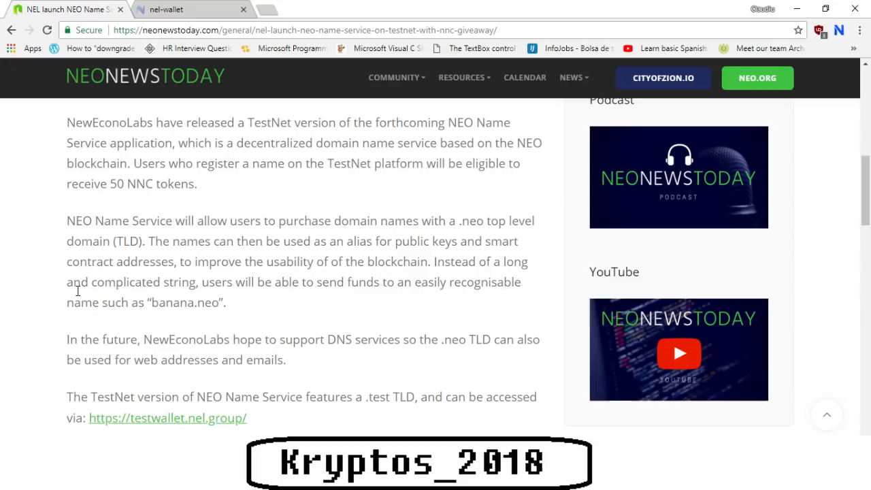
mouse_move(362, 305)
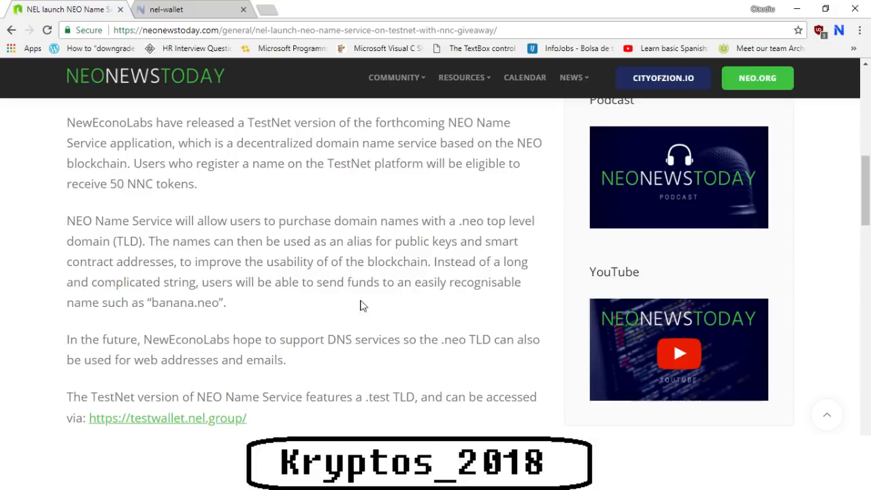
mouse_move(79, 319)
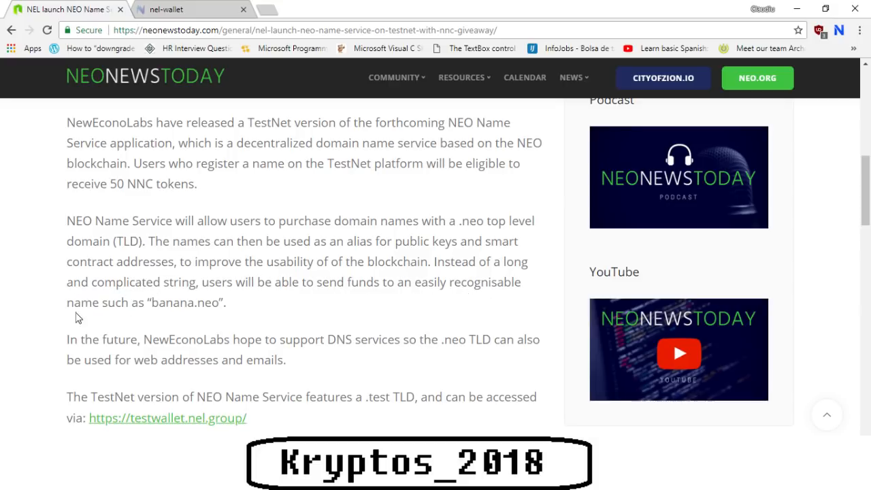
scroll("down", 3)
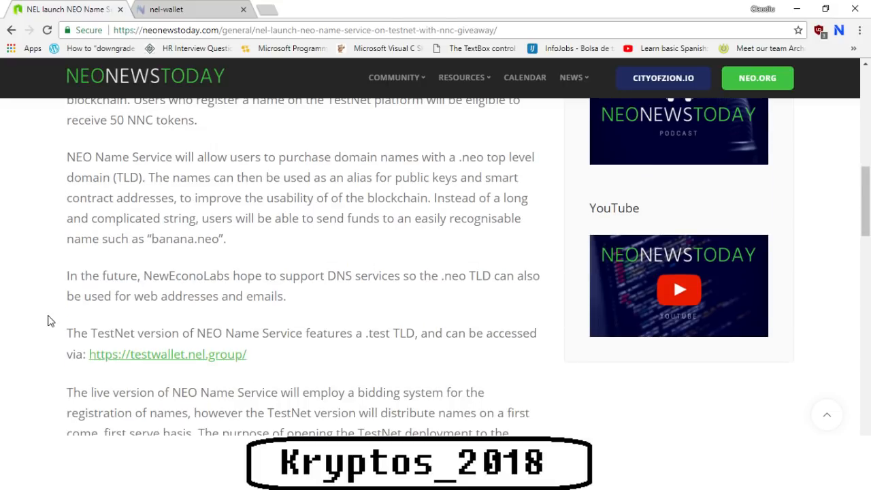
mouse_move(229, 283)
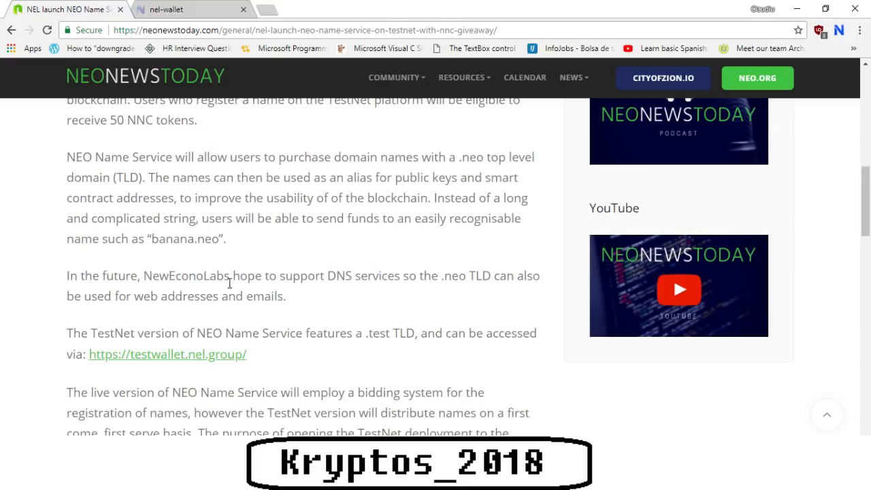
mouse_move(398, 297)
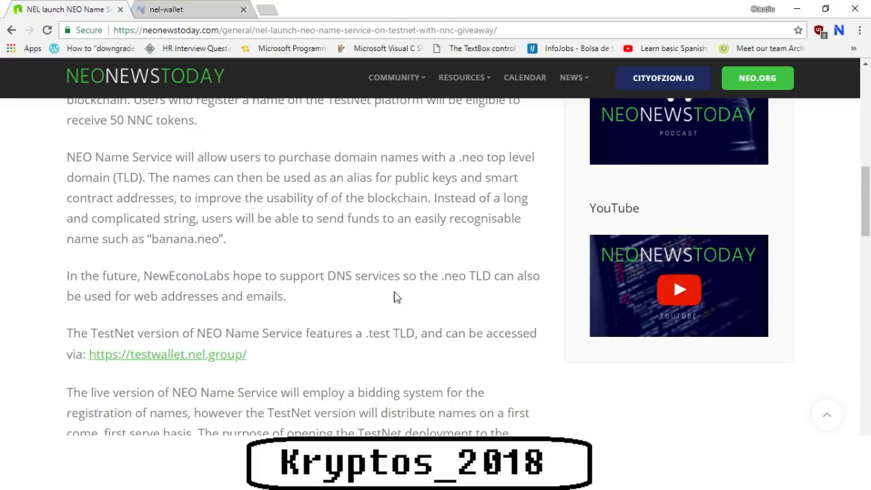
mouse_move(457, 284)
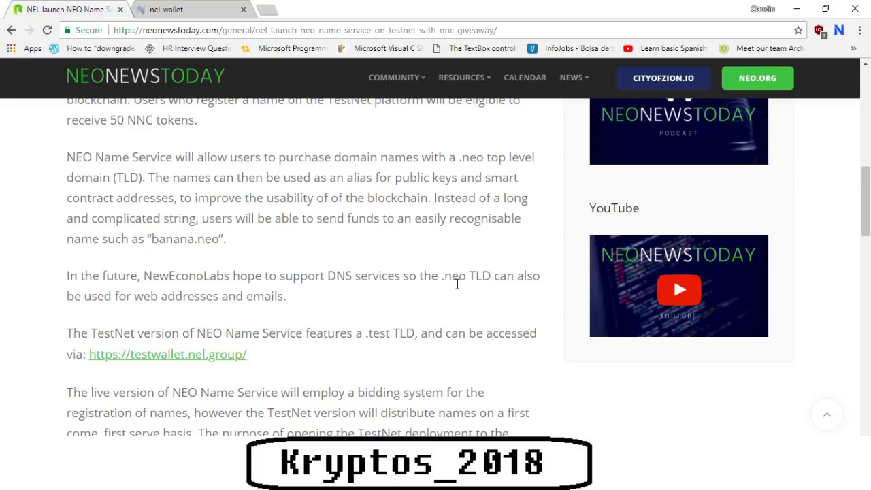
mouse_move(63, 304)
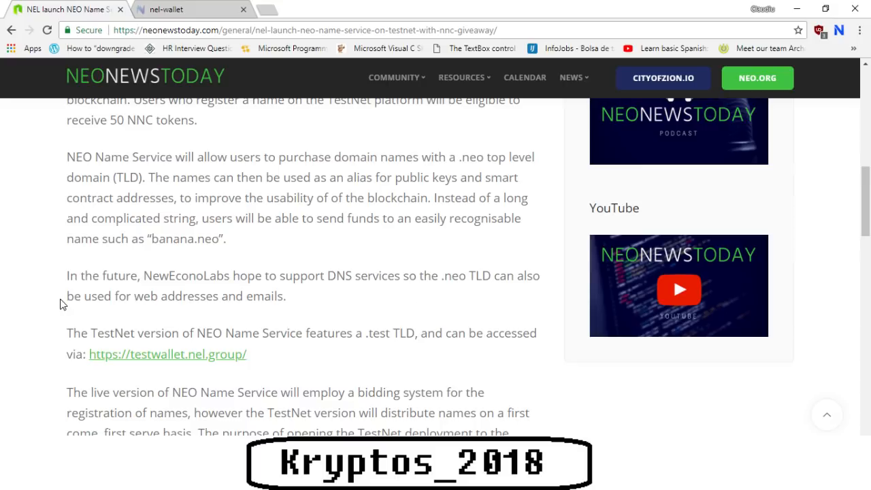
- Scroll to the paragraphs on the bidding system and the 50 NNC reward for .test registrants
scroll("down", 3)
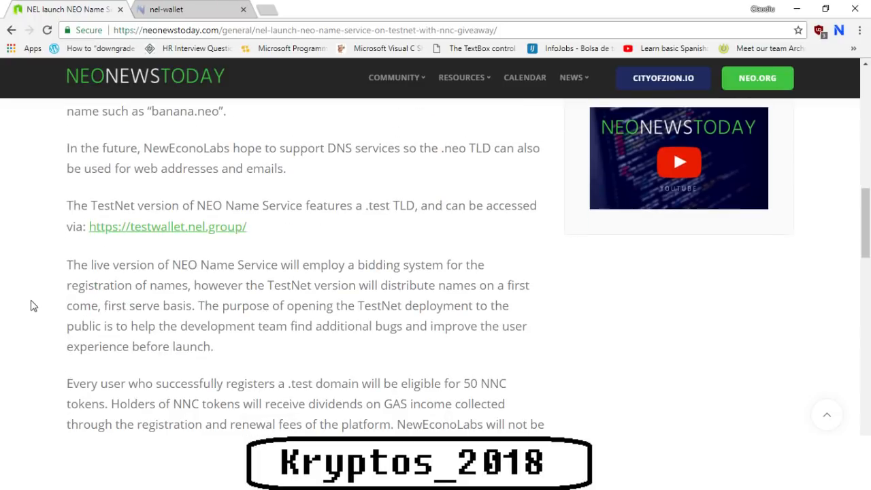
mouse_move(342, 209)
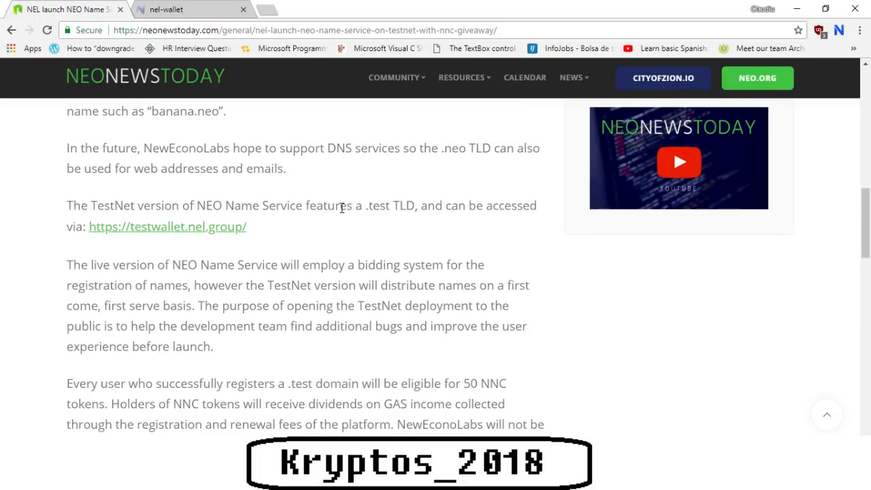
mouse_move(475, 221)
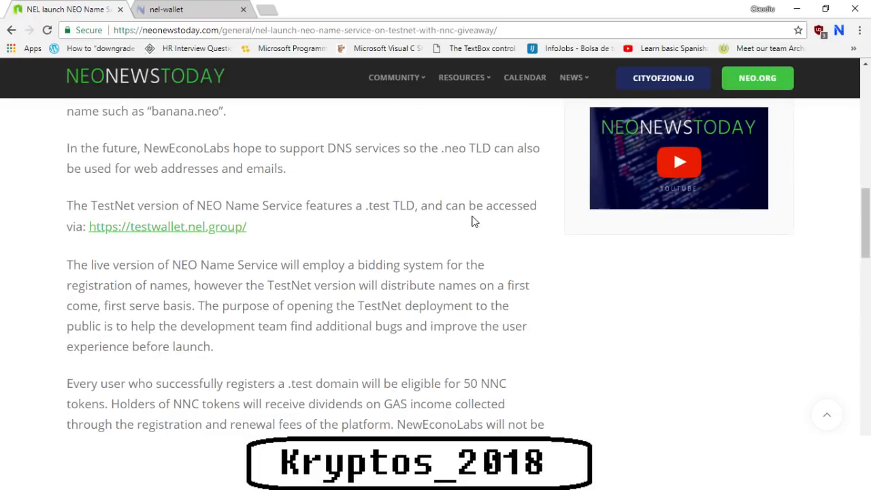
mouse_move(185, 238)
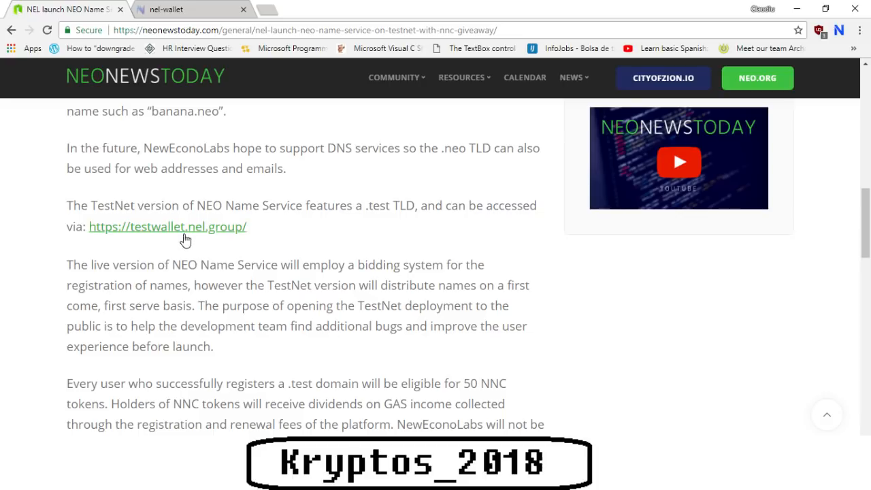
mouse_move(56, 278)
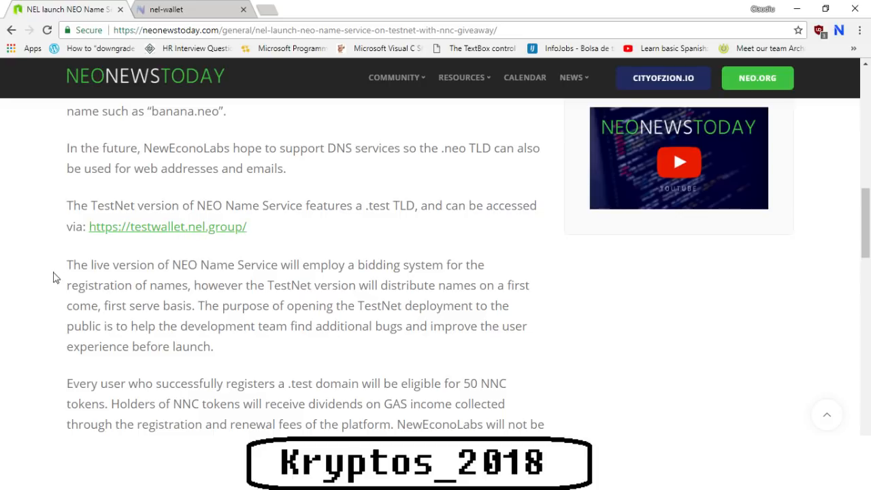
mouse_move(455, 269)
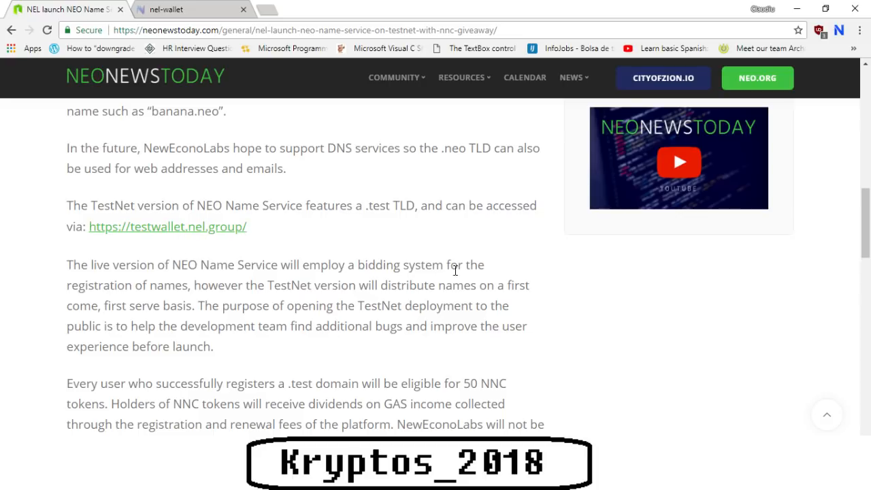
mouse_move(271, 300)
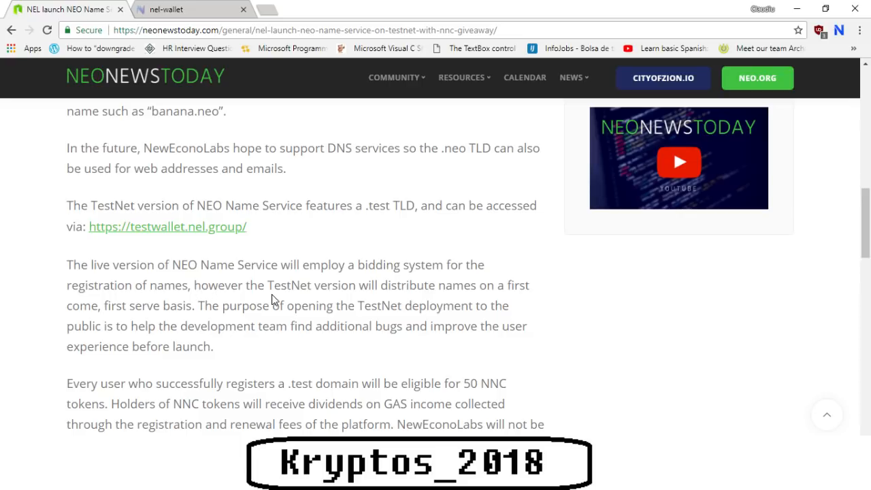
mouse_move(489, 299)
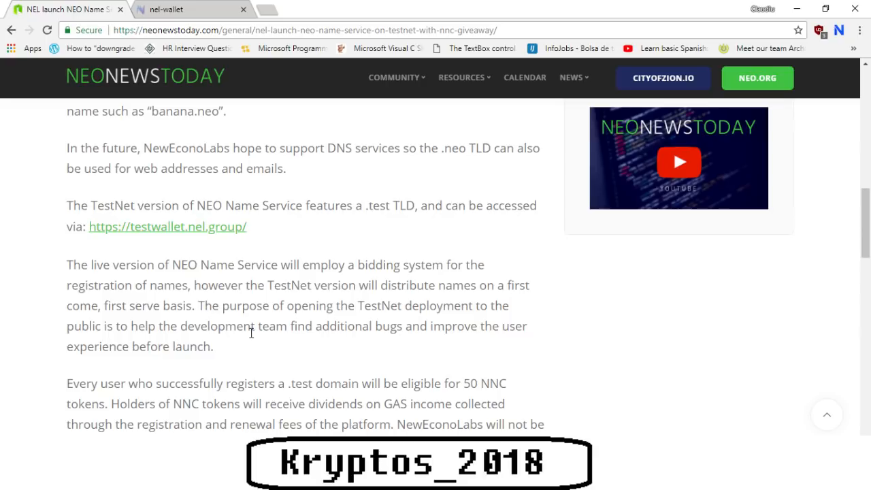
mouse_move(261, 352)
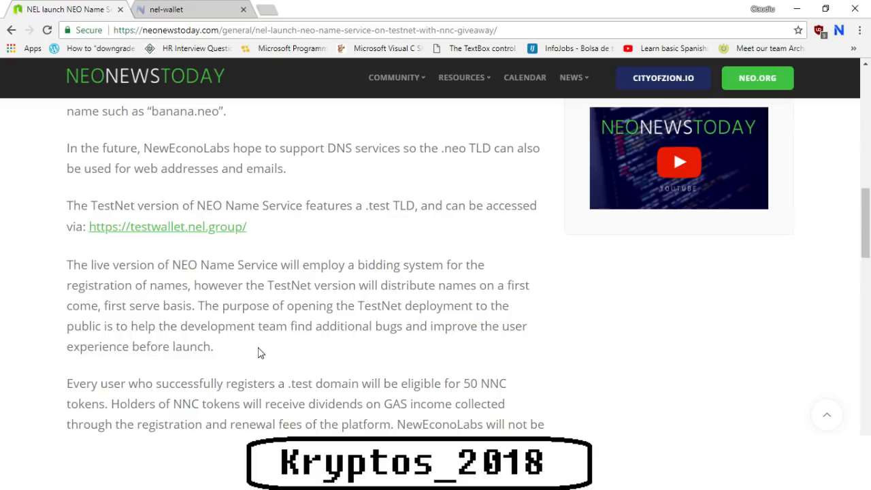
mouse_move(314, 343)
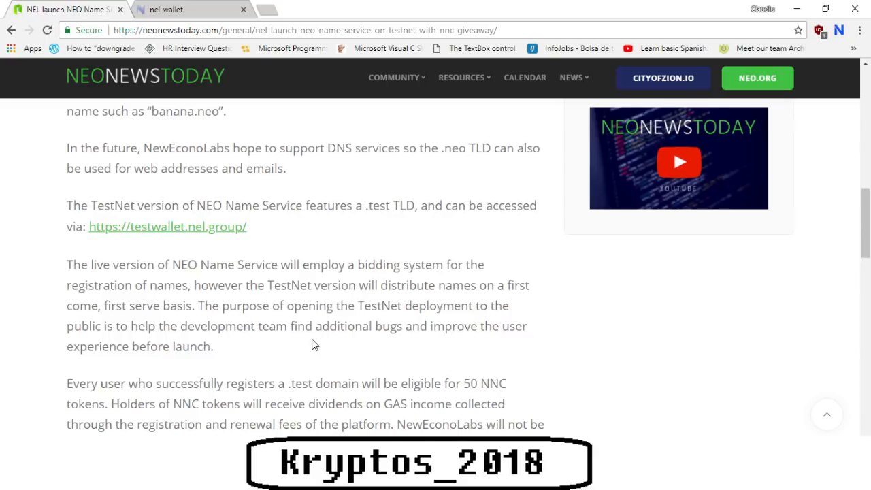
scroll("down", 3)
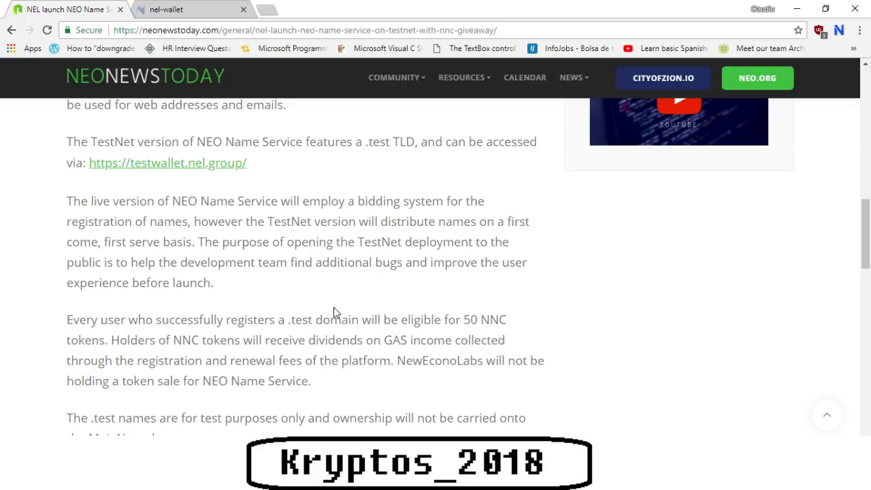
scroll("down", 3)
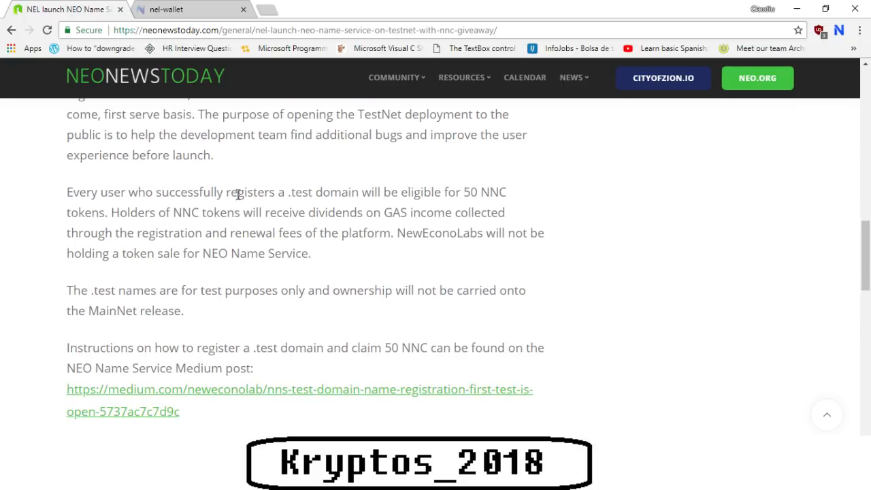
mouse_move(497, 192)
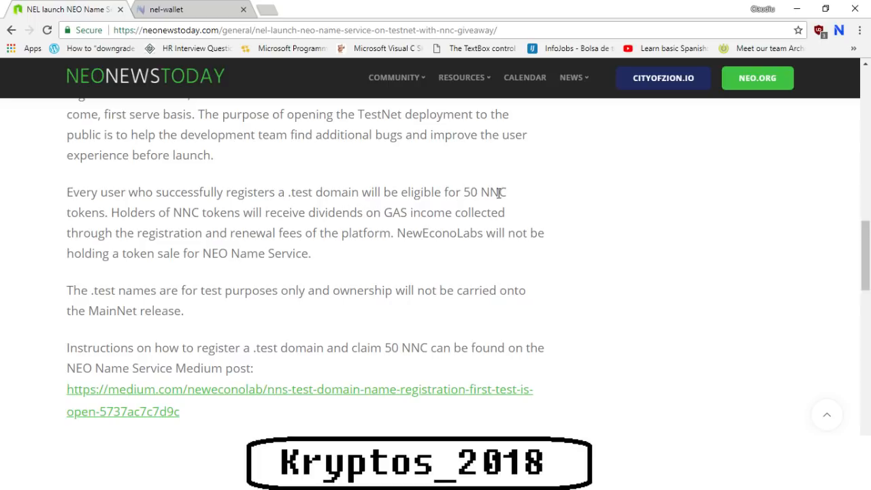
mouse_move(250, 208)
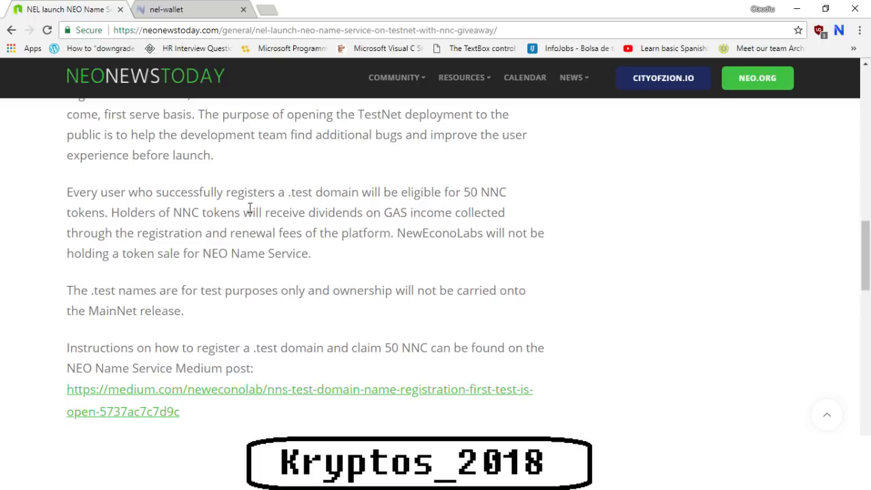
mouse_move(273, 213)
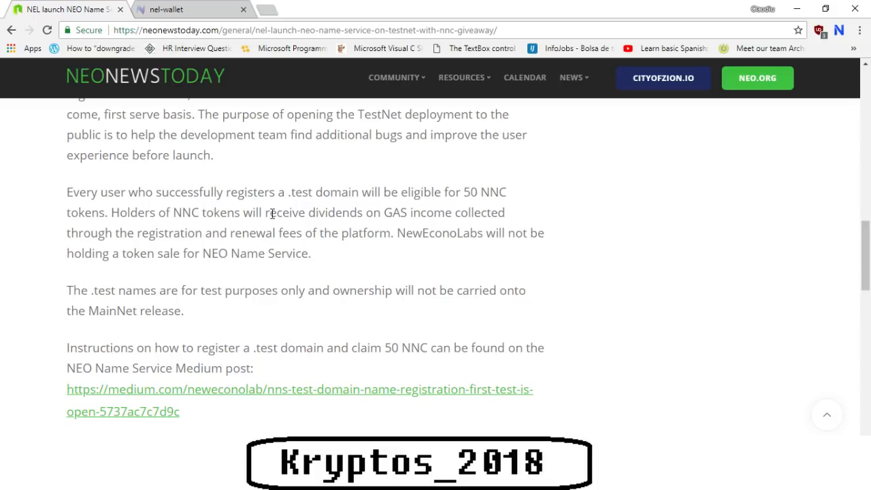
mouse_move(428, 218)
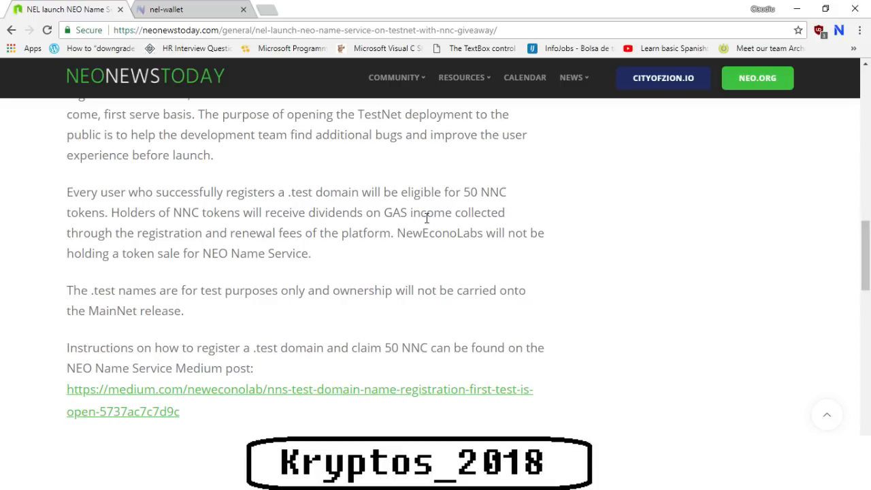
mouse_move(182, 233)
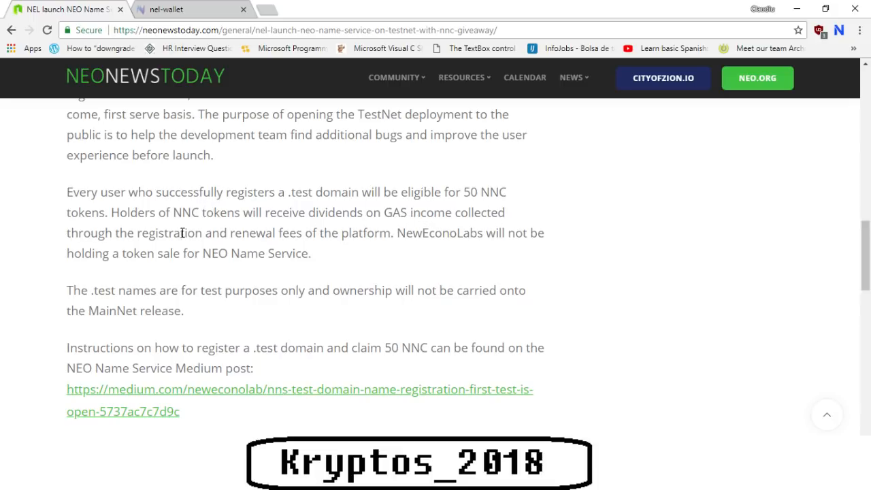
mouse_move(395, 231)
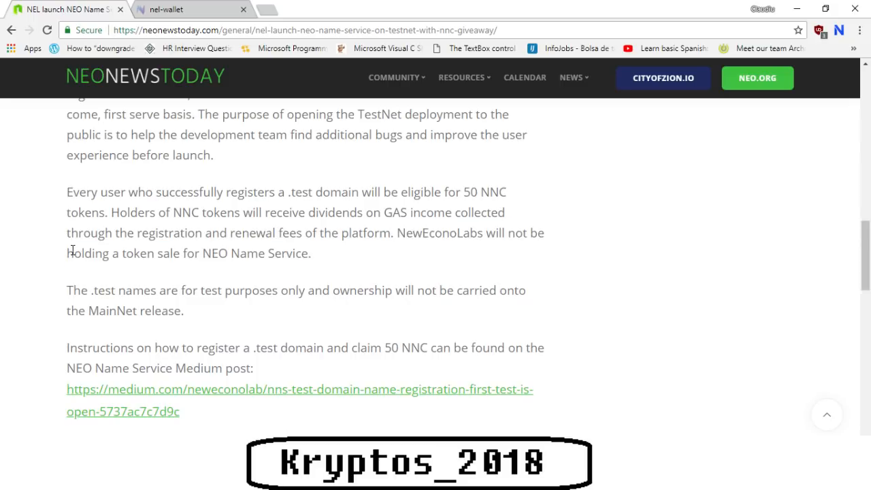
mouse_move(61, 294)
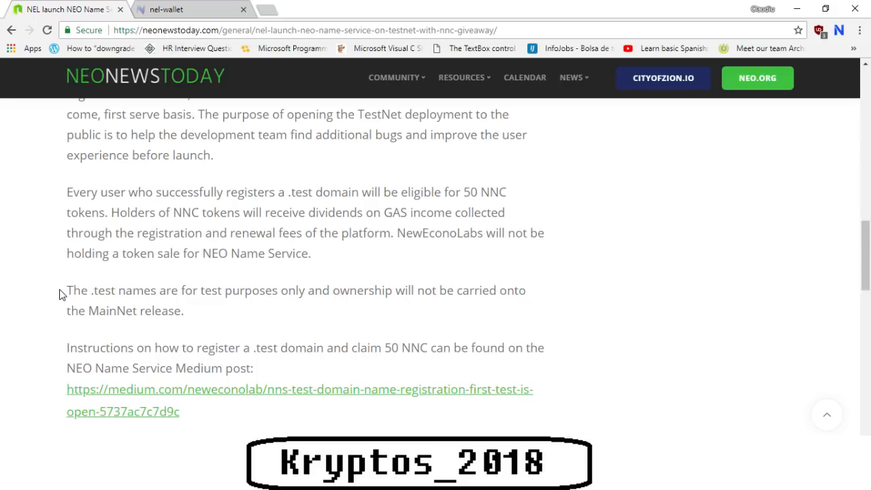
mouse_move(324, 306)
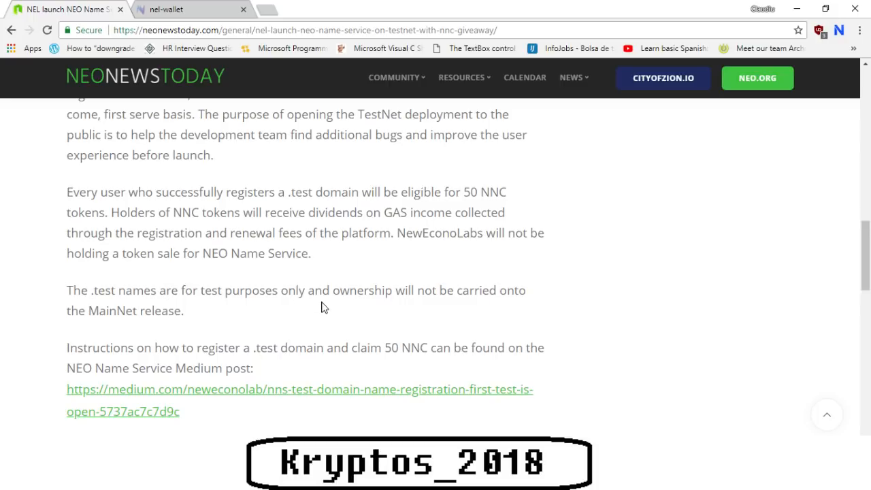
mouse_move(534, 305)
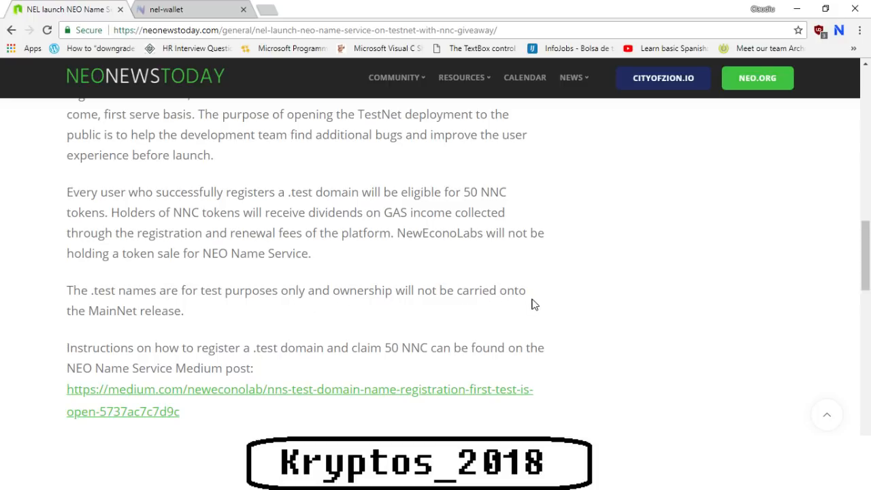
scroll("down", 3)
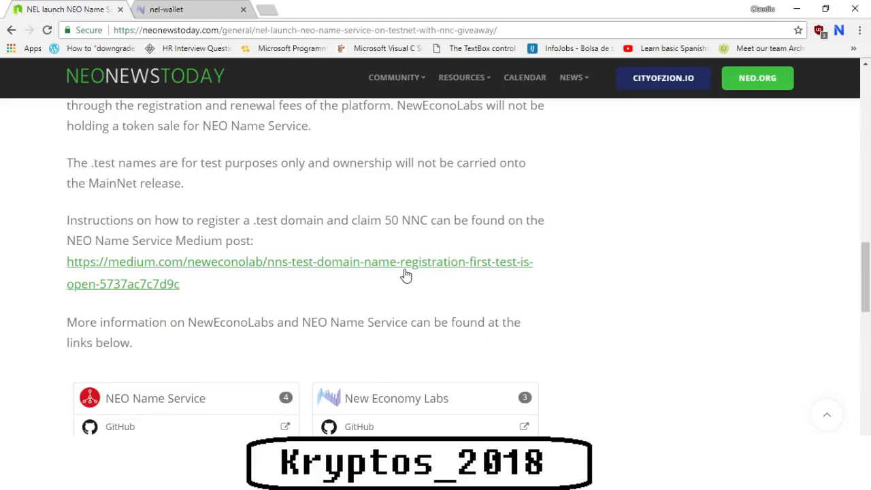
mouse_move(269, 222)
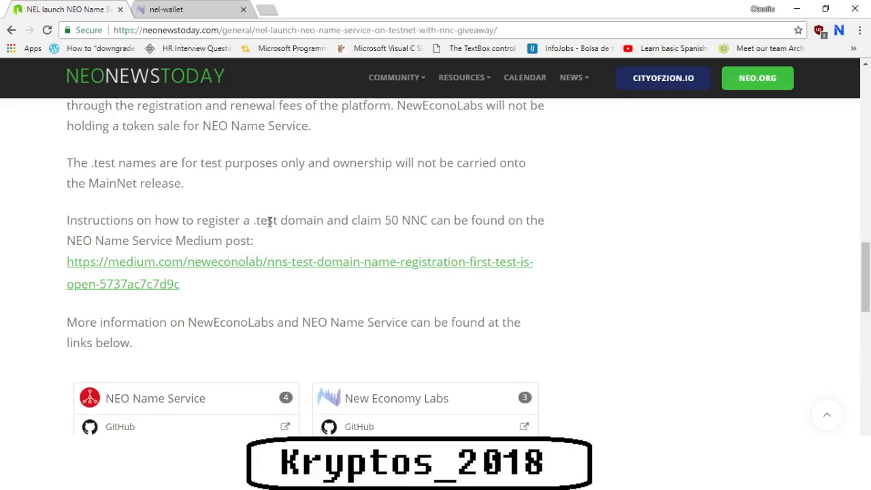
mouse_move(415, 245)
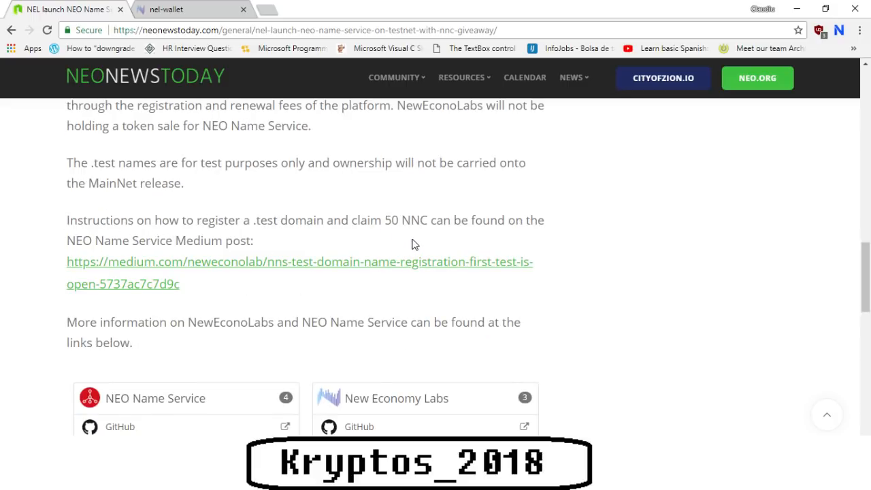
mouse_move(322, 246)
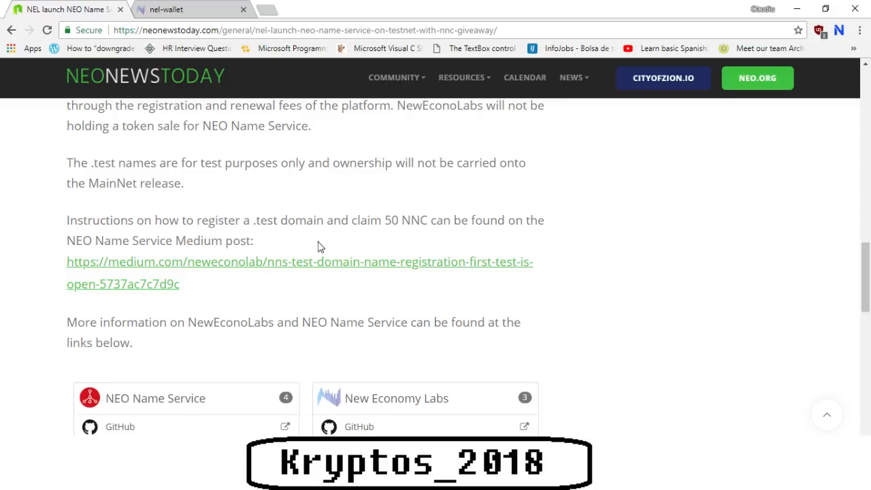
scroll("up", 3)
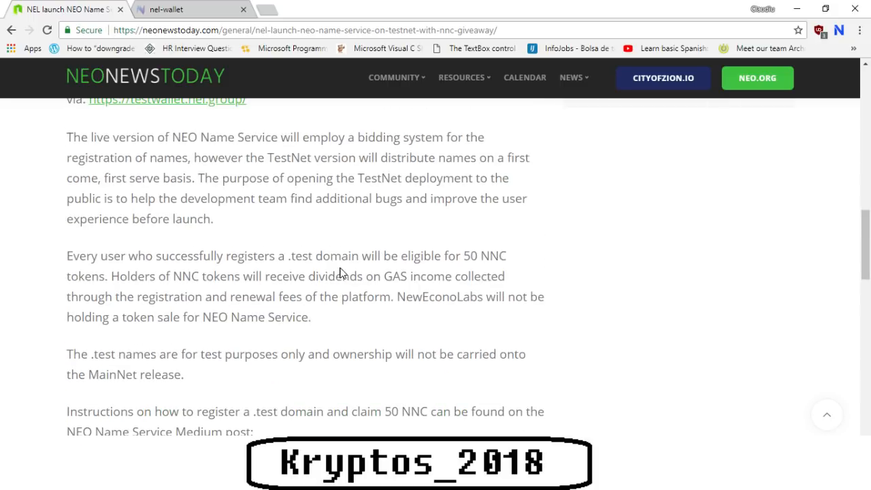
mouse_move(325, 270)
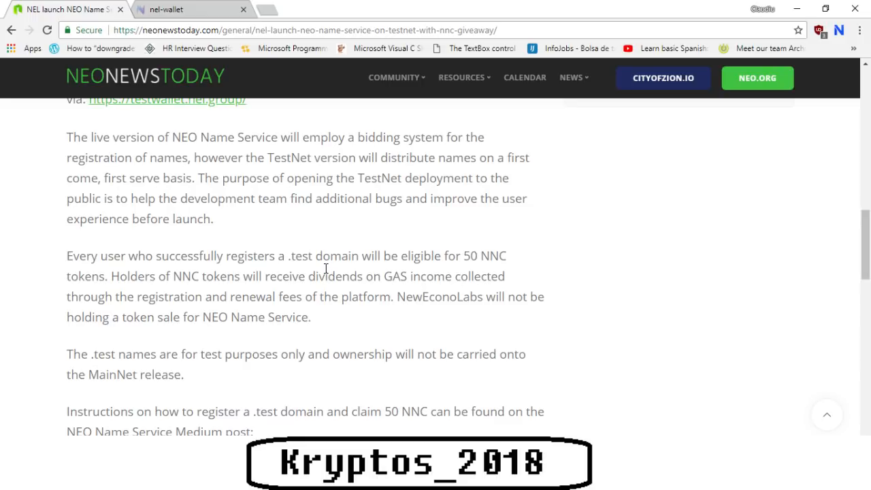
mouse_move(421, 196)
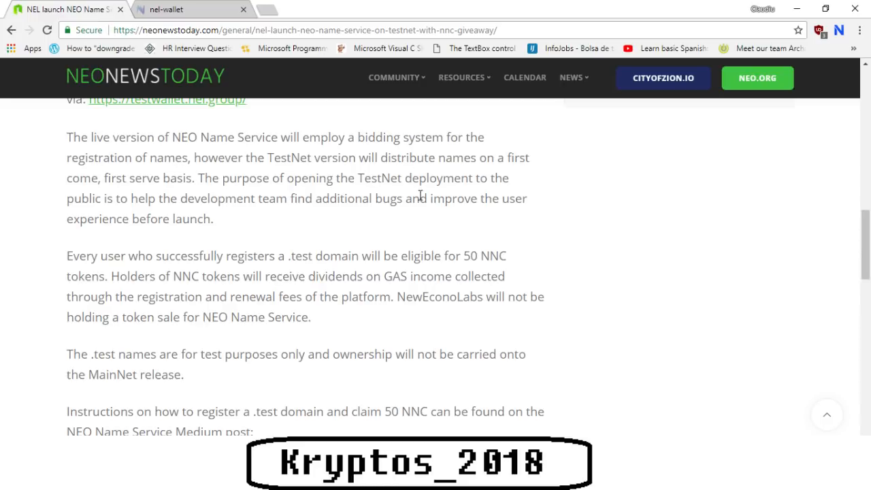
mouse_move(253, 277)
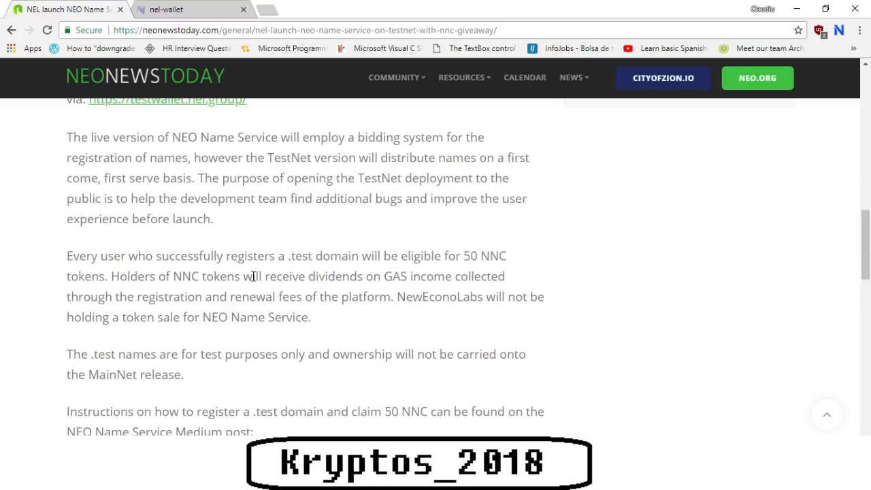
mouse_move(326, 320)
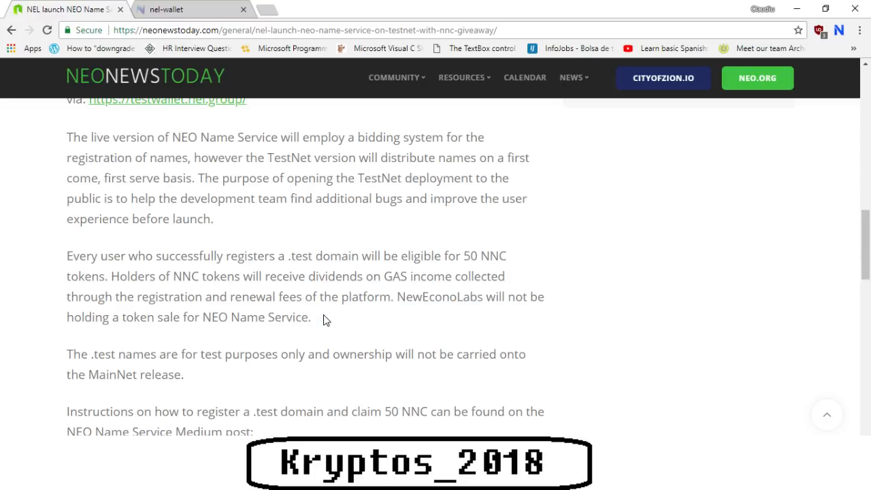
- Highlight the sentences about NNC holder dividends, then clear the highlight
left_click_drag(116, 275, 307, 316)
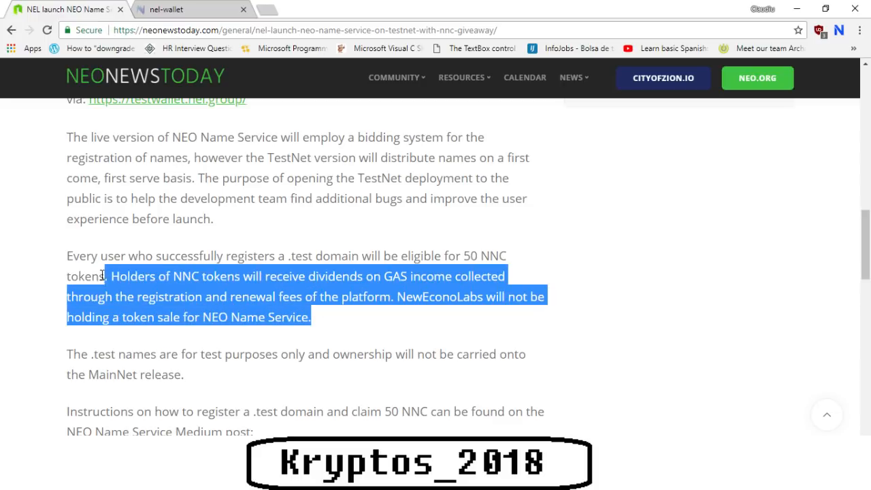
left_click(334, 326)
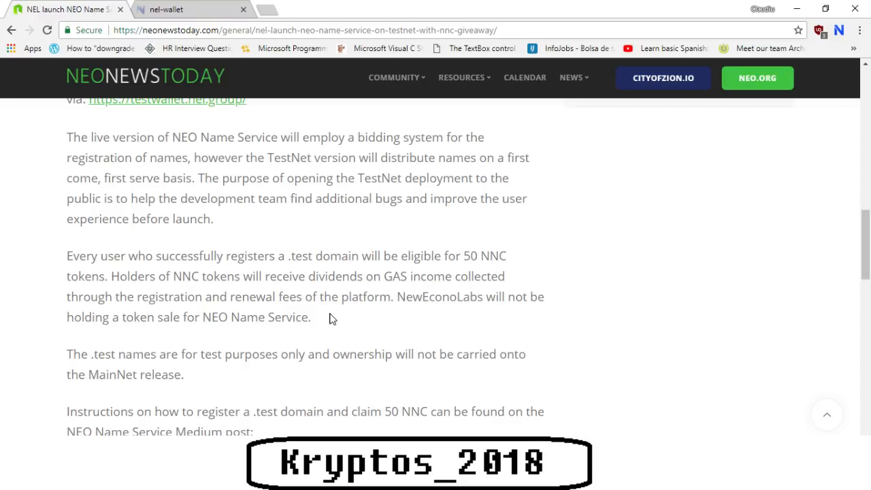
mouse_move(254, 218)
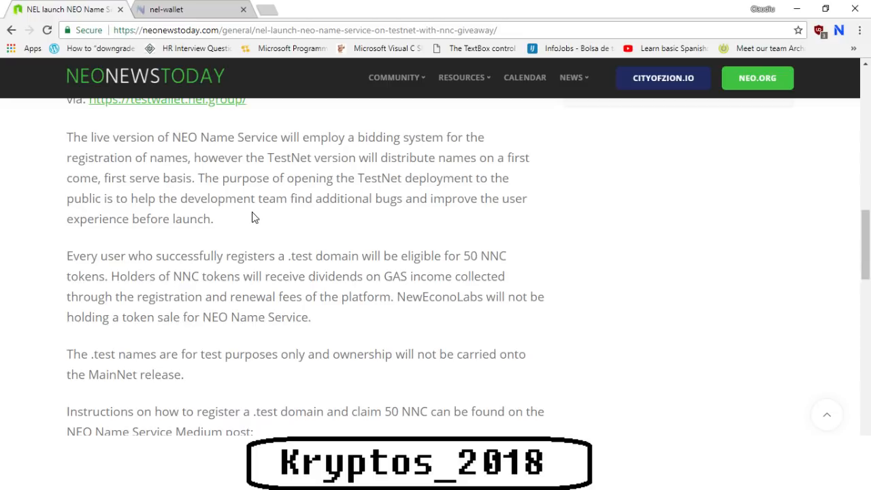
scroll("up", 3)
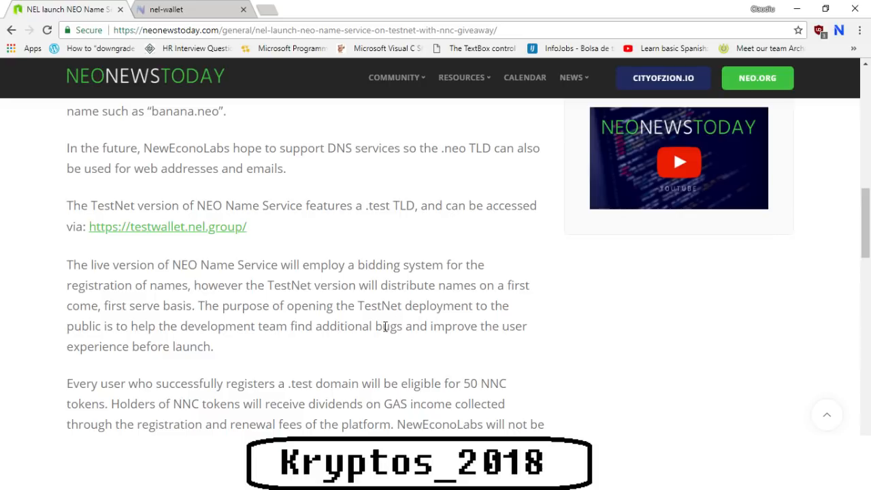
mouse_move(447, 191)
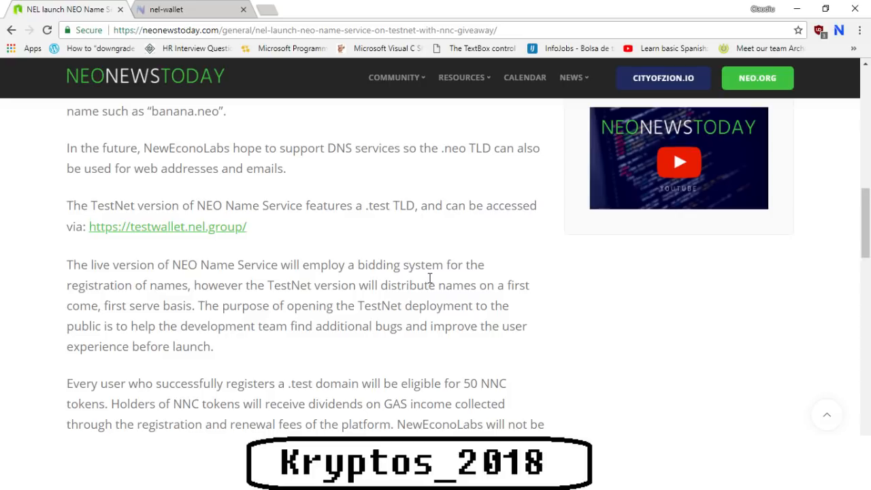
scroll("down", 3)
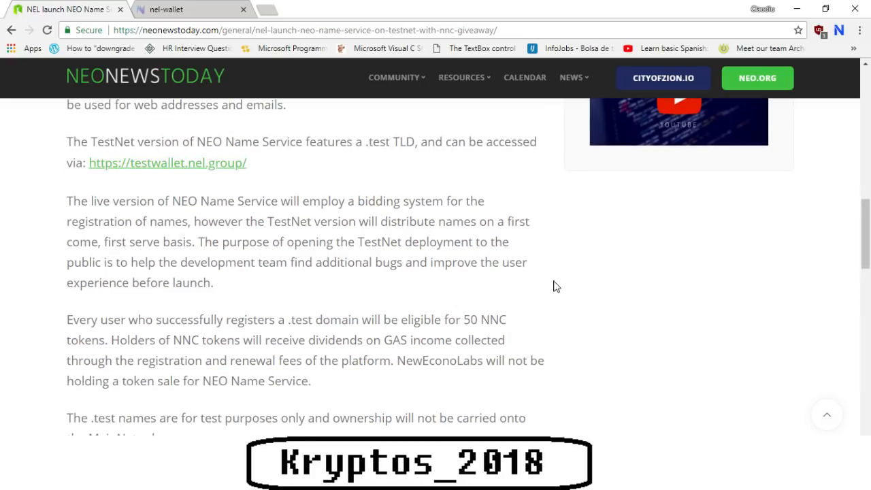
mouse_move(543, 300)
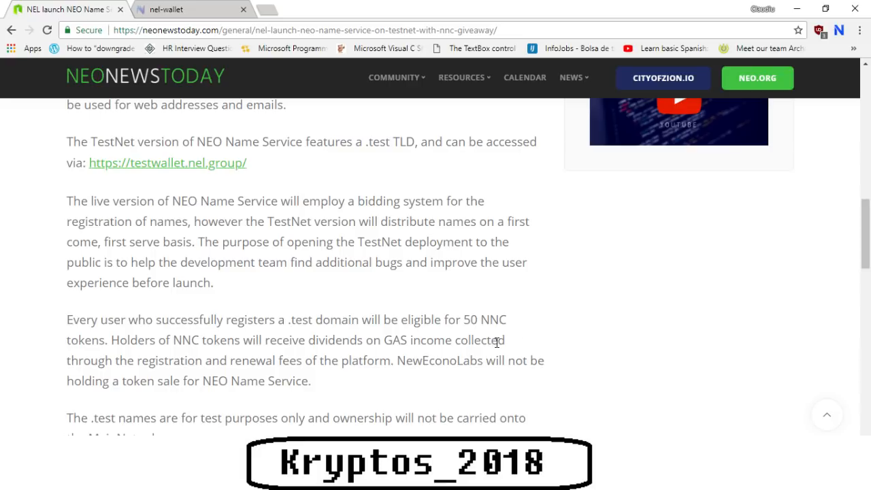
scroll("up", 3)
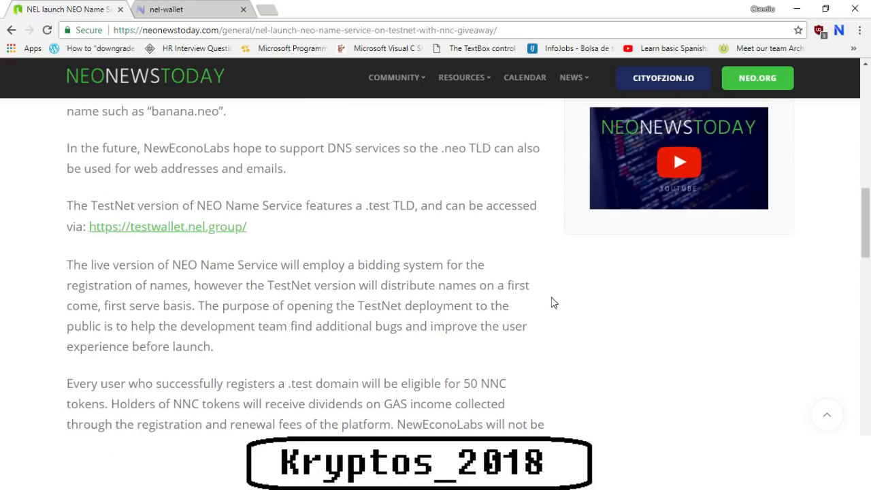
mouse_move(533, 306)
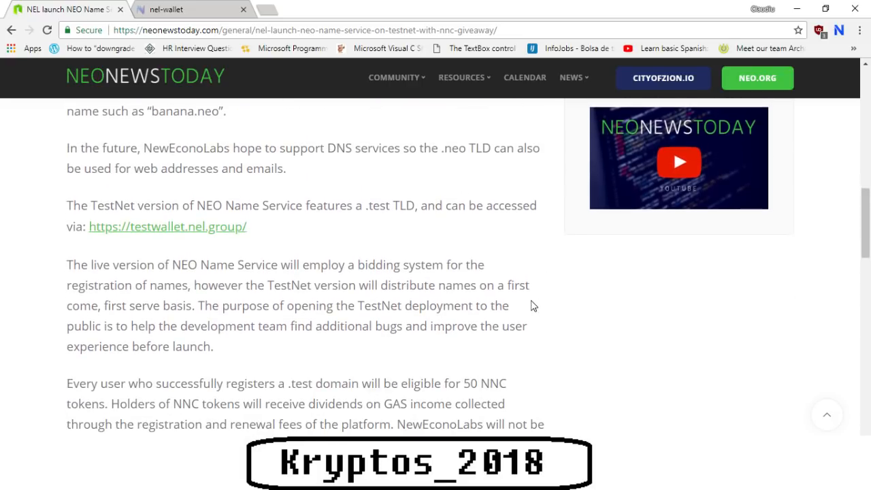
mouse_move(561, 282)
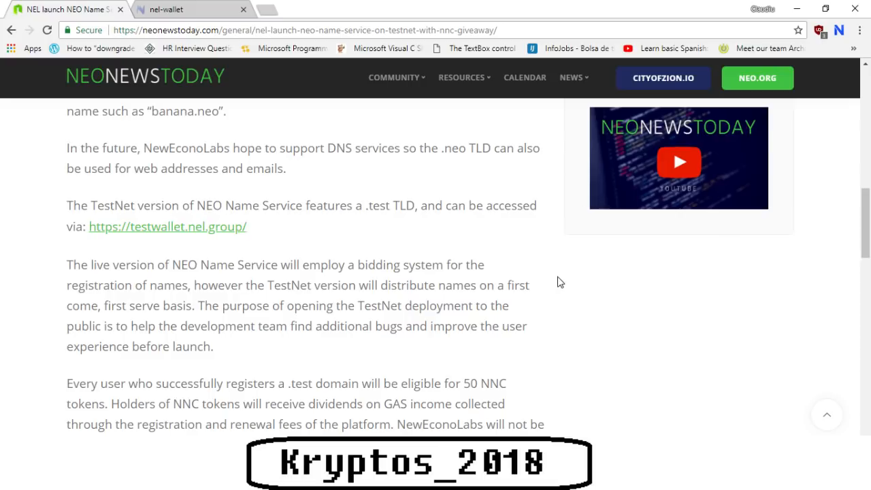
scroll("down", 3)
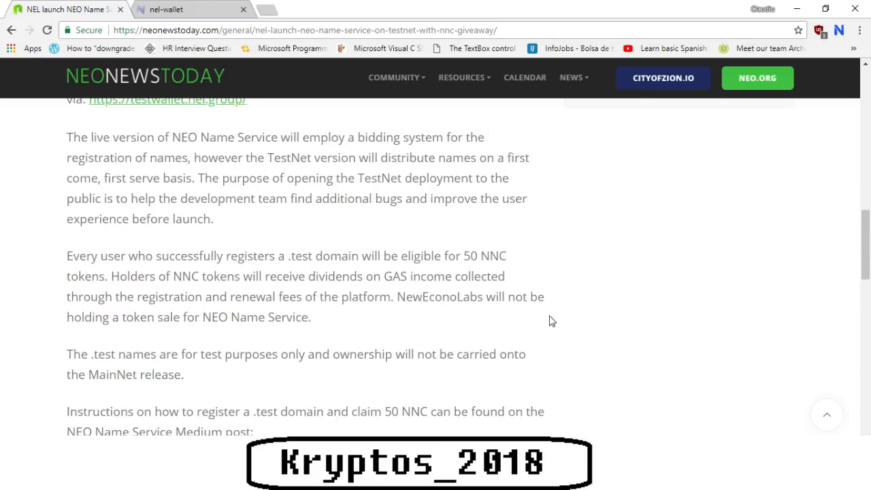
mouse_move(570, 322)
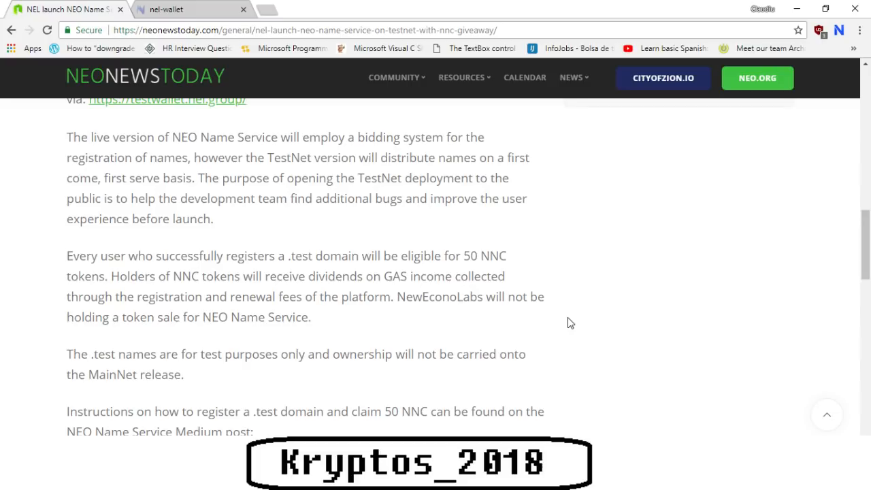
mouse_move(234, 76)
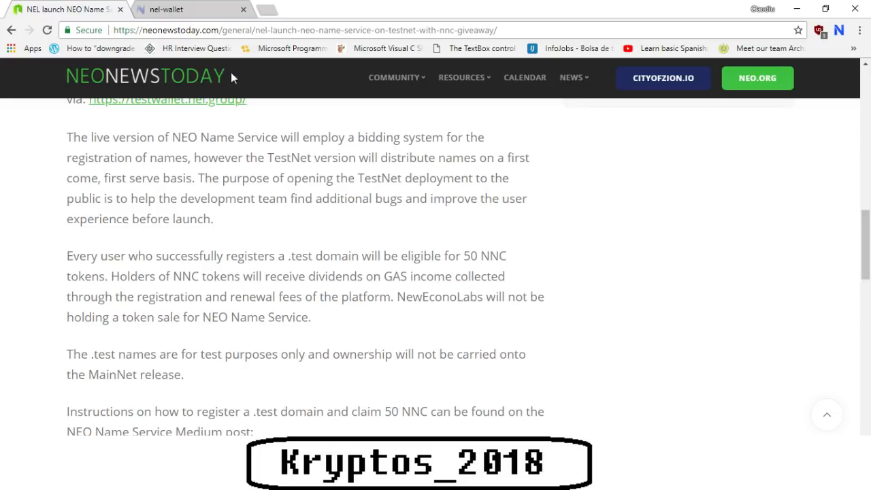
scroll("down", 3)
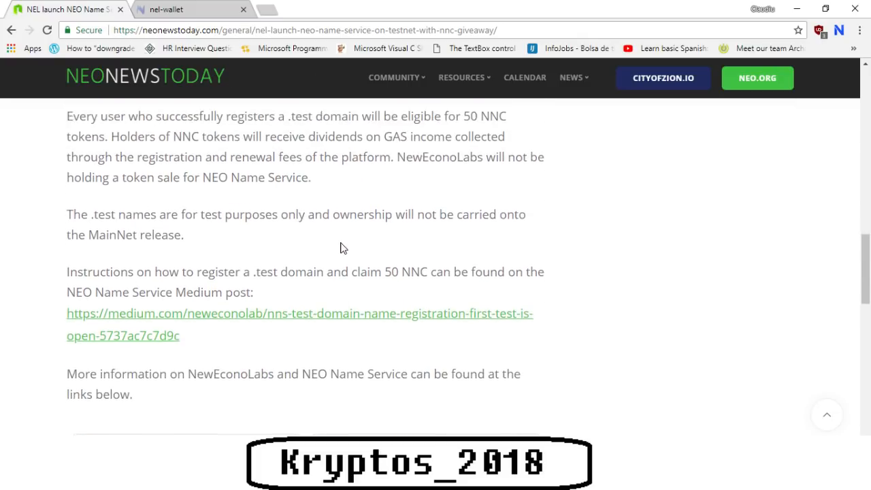
scroll("up", 3)
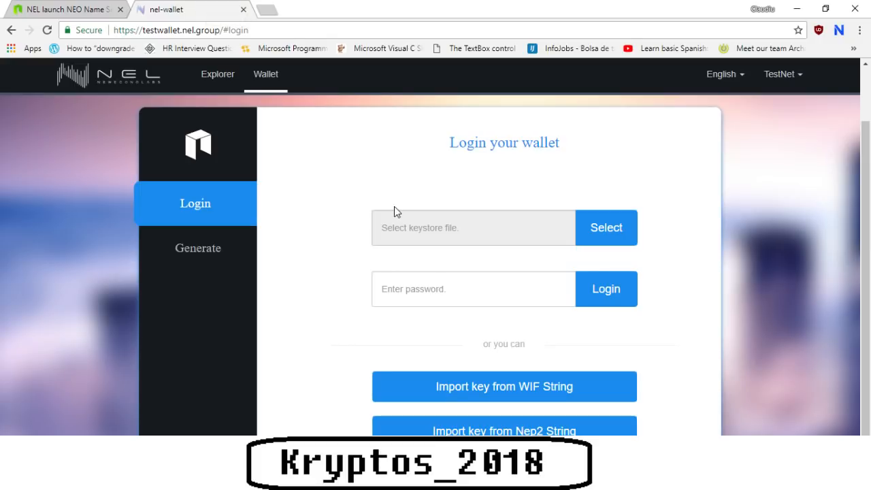
mouse_move(240, 268)
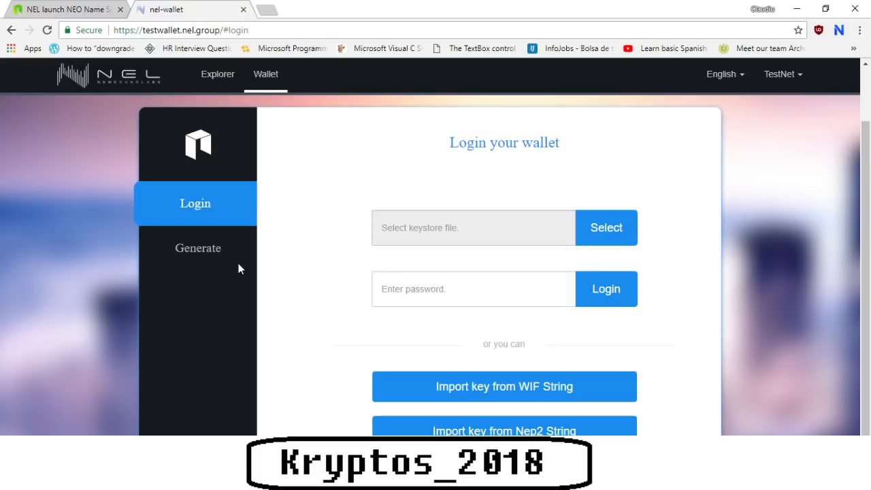
mouse_move(297, 302)
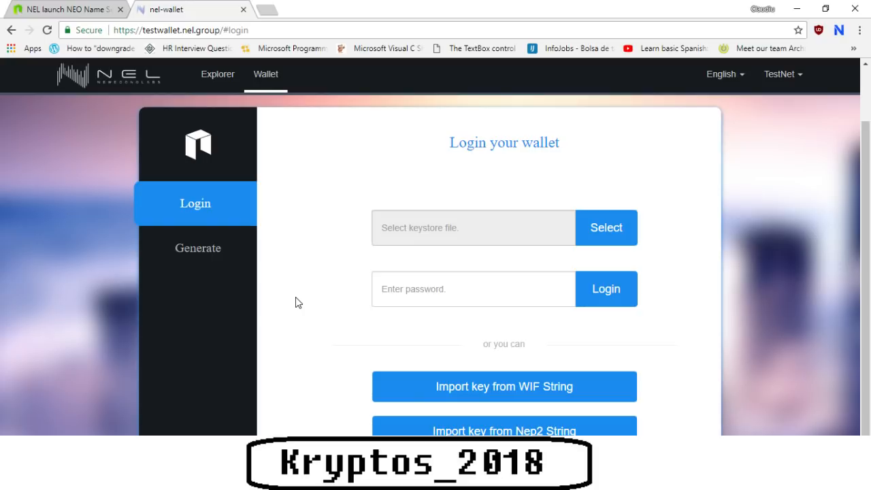
mouse_move(370, 231)
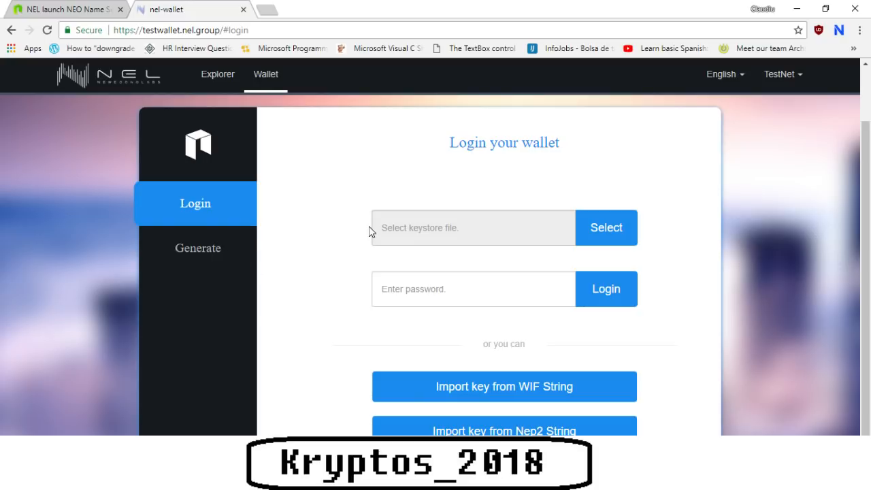
mouse_move(334, 250)
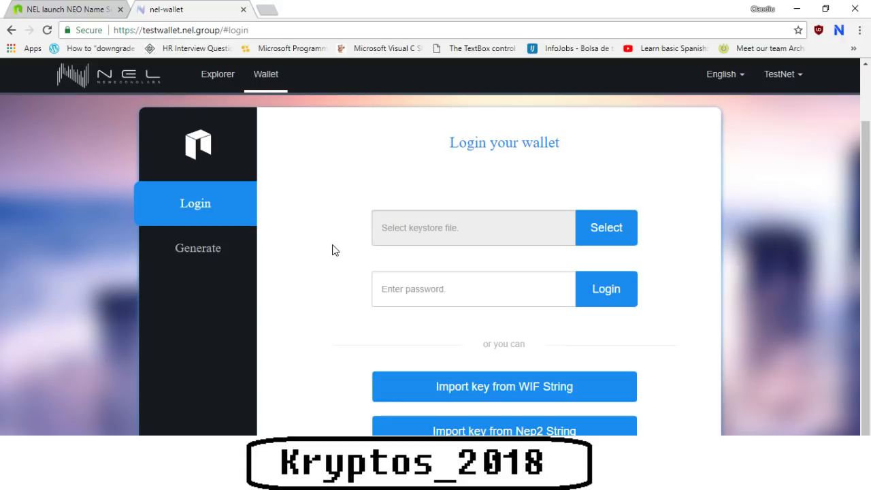
mouse_move(209, 255)
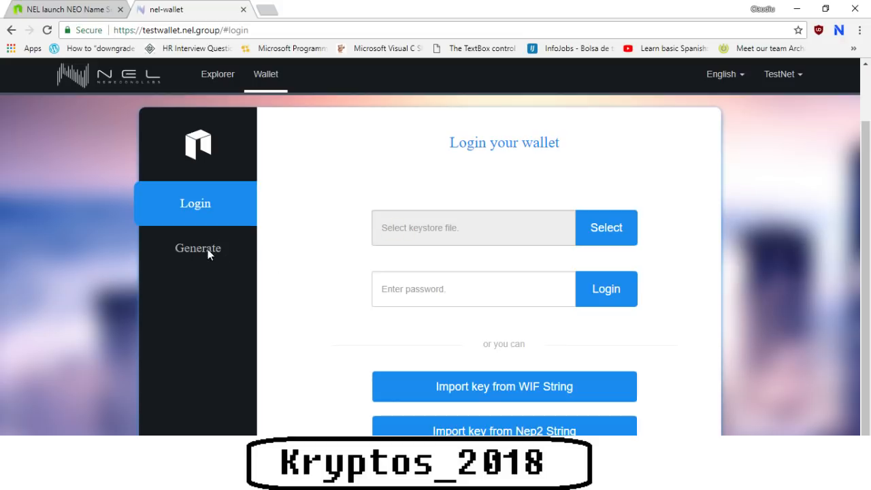
- Switch to the Generate form and start entering the wallet name Test_Youtube
left_click(197, 247)
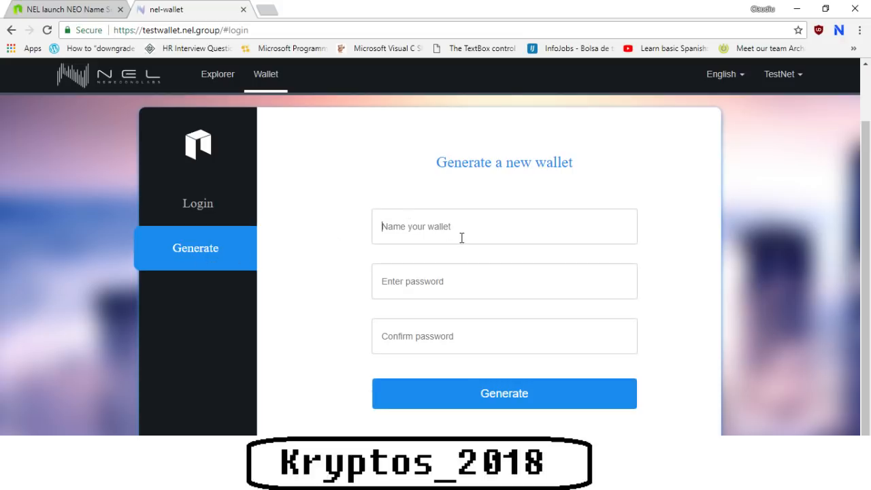
mouse_move(486, 226)
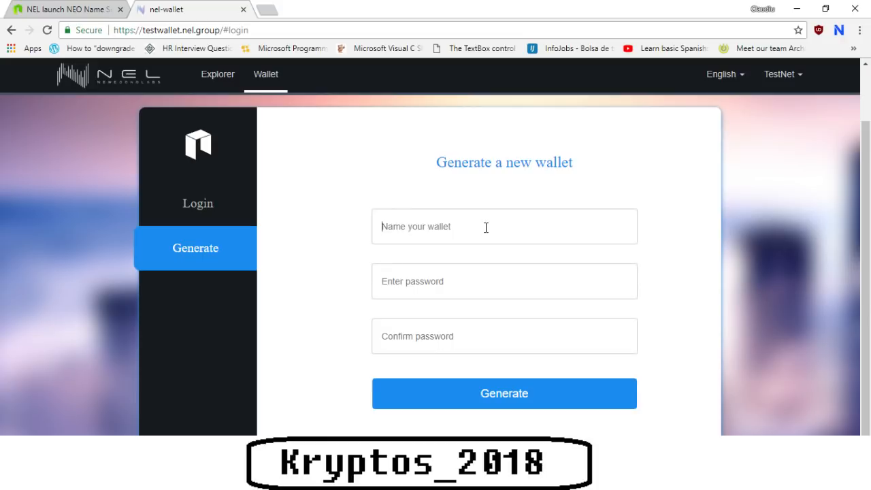
type("Test_Youtube")
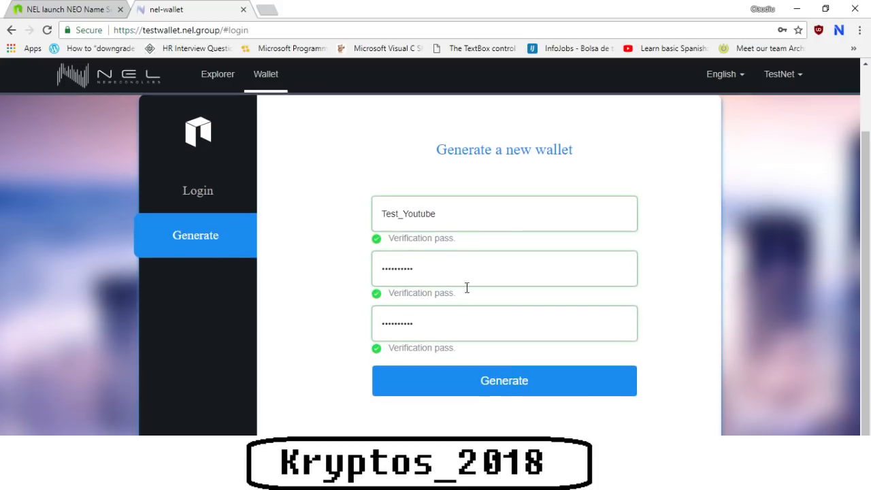
mouse_move(653, 294)
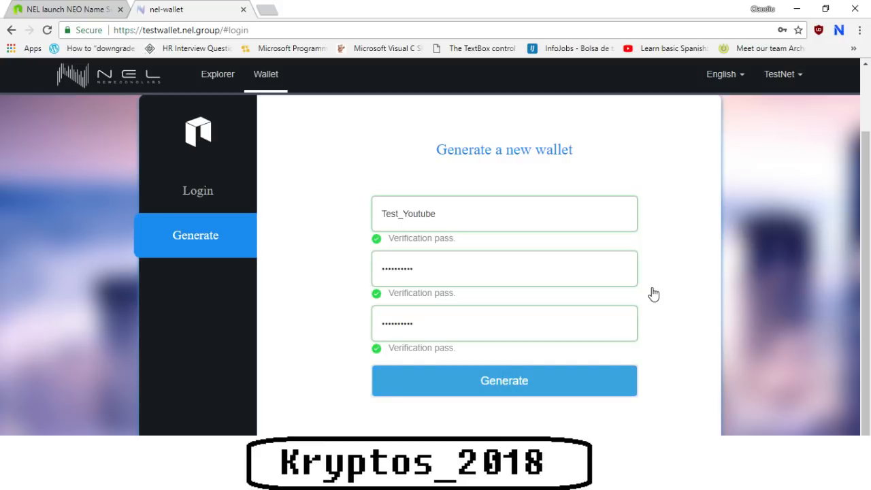
- Generate the Test_Youtube wallet and save its keystore JSON into the NNS_Test folder
left_click(503, 381)
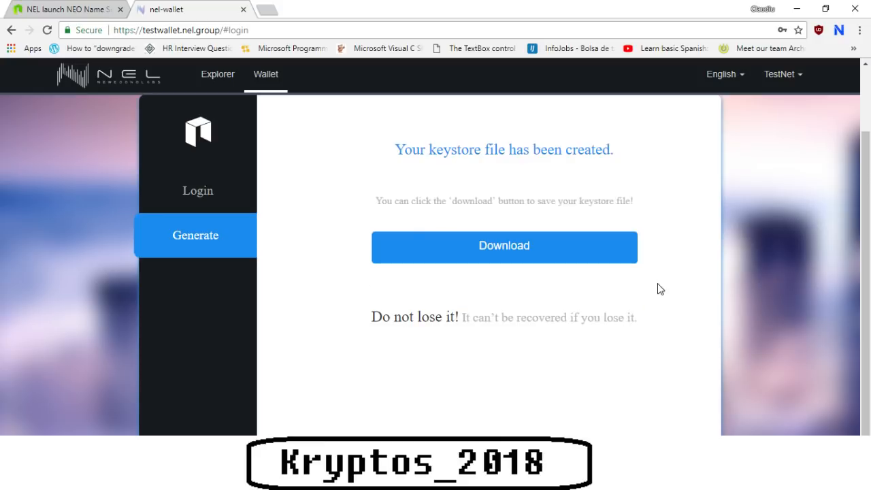
mouse_move(664, 285)
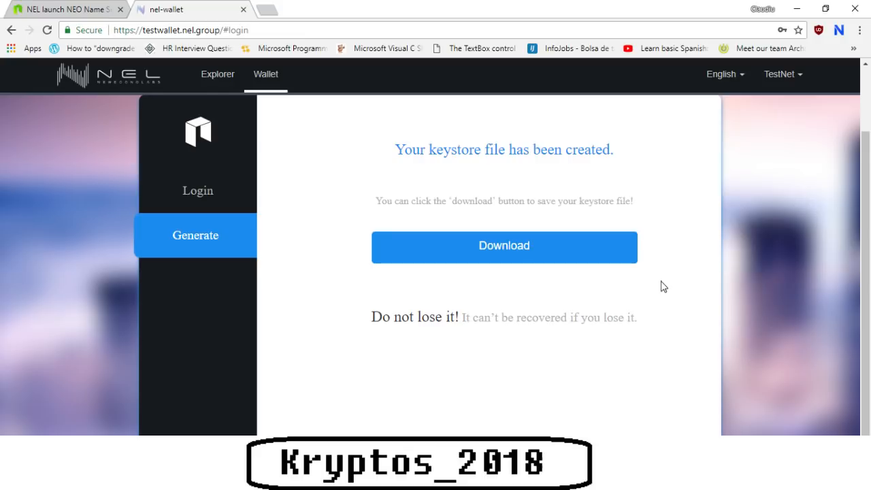
mouse_move(575, 261)
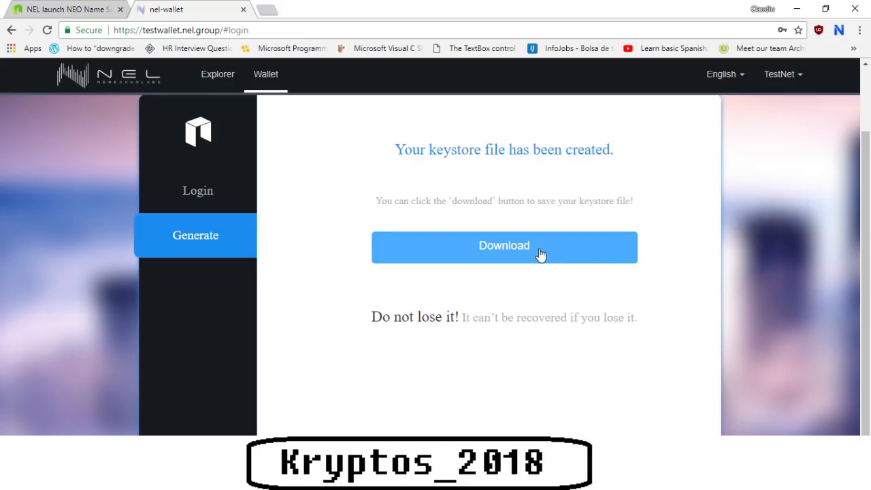
left_click(503, 245)
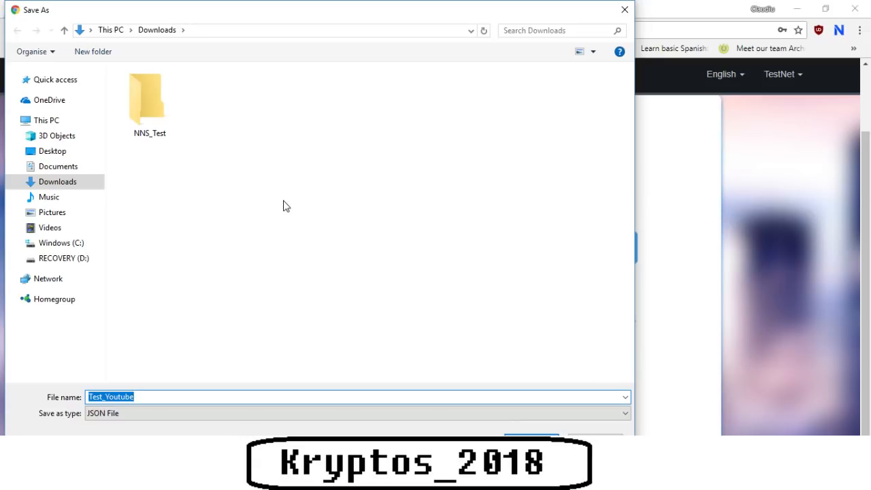
double_click(150, 98)
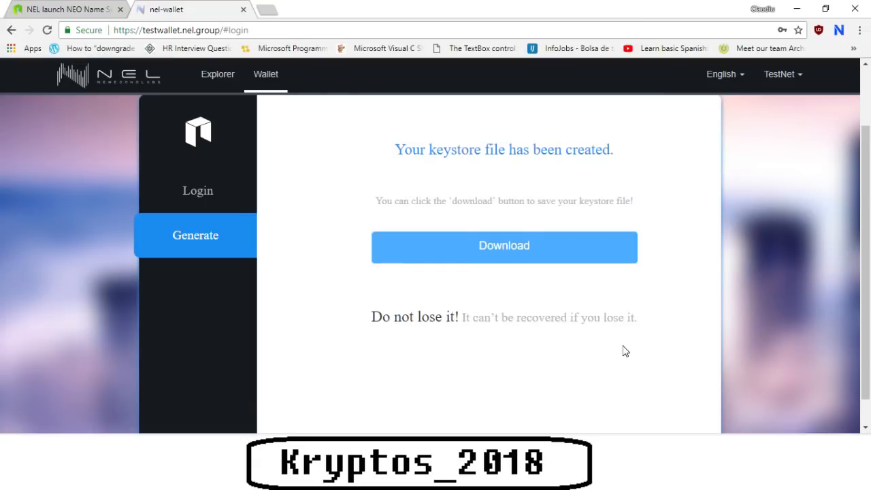
mouse_move(268, 310)
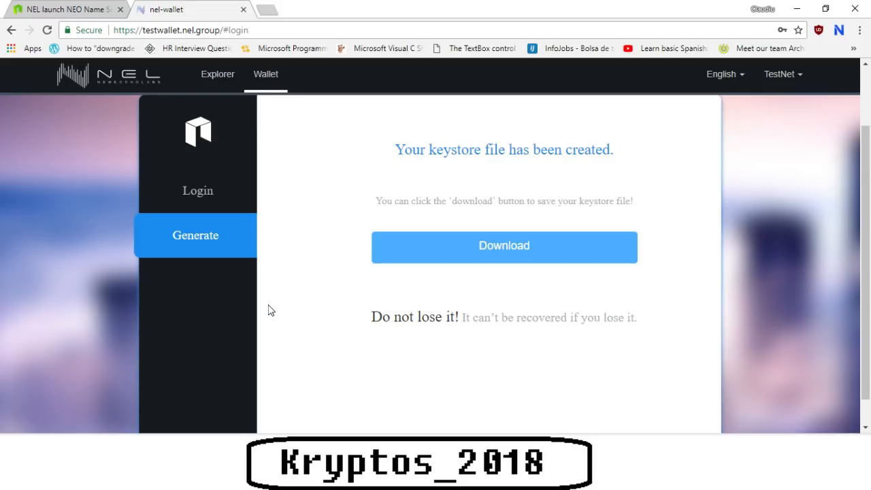
mouse_move(212, 196)
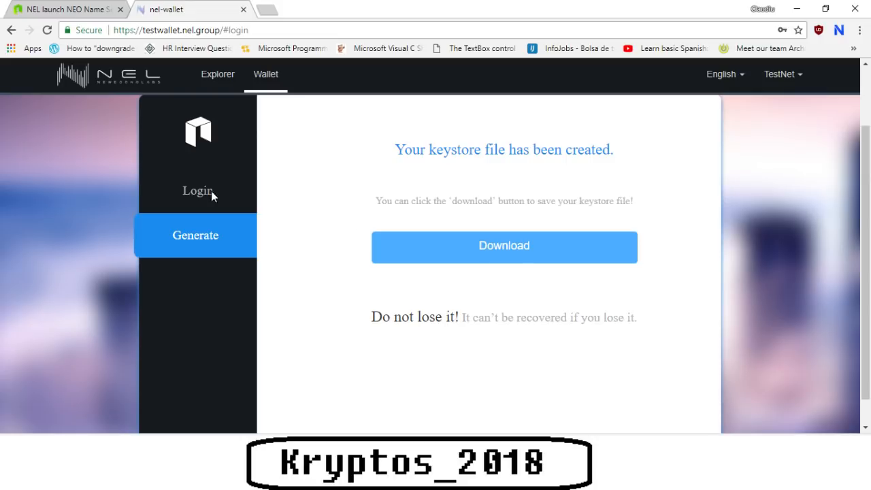
- Log in with the Test_Youtube.json keystore file and its password
left_click(197, 191)
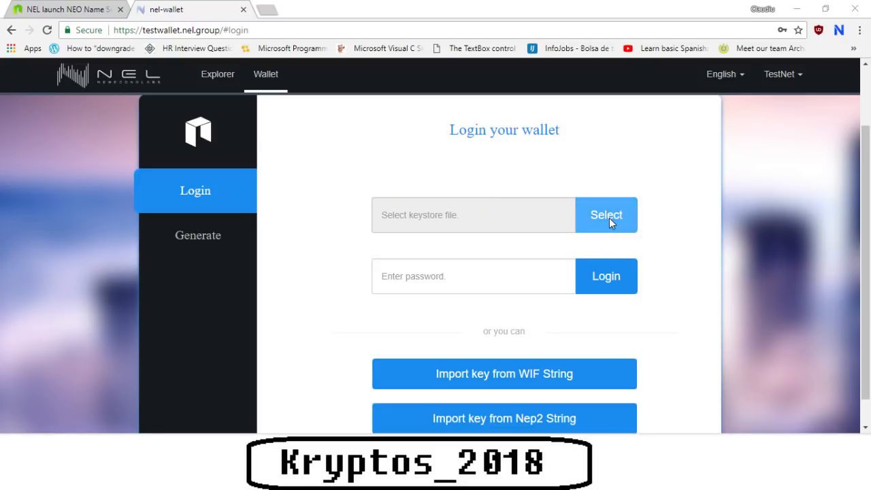
left_click(606, 215)
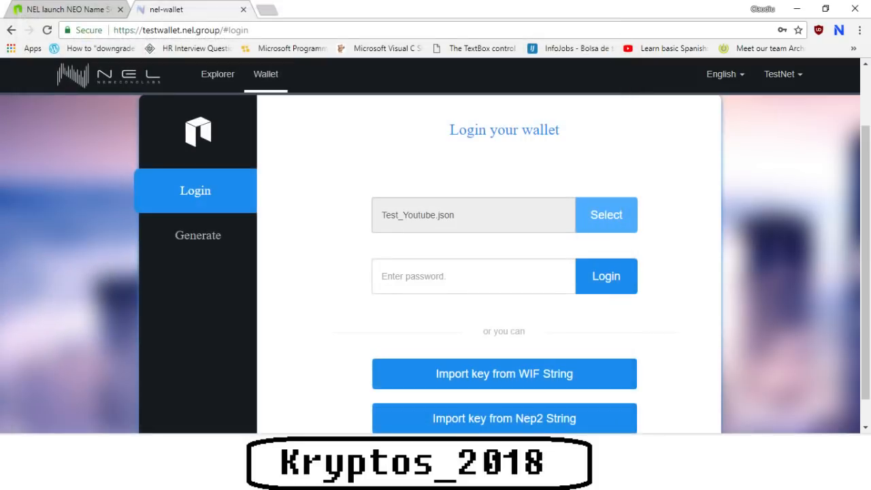
left_click(474, 276)
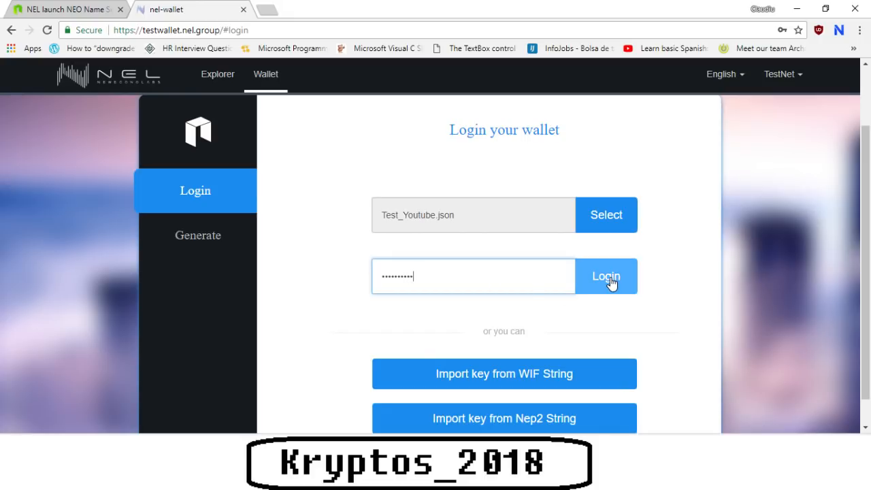
left_click(604, 275)
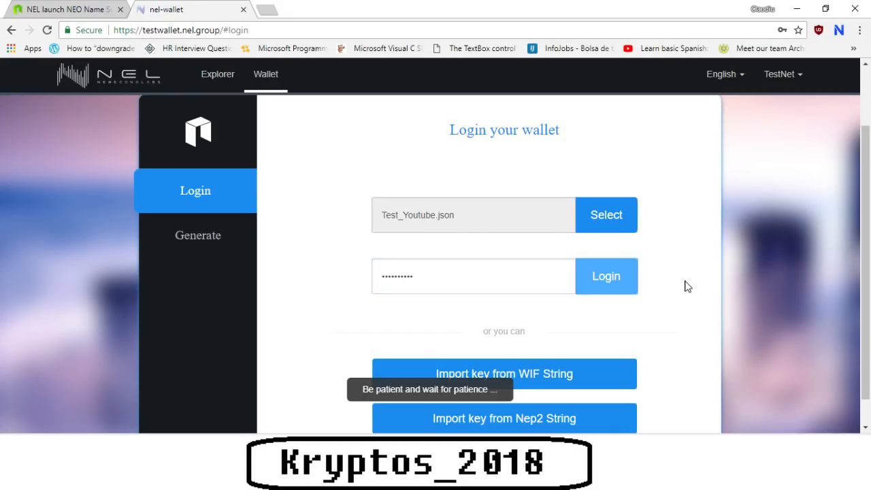
mouse_move(692, 301)
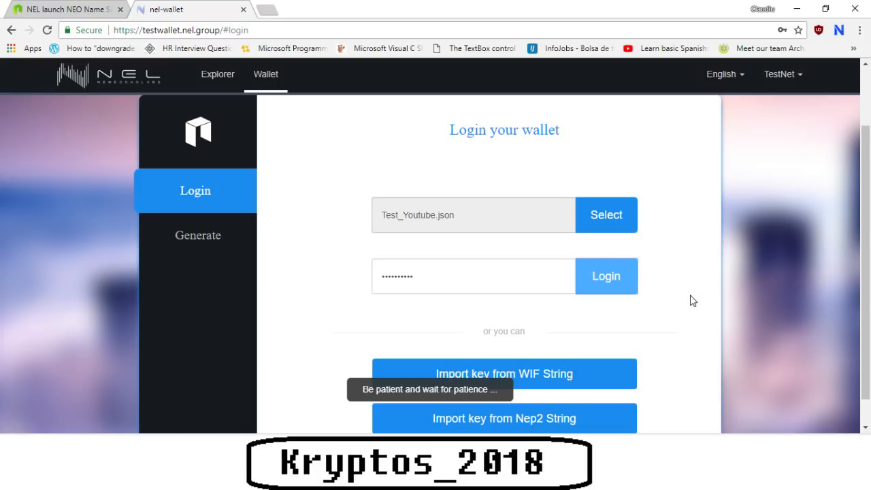
left_click(604, 275)
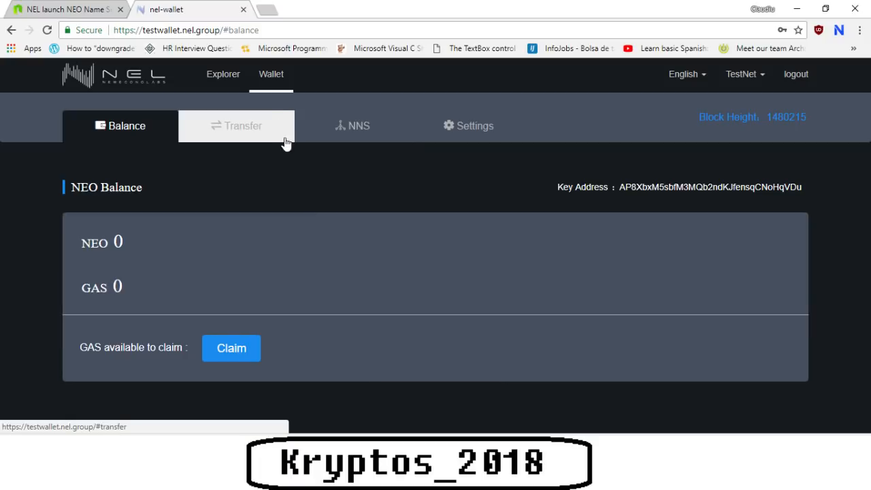
mouse_move(106, 245)
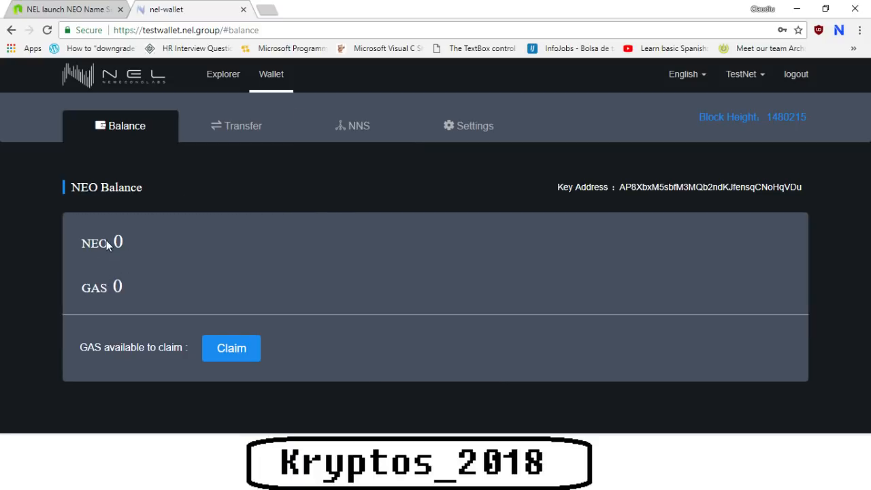
mouse_move(102, 291)
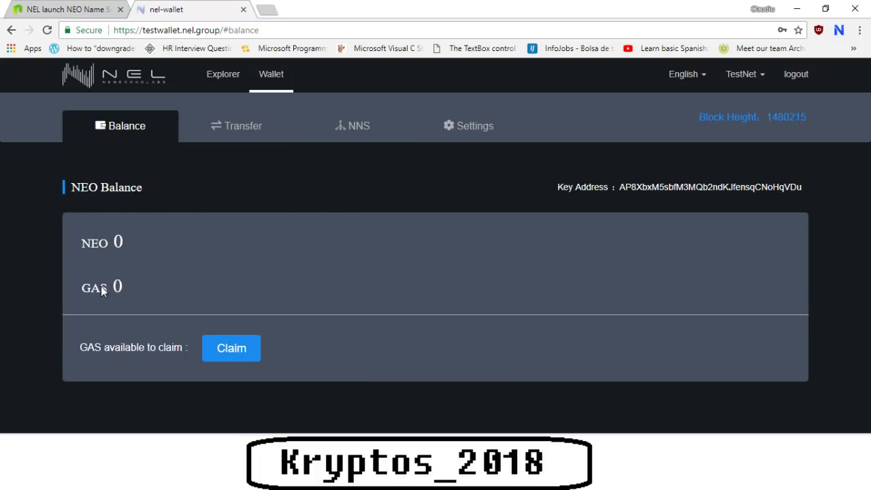
mouse_move(360, 129)
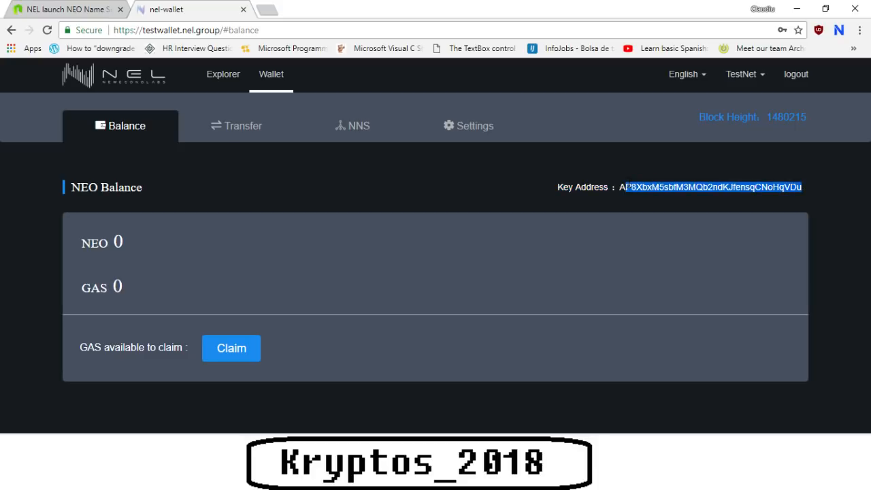
- Copy the wallet's key address and go to the NNS domain registration page
right_click(712, 187)
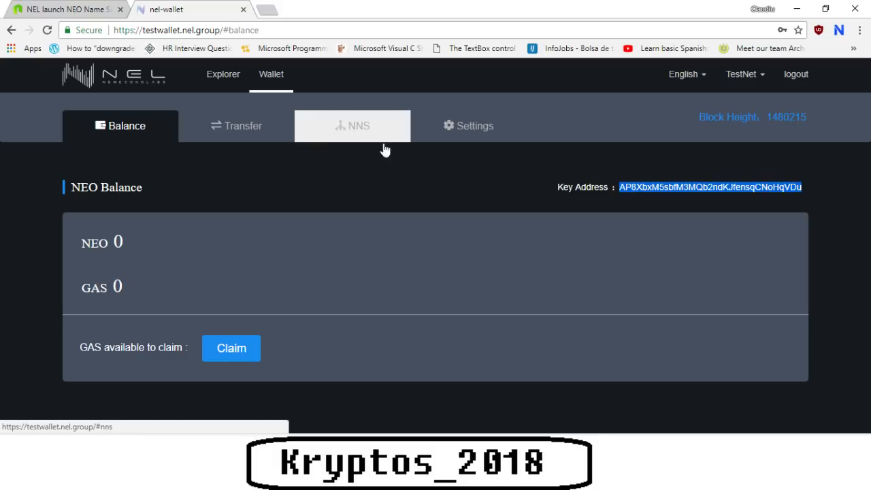
left_click(353, 125)
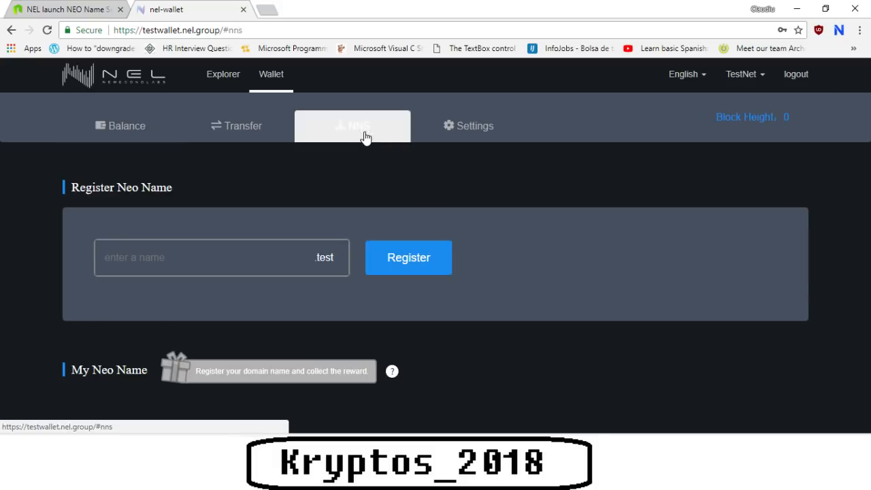
- Register the domain youtubetest2018.test and check it is listed under My Neo Name
left_click(221, 257)
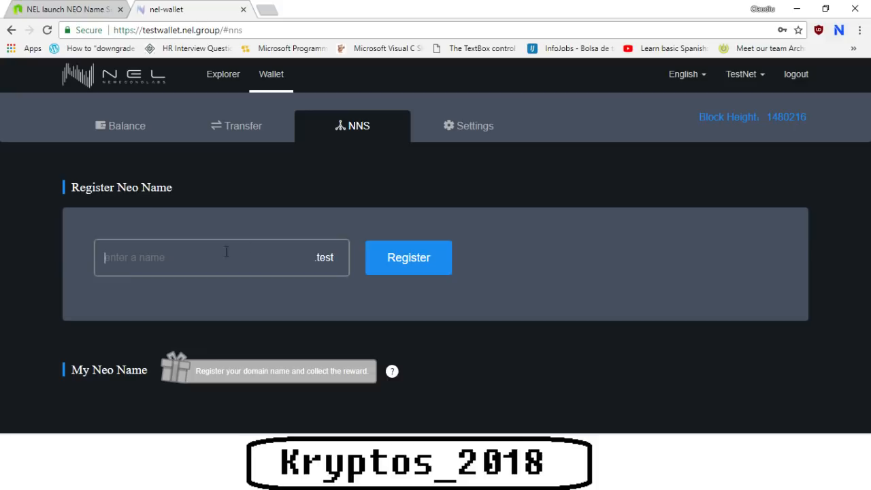
mouse_move(174, 248)
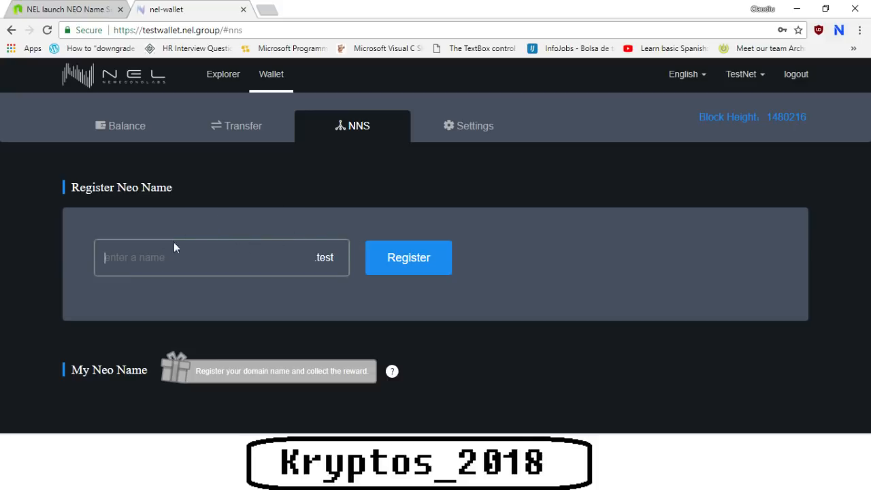
mouse_move(325, 264)
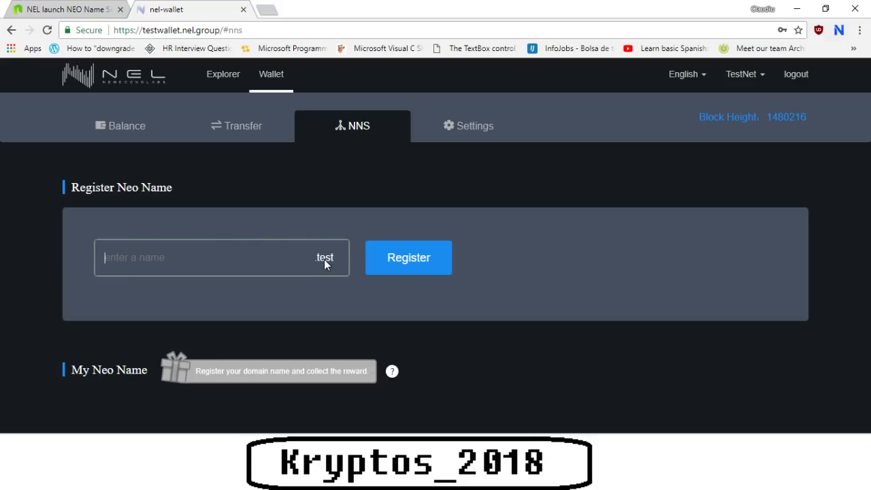
mouse_move(389, 196)
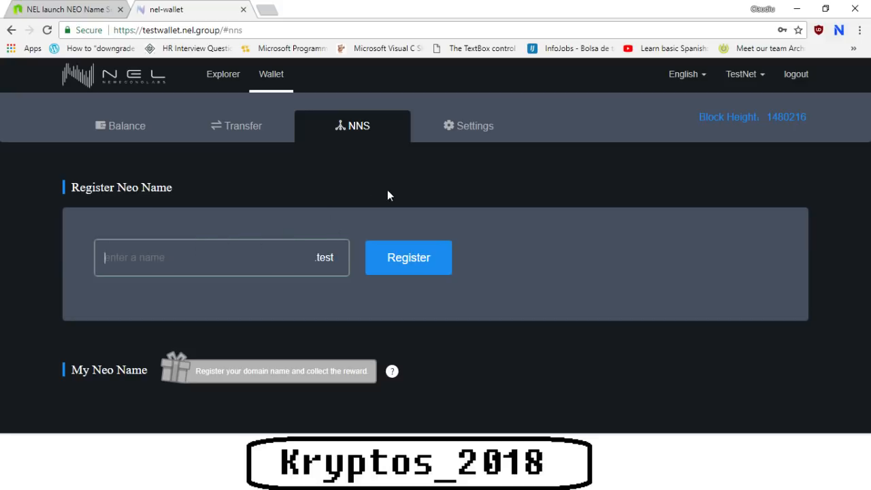
type("y")
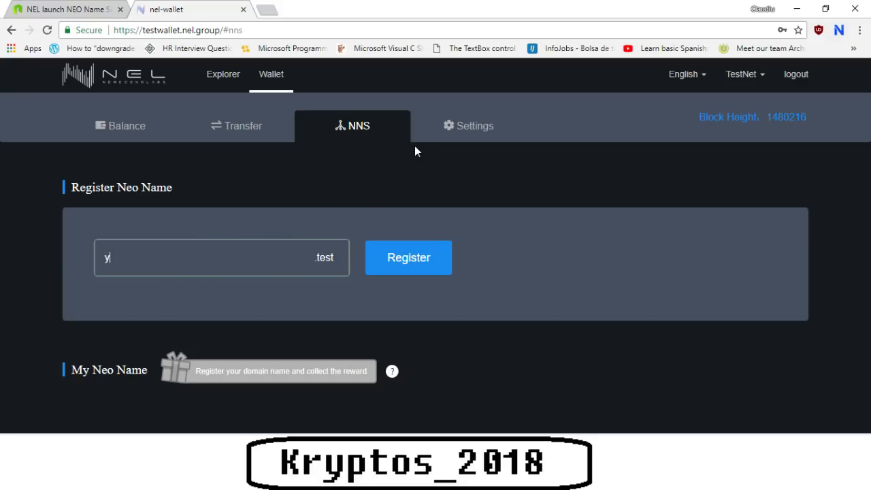
type("outube")
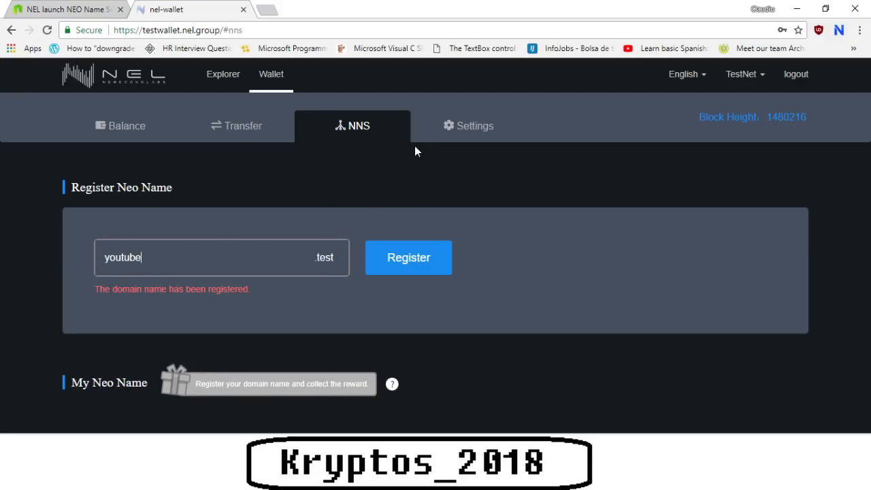
type("_test")
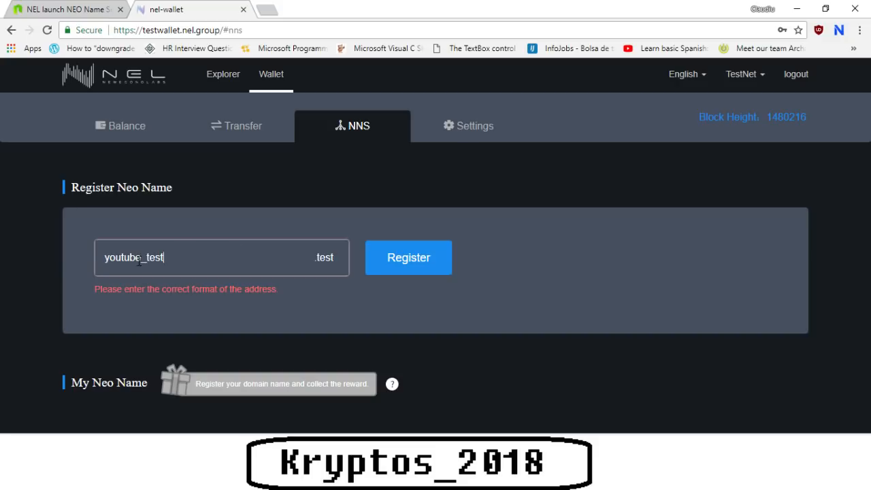
type("youtubetest")
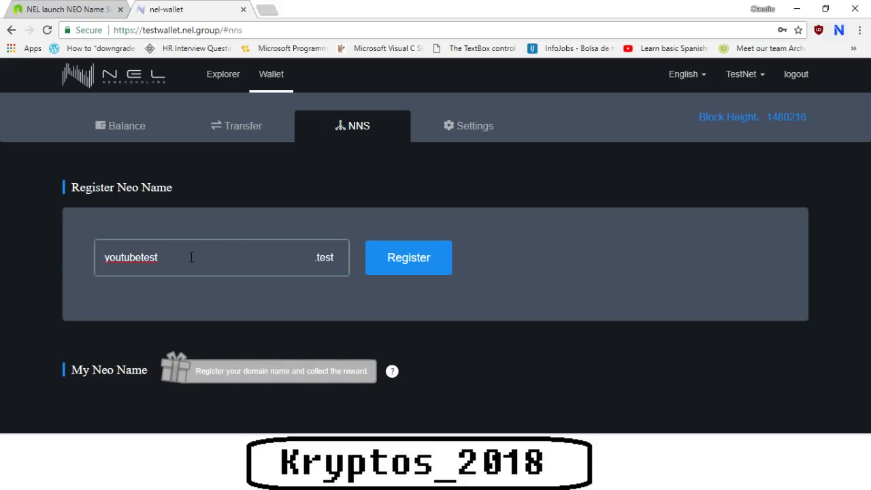
type("2018")
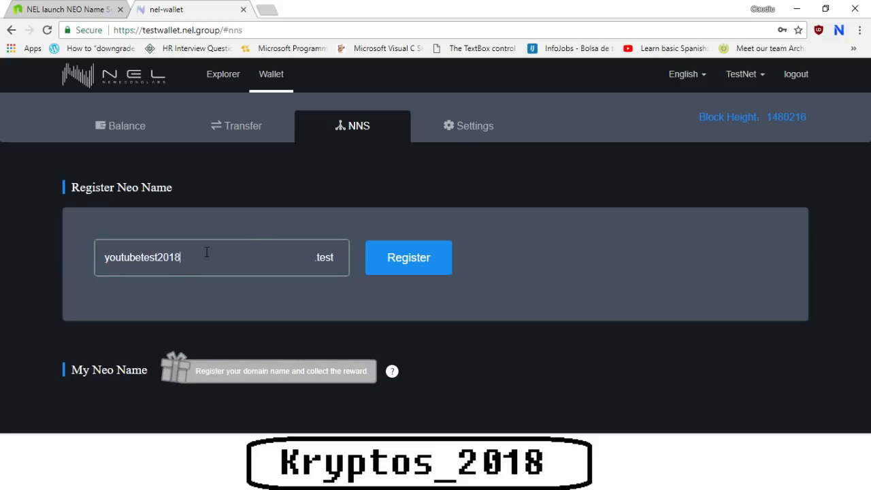
mouse_move(408, 265)
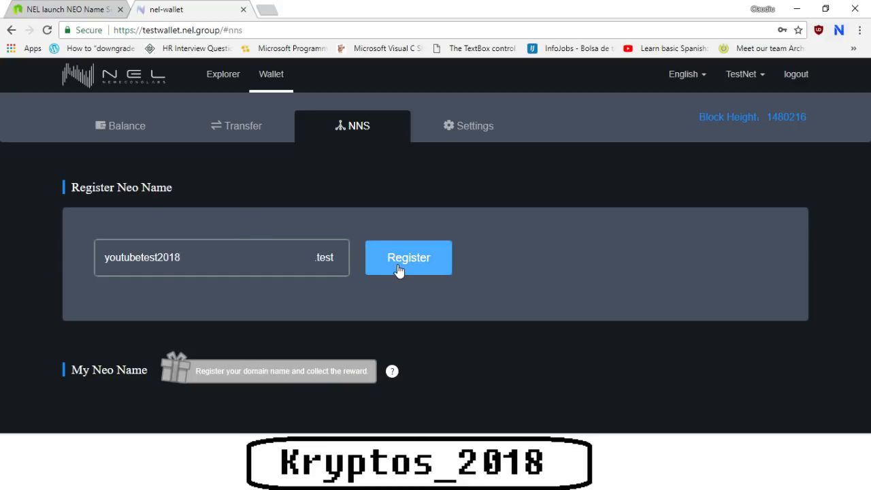
mouse_move(302, 269)
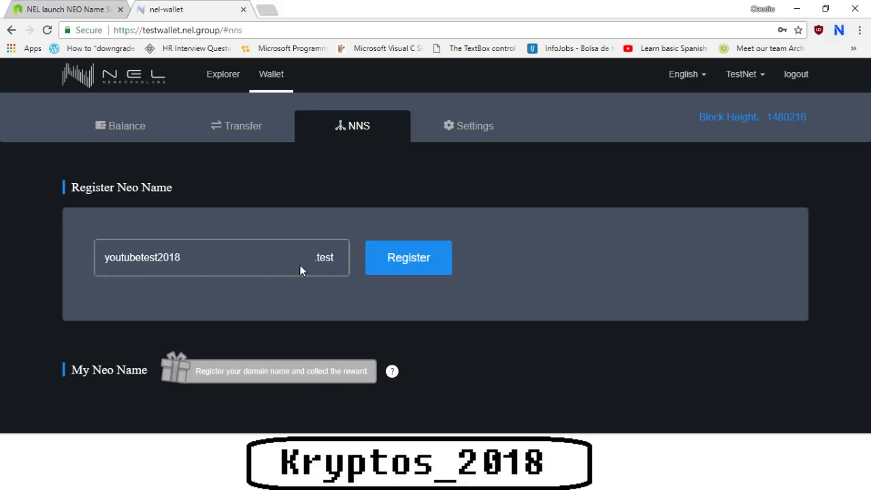
left_click(221, 257)
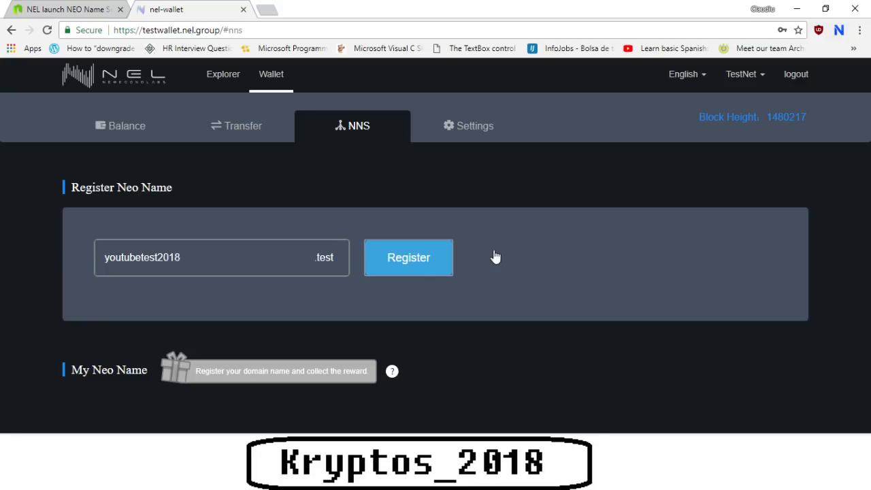
mouse_move(509, 256)
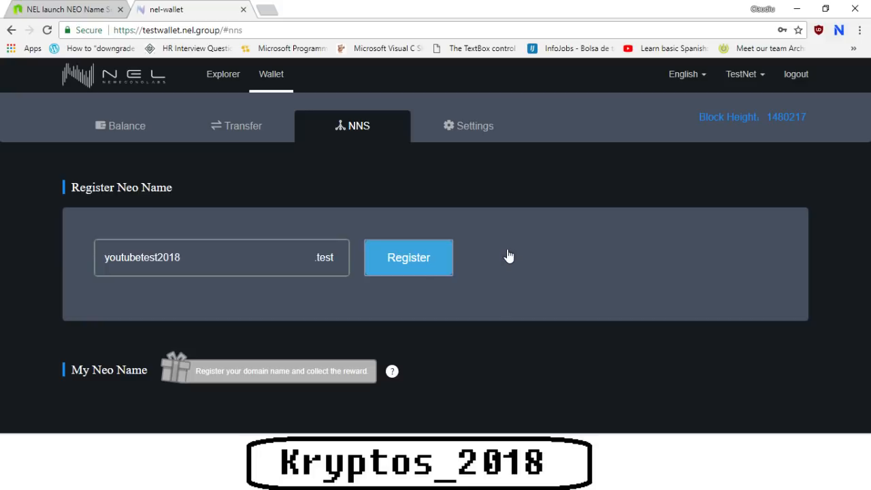
mouse_move(539, 253)
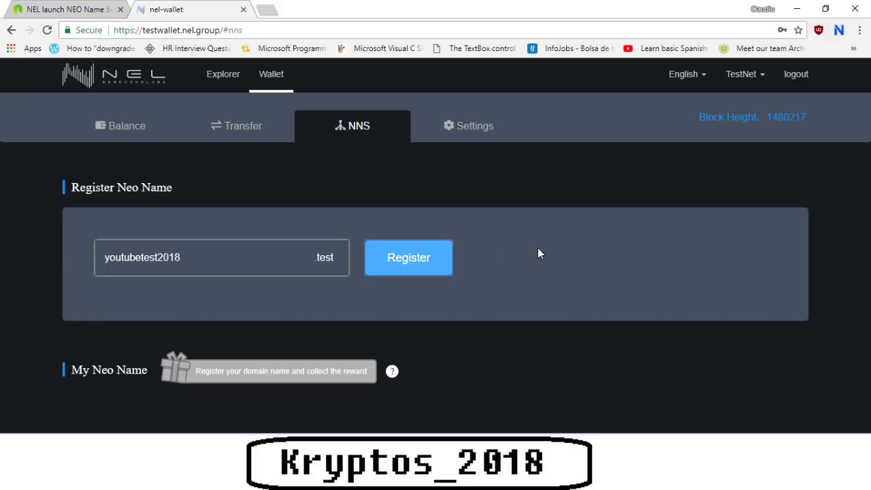
scroll("down", 3)
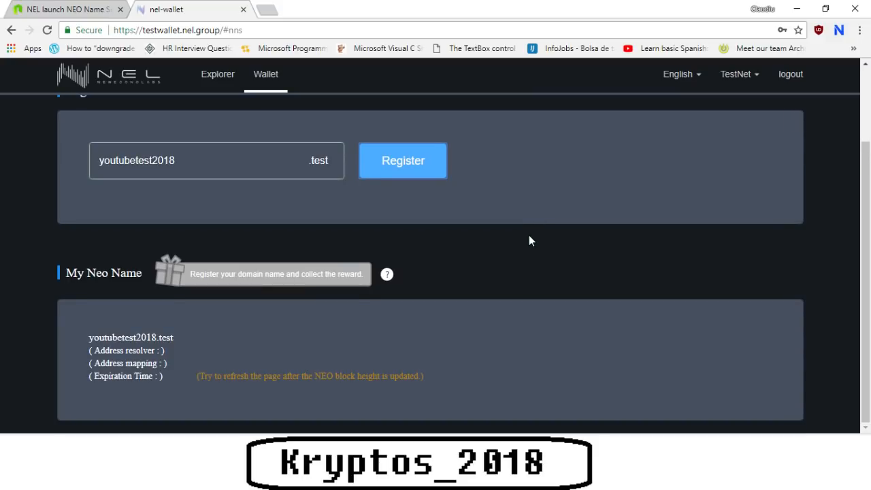
mouse_move(111, 334)
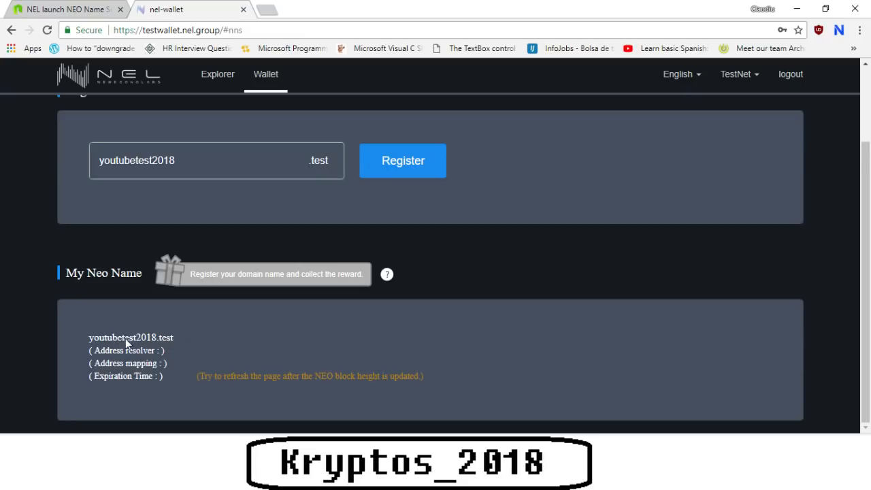
mouse_move(238, 337)
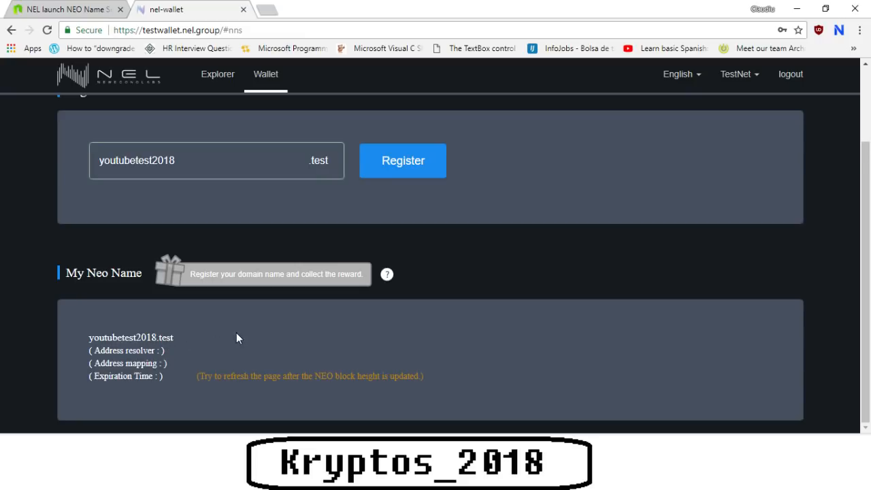
mouse_move(582, 259)
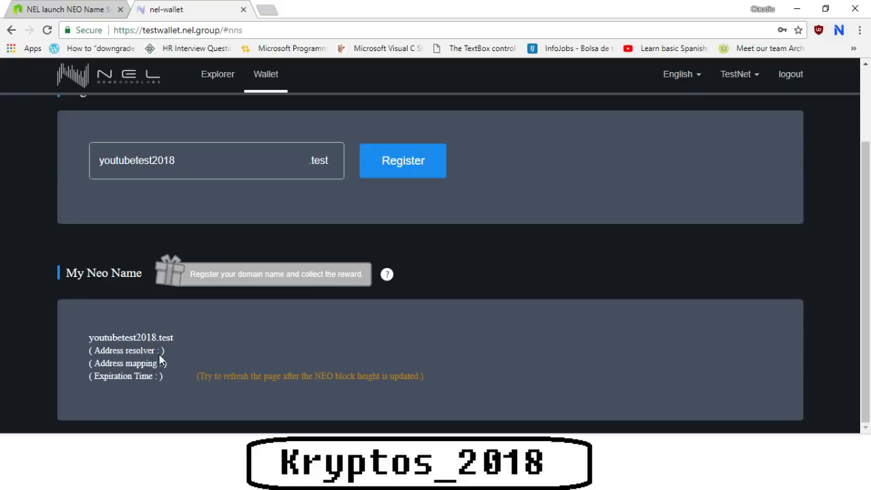
mouse_move(415, 332)
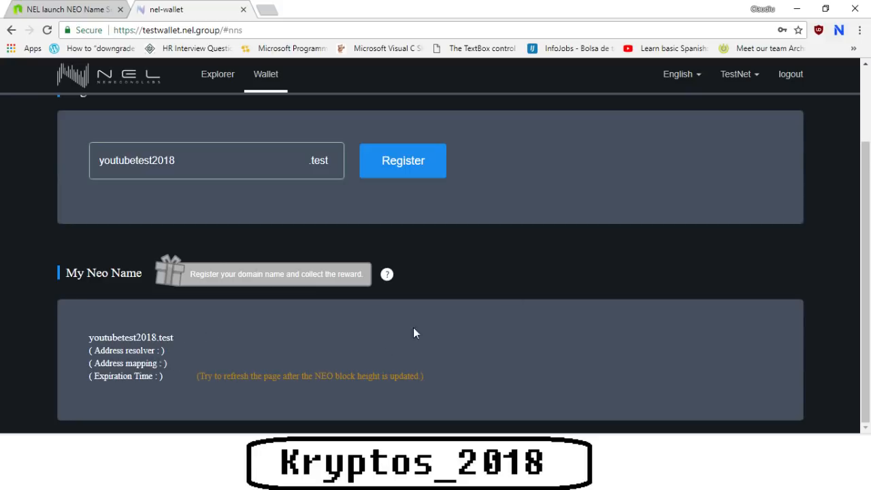
mouse_move(607, 368)
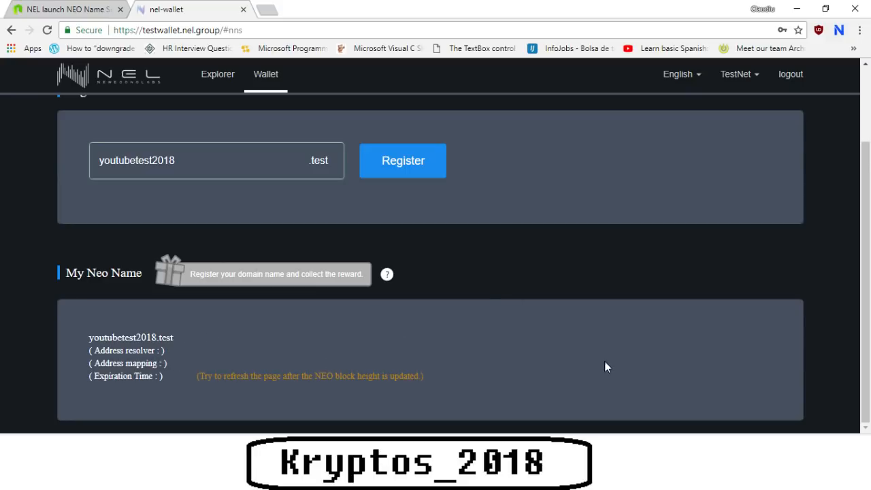
mouse_move(696, 400)
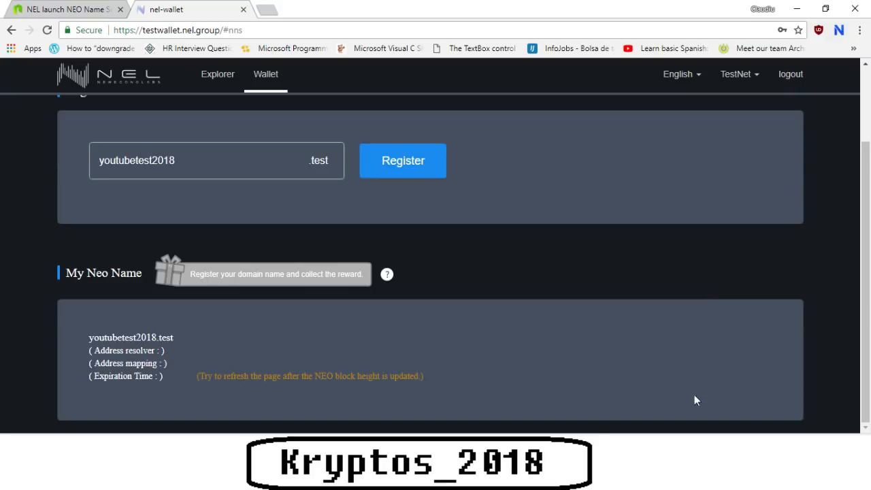
mouse_move(660, 365)
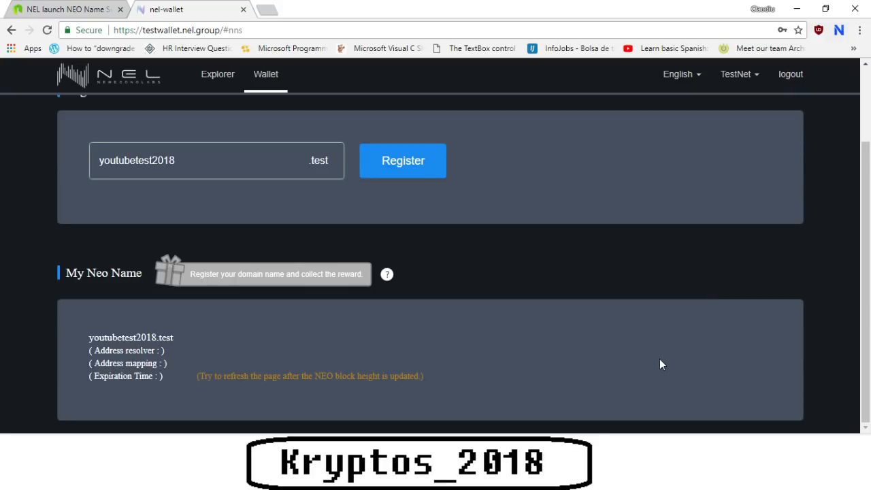
mouse_move(215, 382)
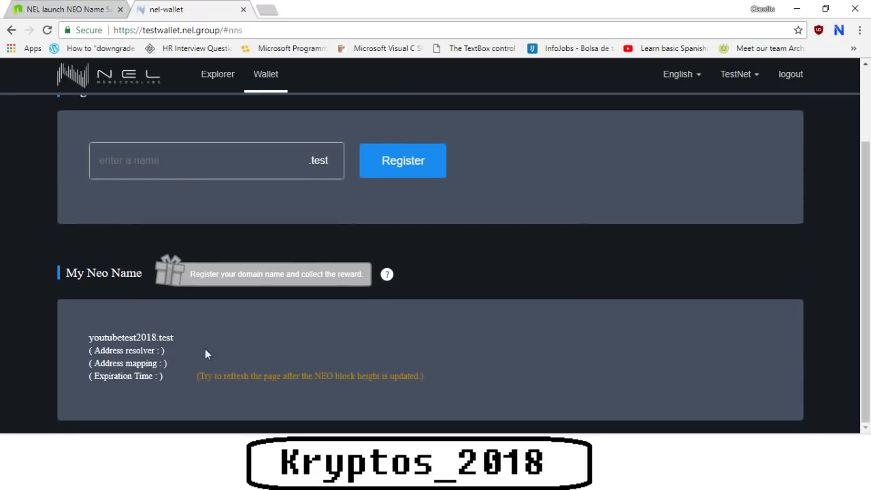
mouse_move(452, 343)
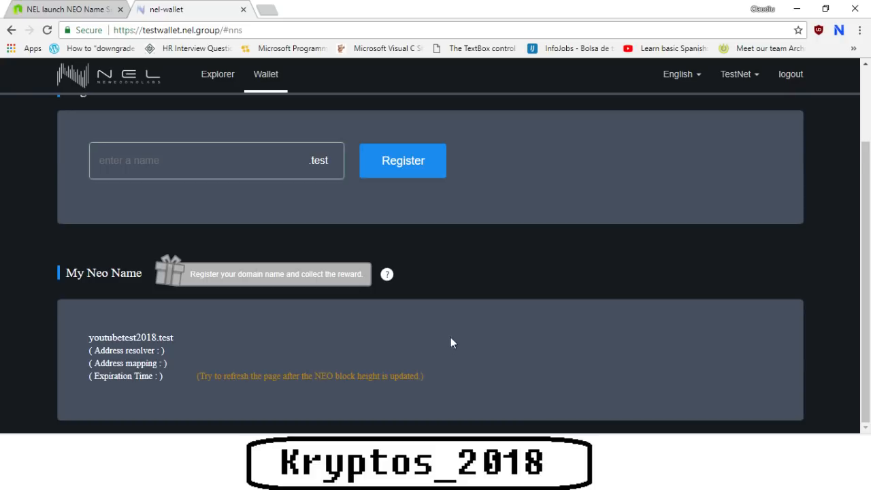
mouse_move(556, 321)
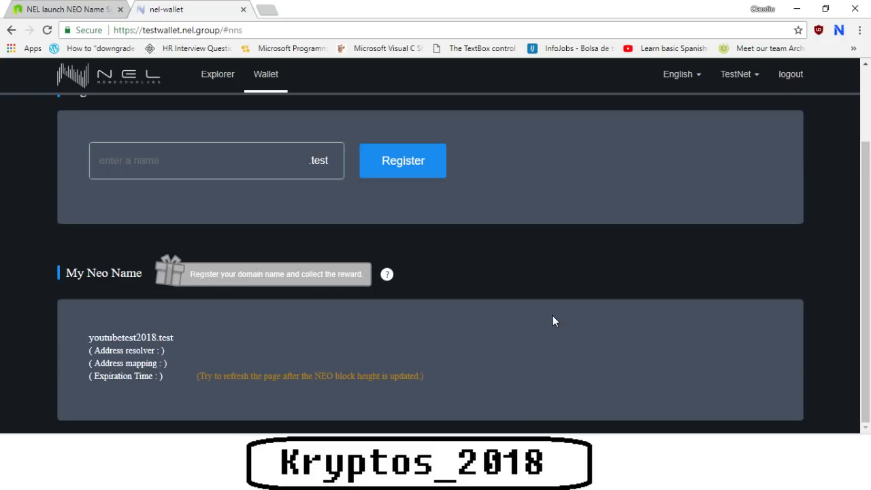
mouse_move(348, 287)
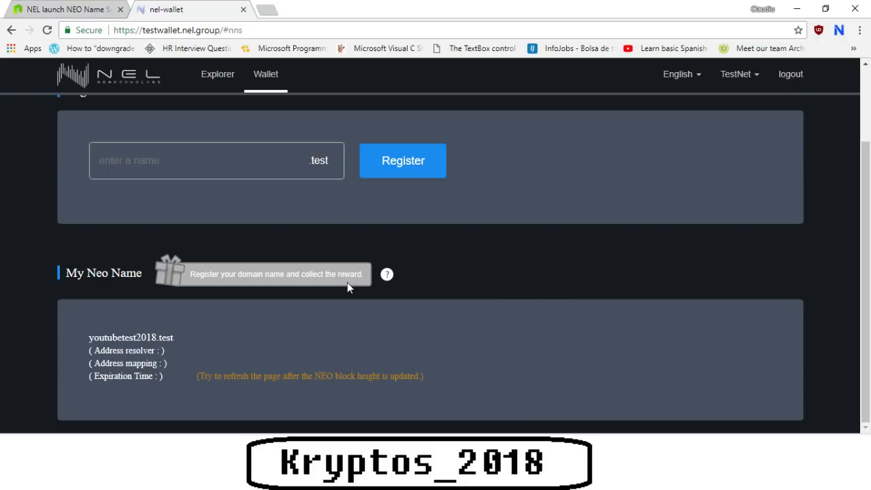
mouse_move(424, 387)
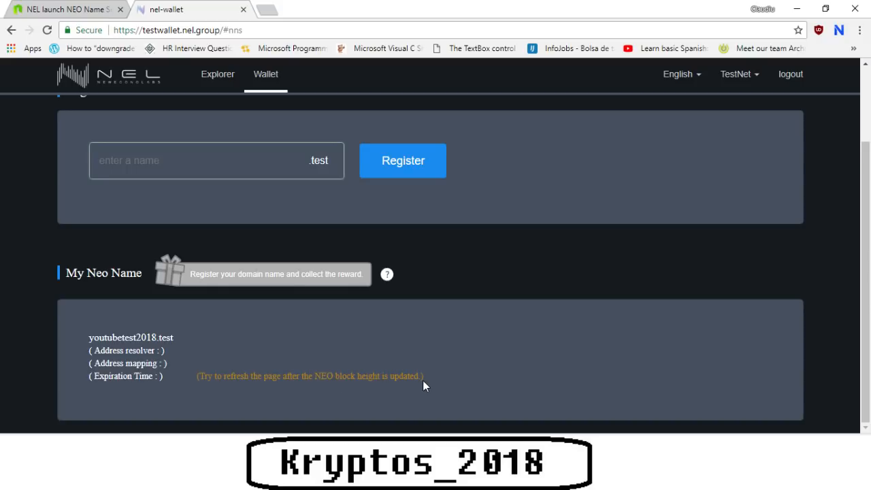
- Check the block height on the NNS page and reload it to refresh the name details
scroll("up", 3)
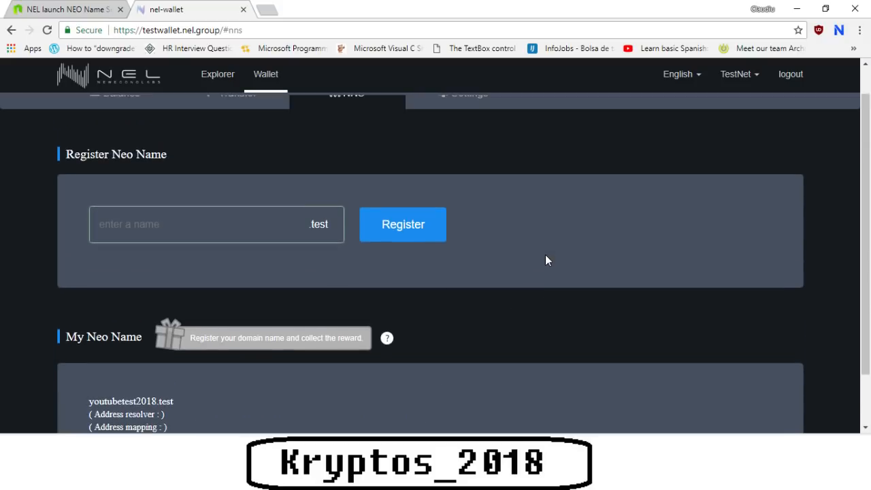
scroll("up", 3)
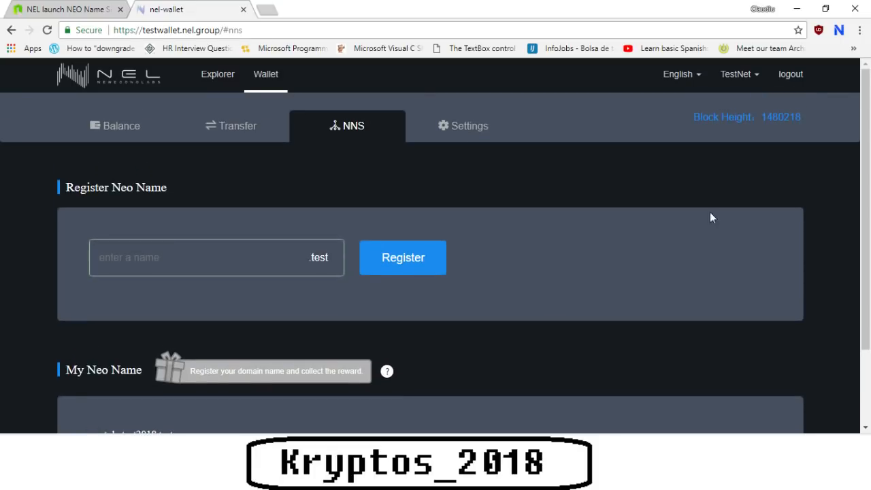
mouse_move(767, 127)
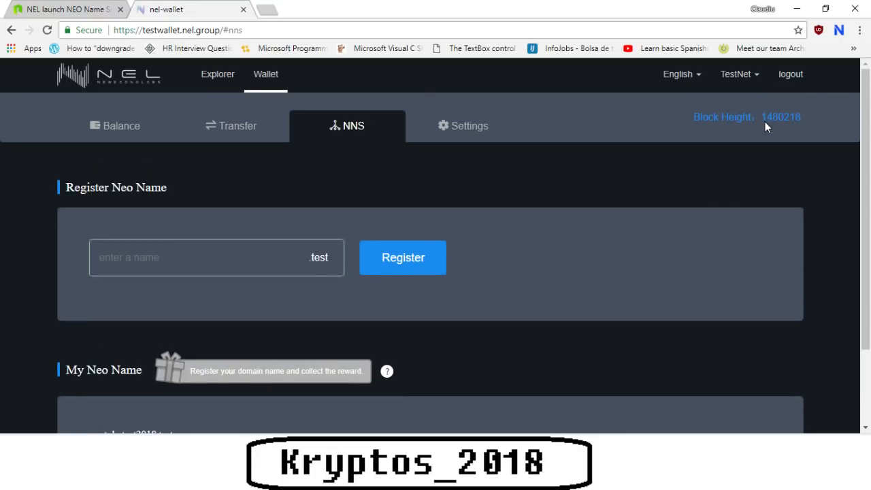
scroll("down", 3)
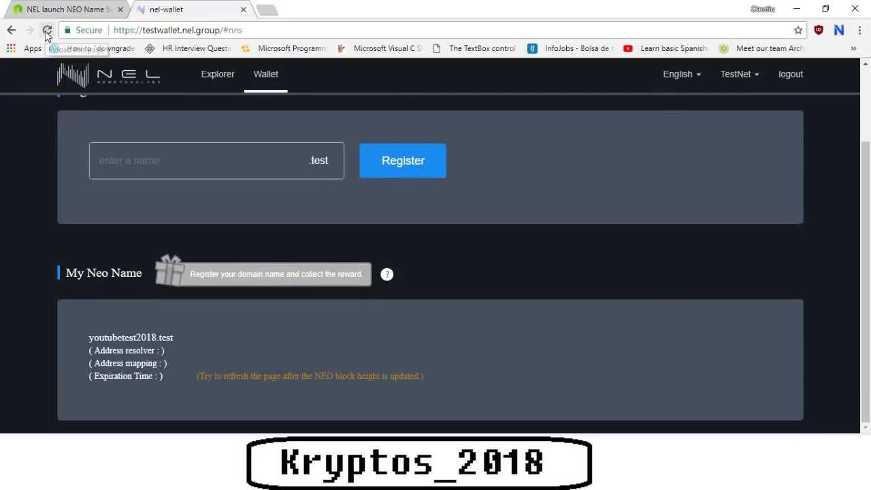
left_click(48, 30)
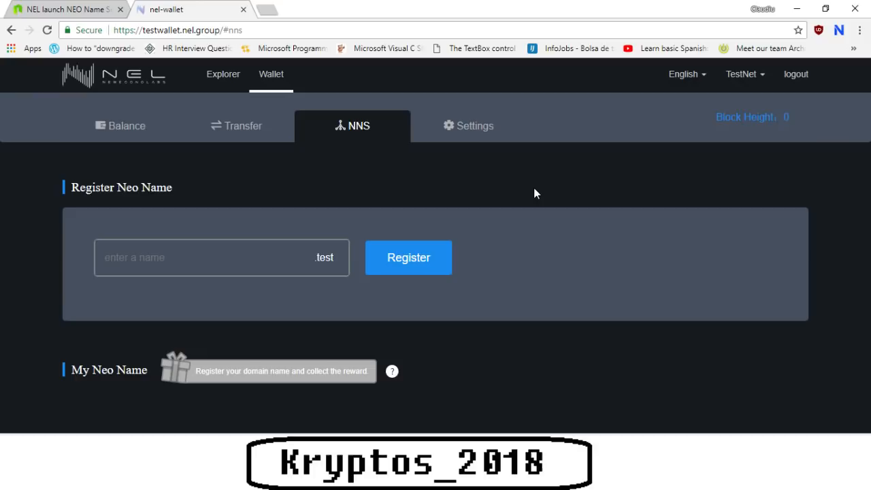
- Edit youtubetest2018.test and confirm its official Address Resolver
scroll("down", 3)
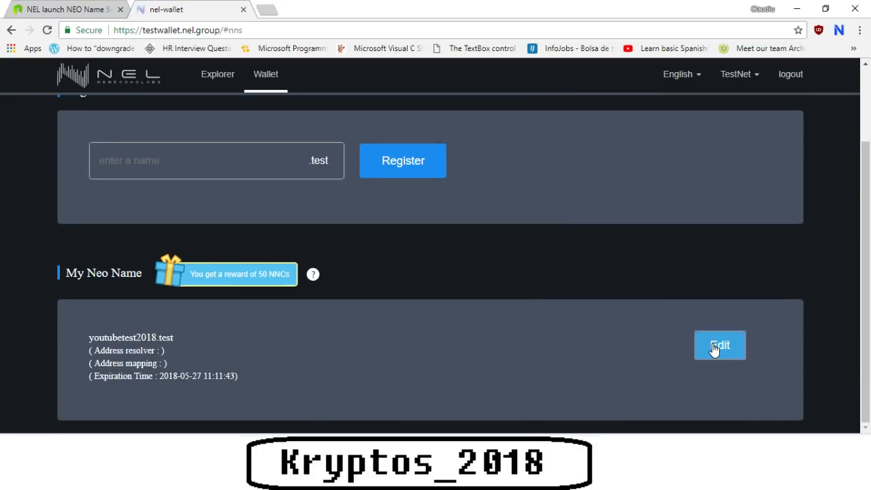
left_click(719, 346)
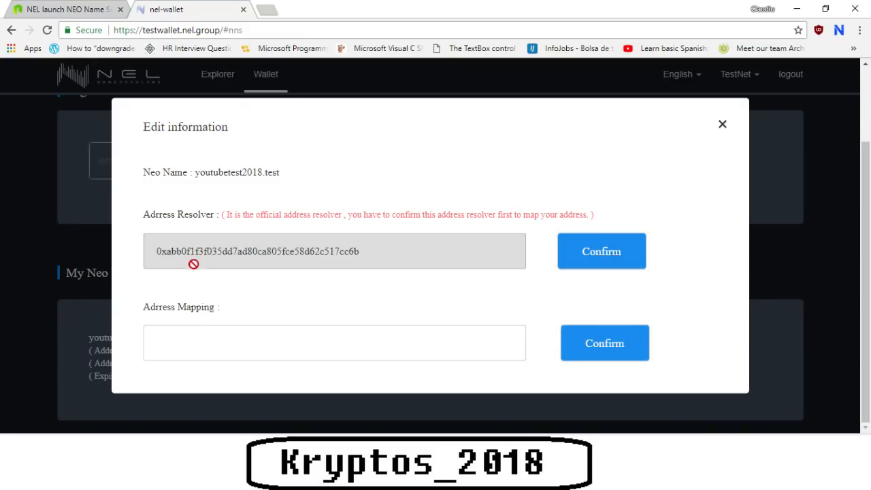
mouse_move(278, 234)
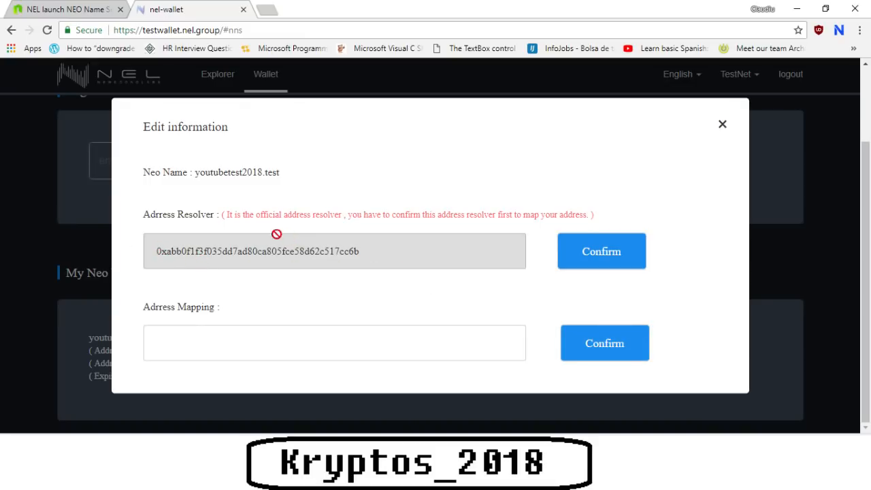
mouse_move(501, 218)
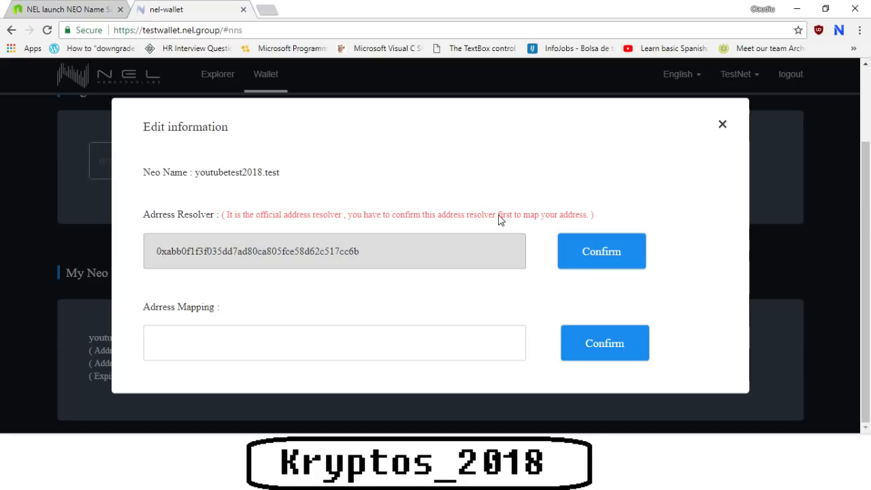
mouse_move(528, 229)
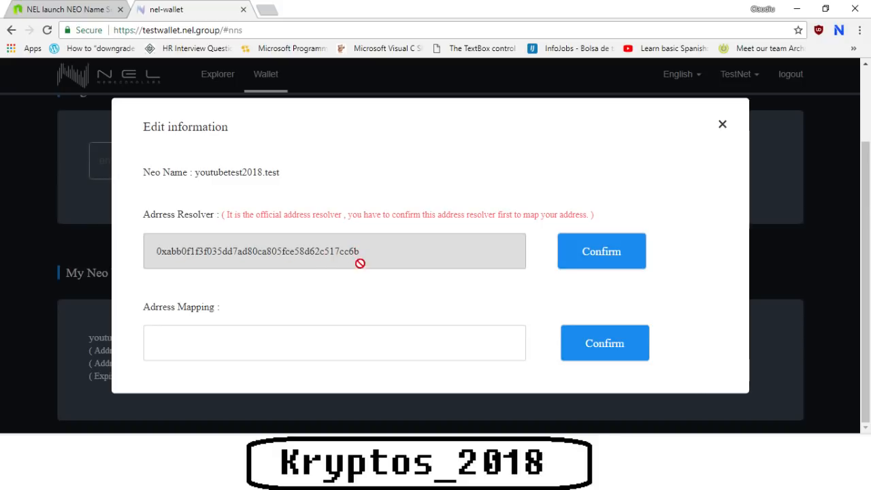
mouse_move(359, 255)
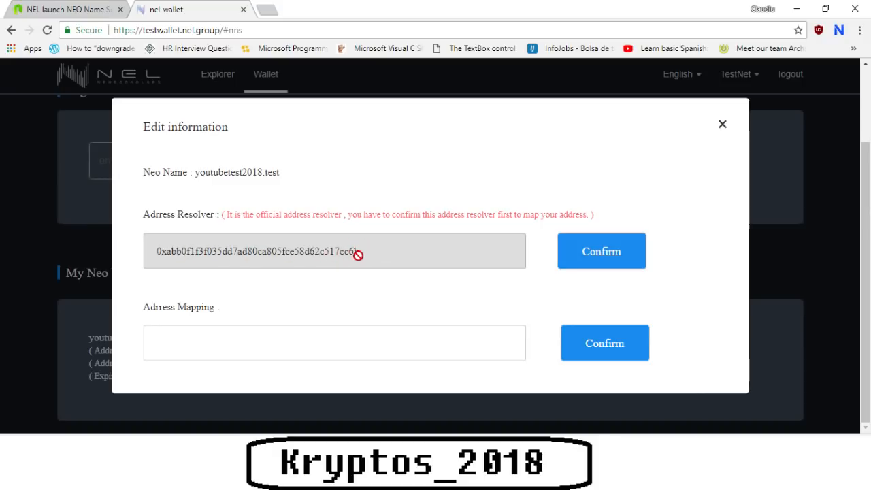
mouse_move(233, 198)
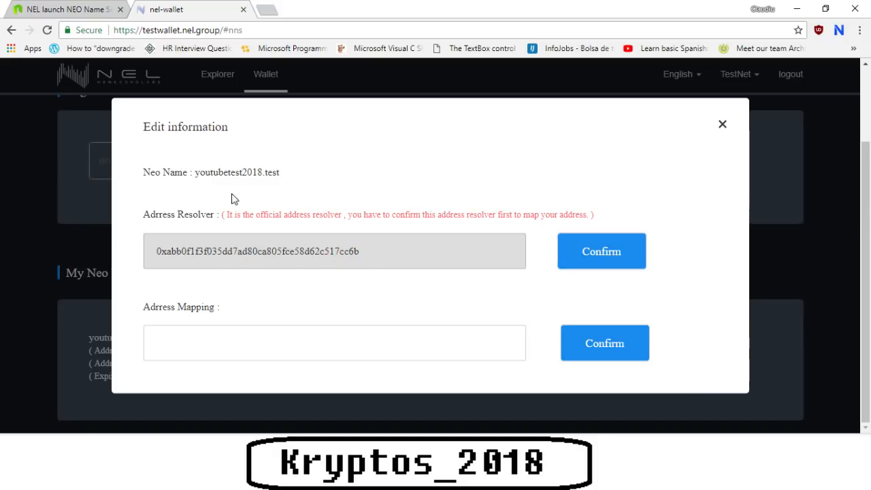
mouse_move(220, 183)
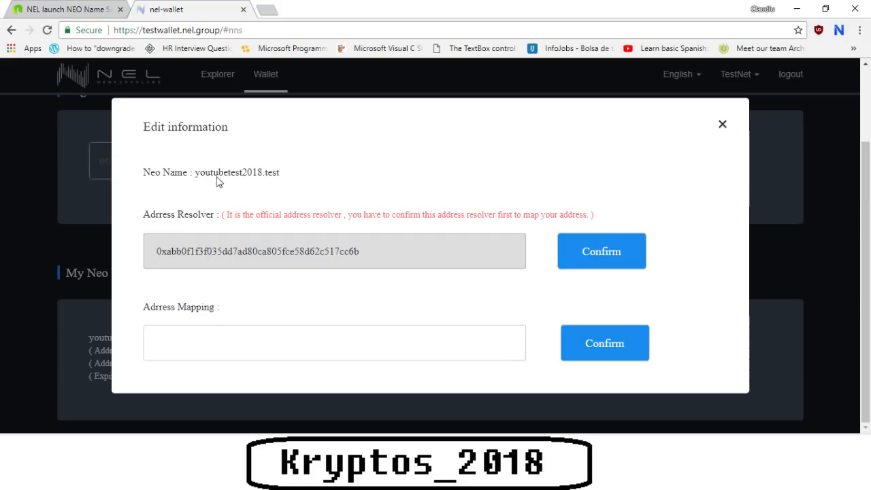
mouse_move(211, 176)
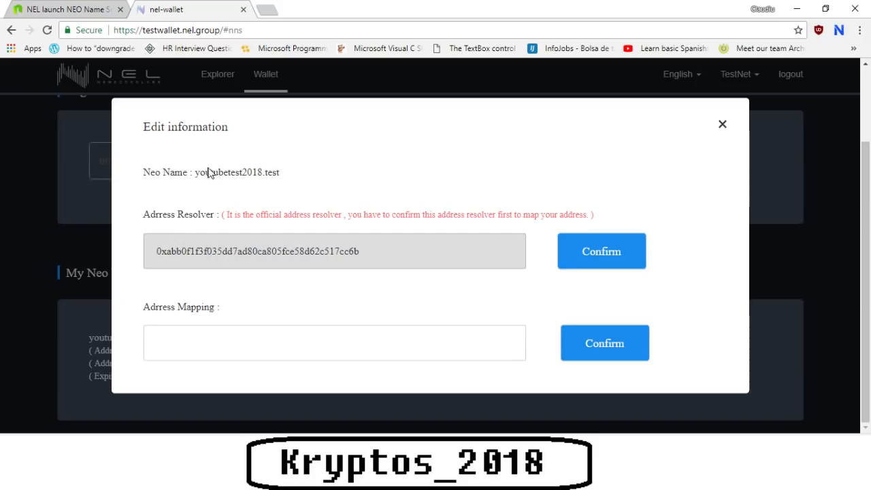
mouse_move(197, 179)
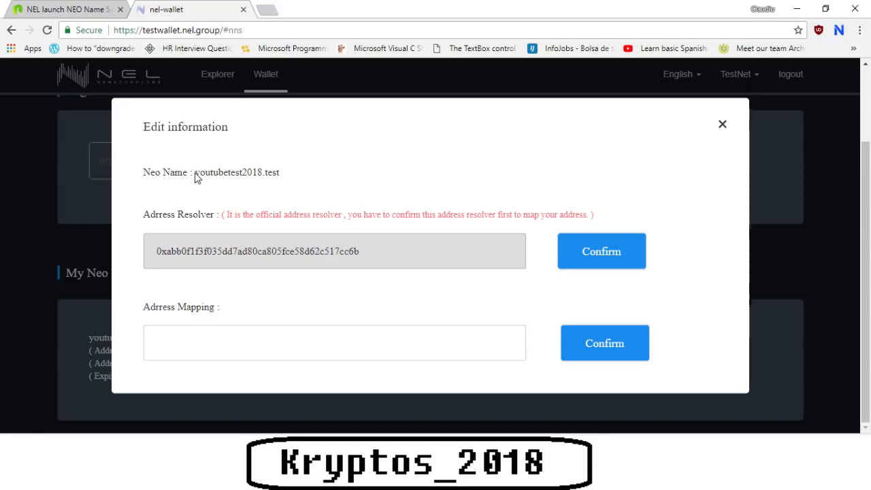
mouse_move(244, 175)
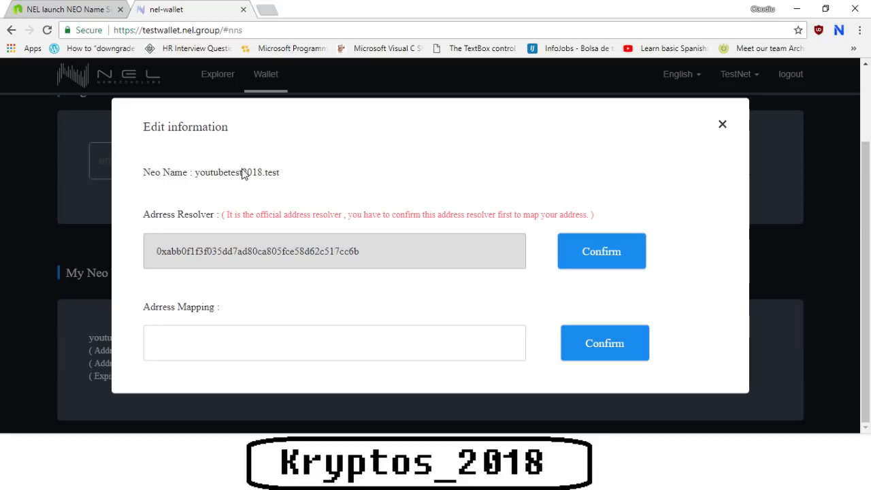
mouse_move(296, 235)
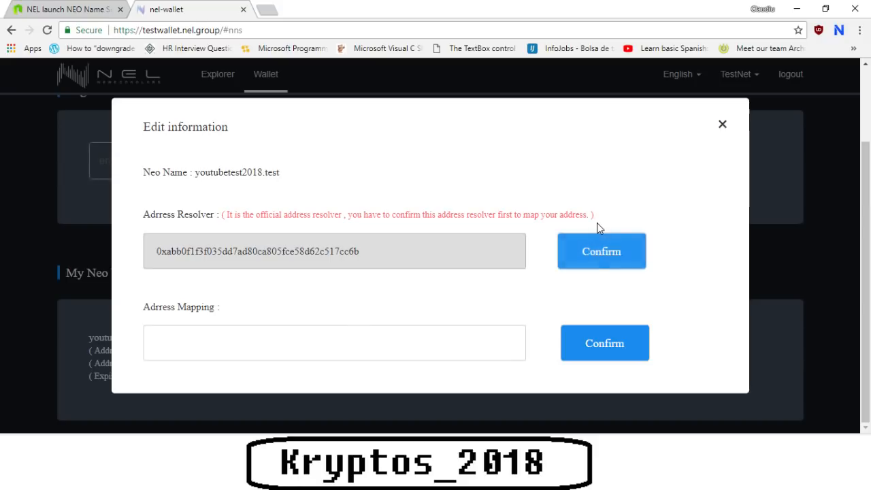
mouse_move(731, 235)
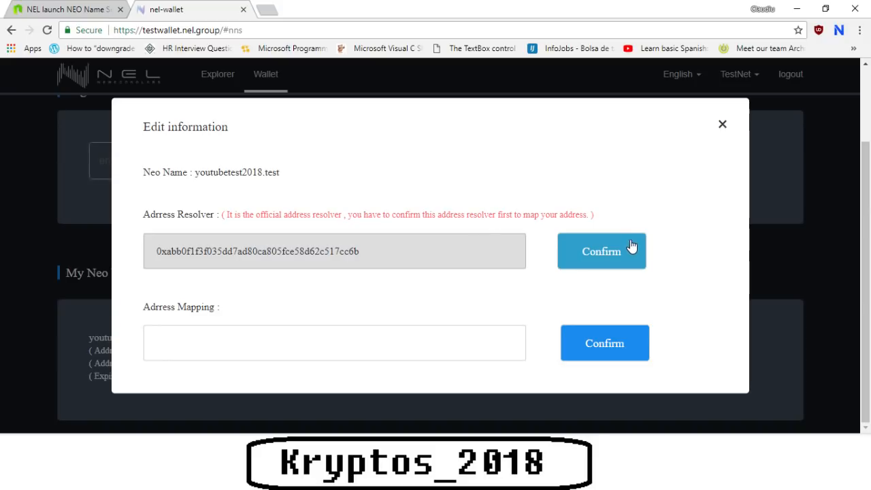
mouse_move(596, 161)
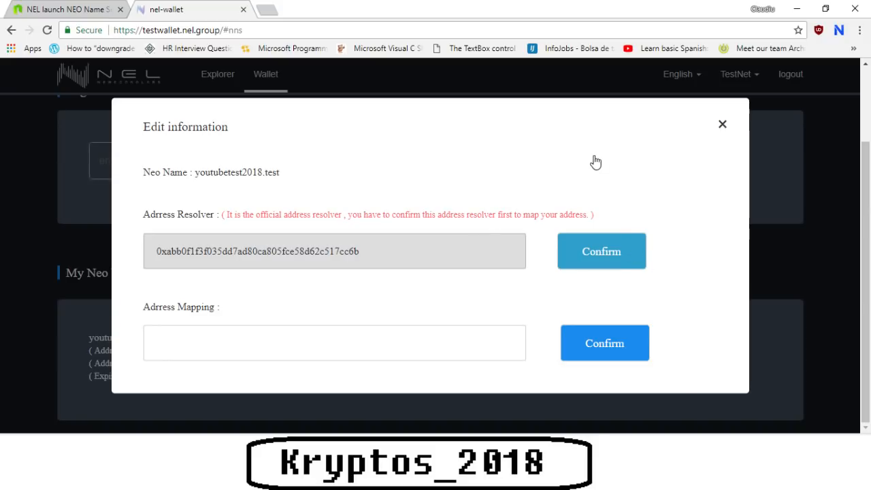
left_click(602, 251)
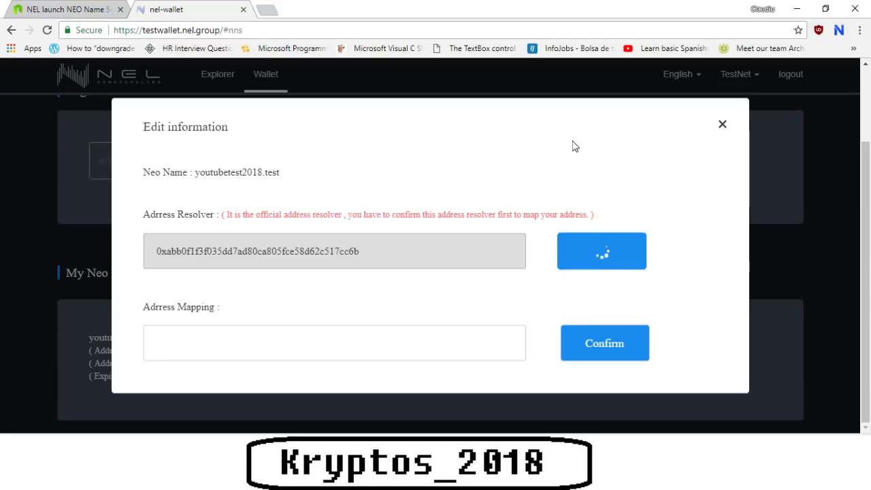
mouse_move(541, 256)
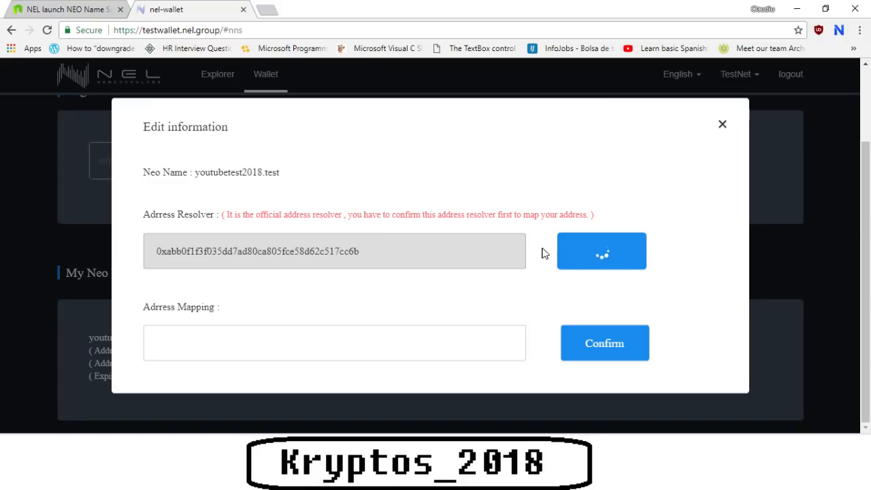
mouse_move(565, 187)
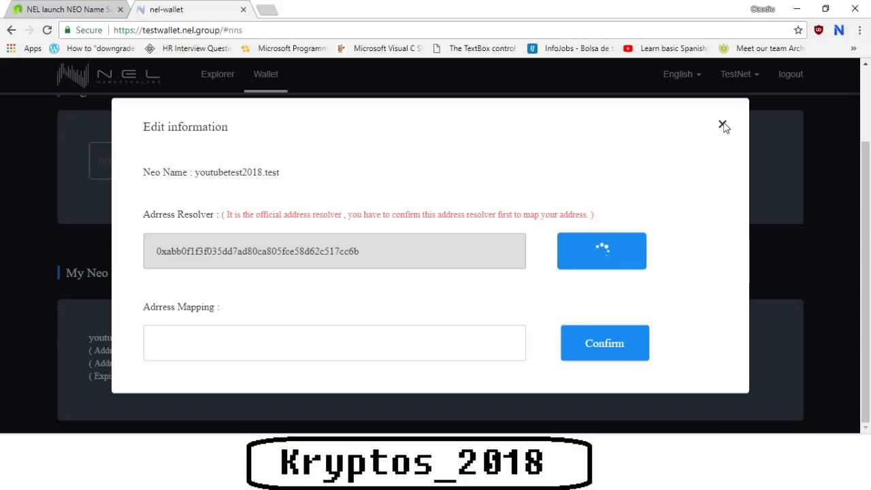
left_click(723, 126)
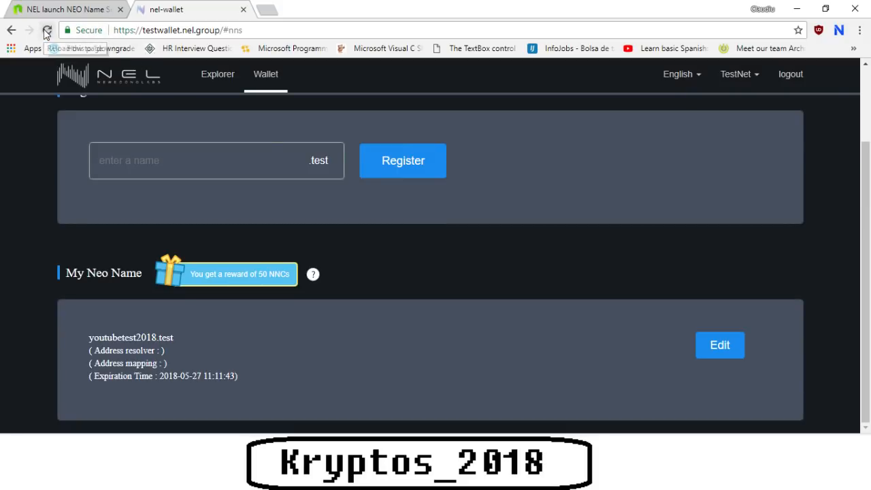
left_click(46, 30)
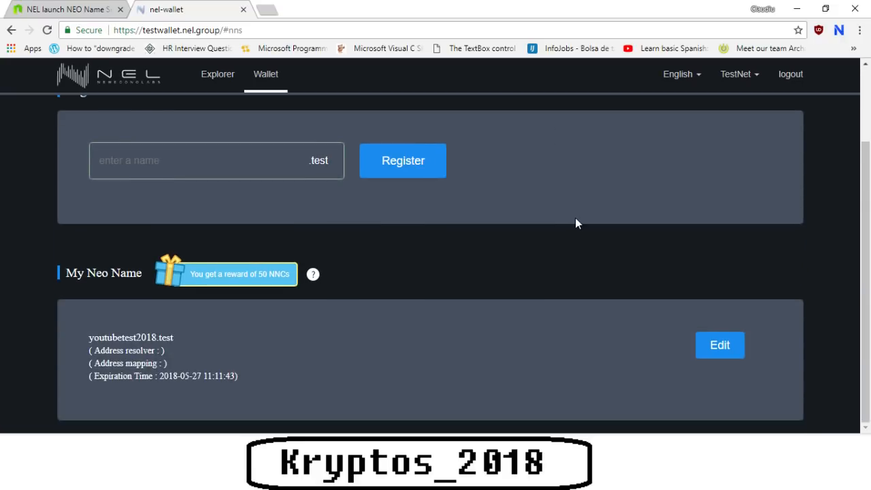
left_click(718, 344)
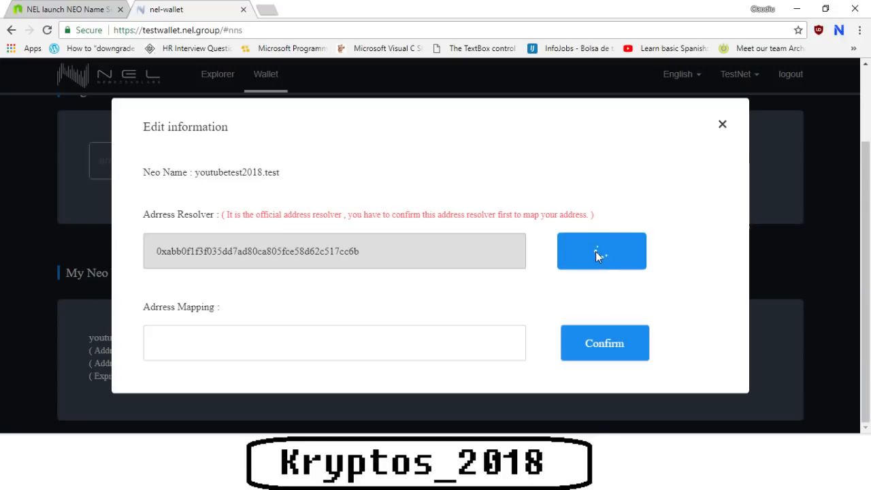
left_click(721, 124)
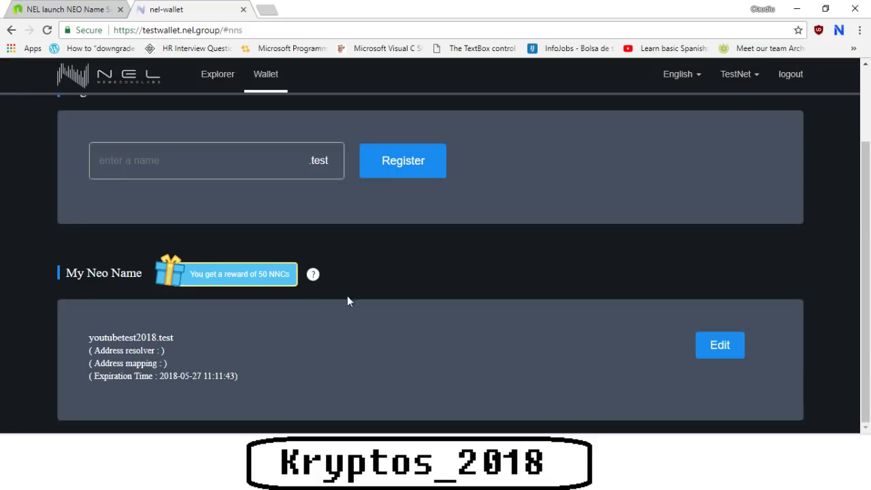
mouse_move(494, 224)
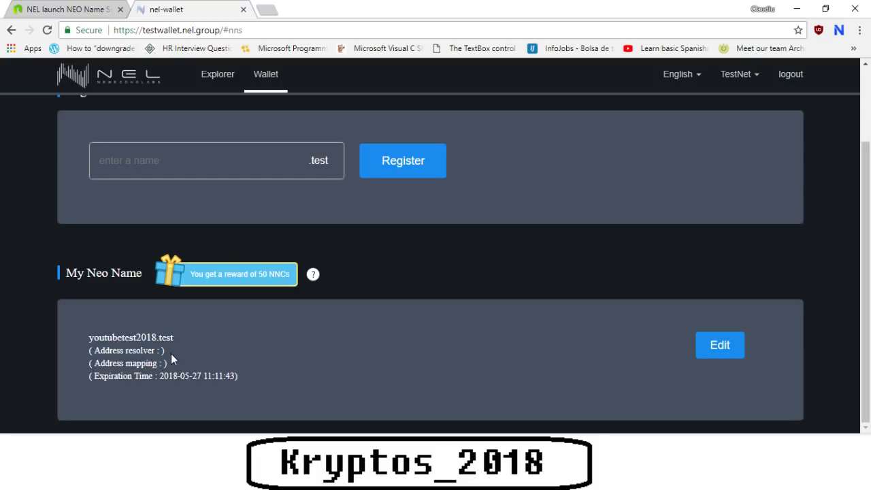
mouse_move(219, 354)
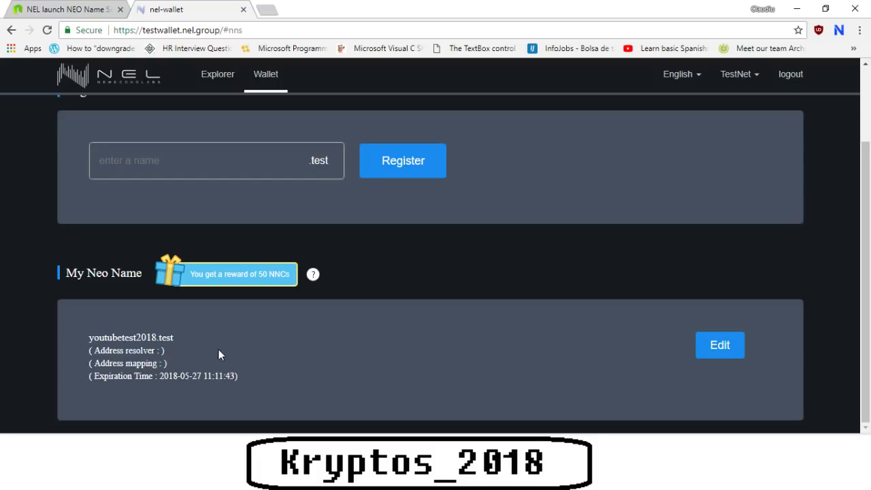
mouse_move(188, 357)
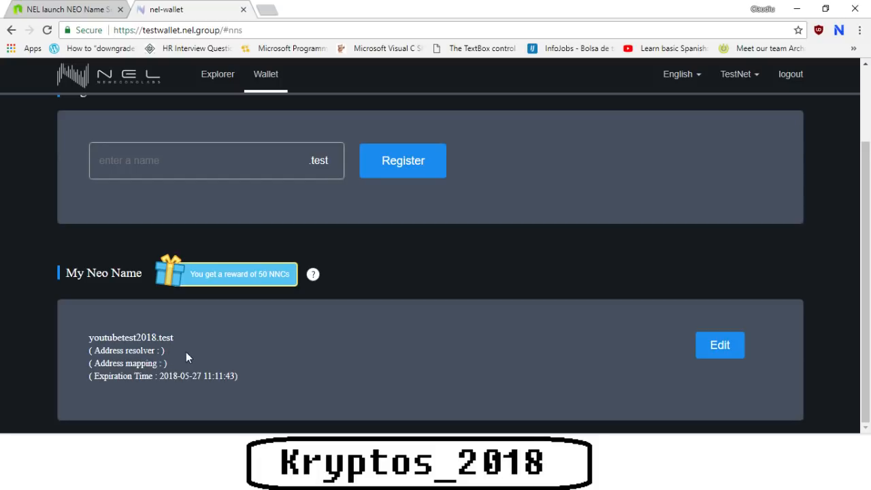
mouse_move(180, 353)
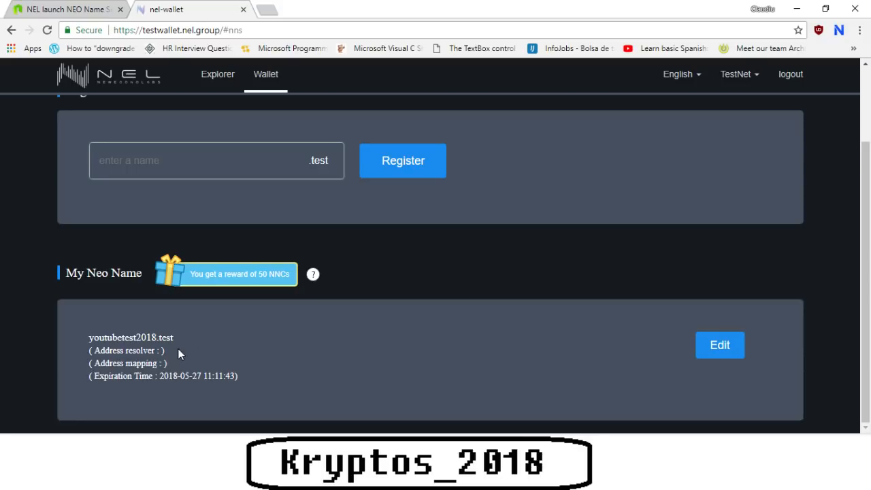
mouse_move(164, 349)
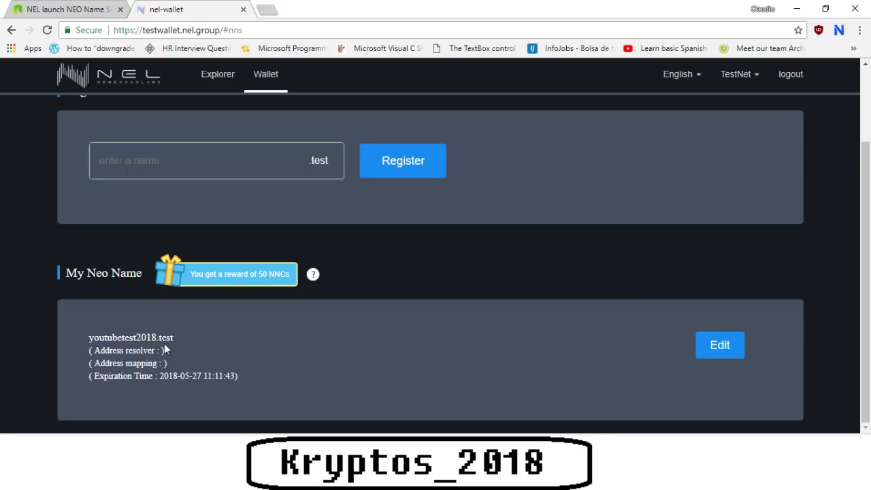
mouse_move(182, 372)
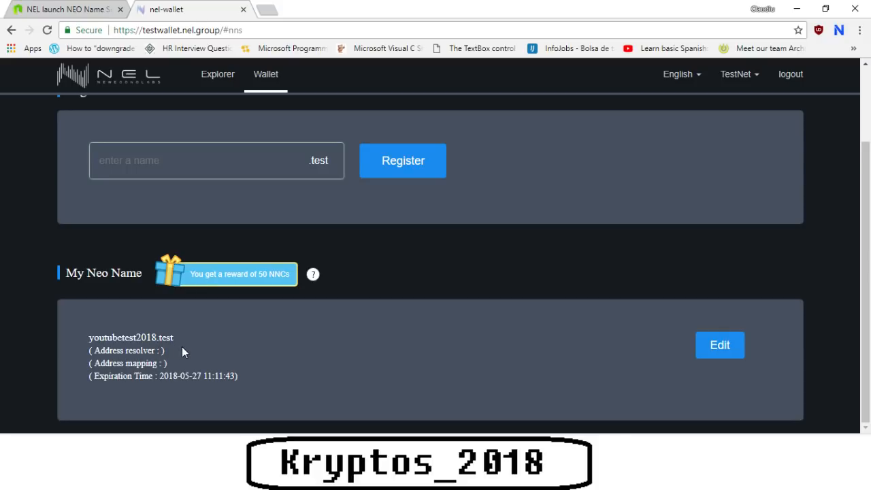
mouse_move(202, 352)
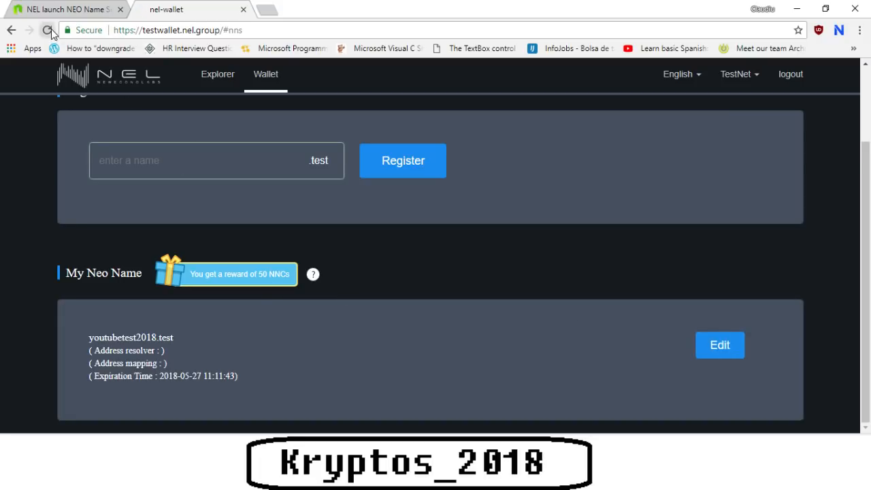
left_click(47, 30)
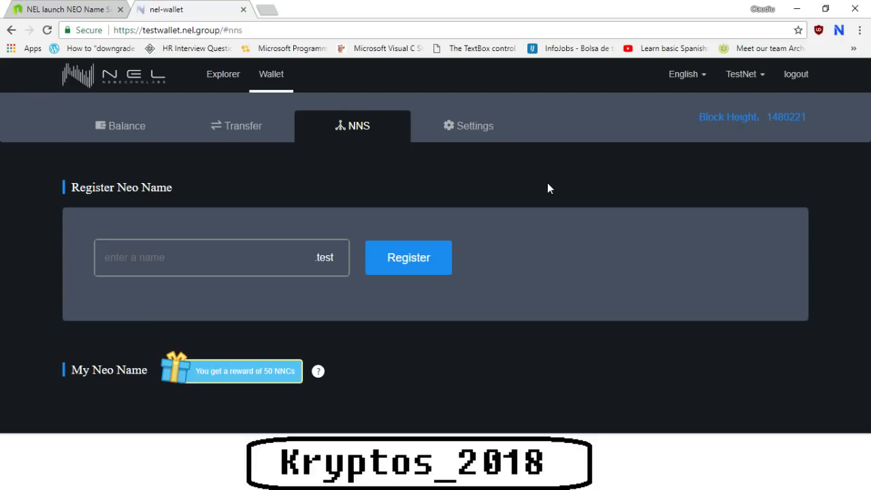
scroll("down", 3)
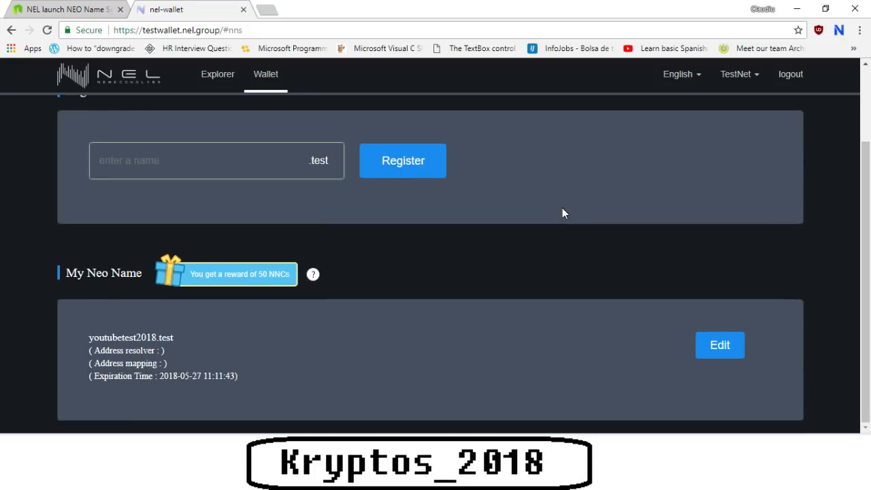
mouse_move(691, 328)
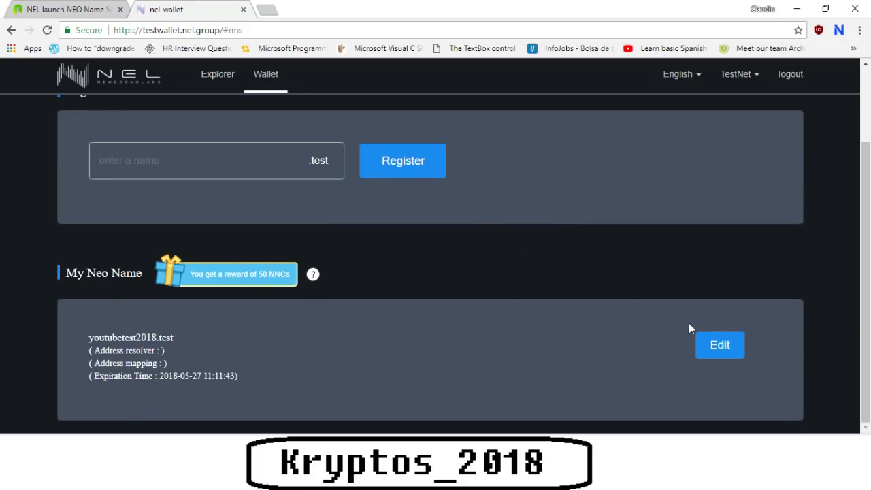
left_click(719, 345)
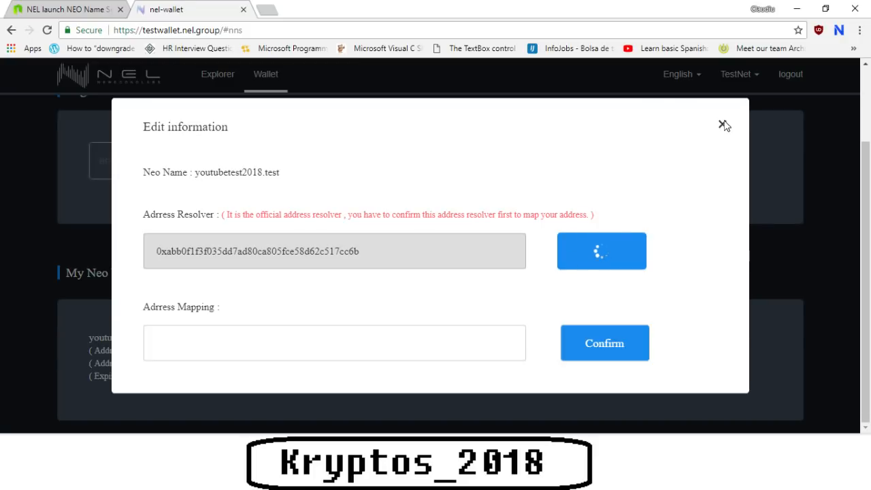
left_click(722, 126)
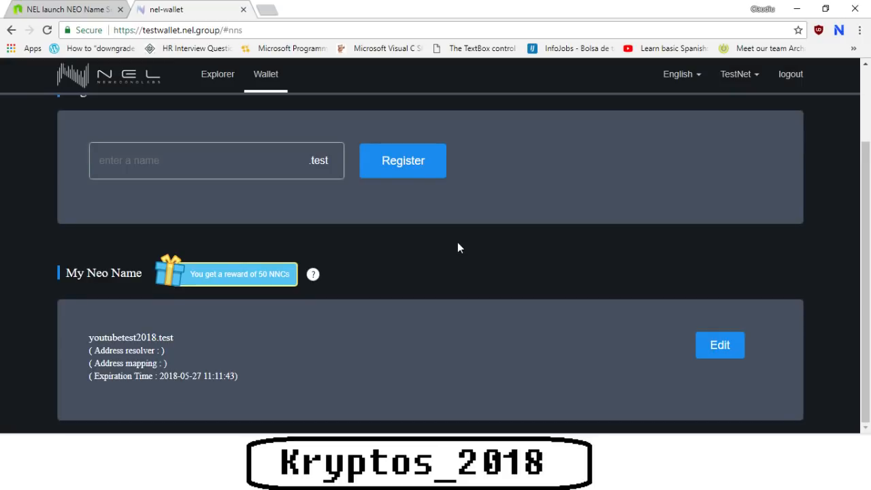
mouse_move(463, 245)
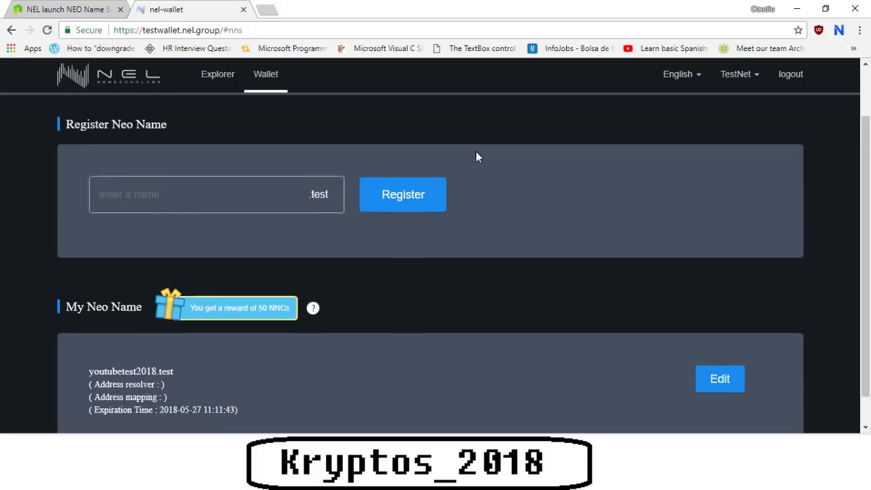
left_click(46, 30)
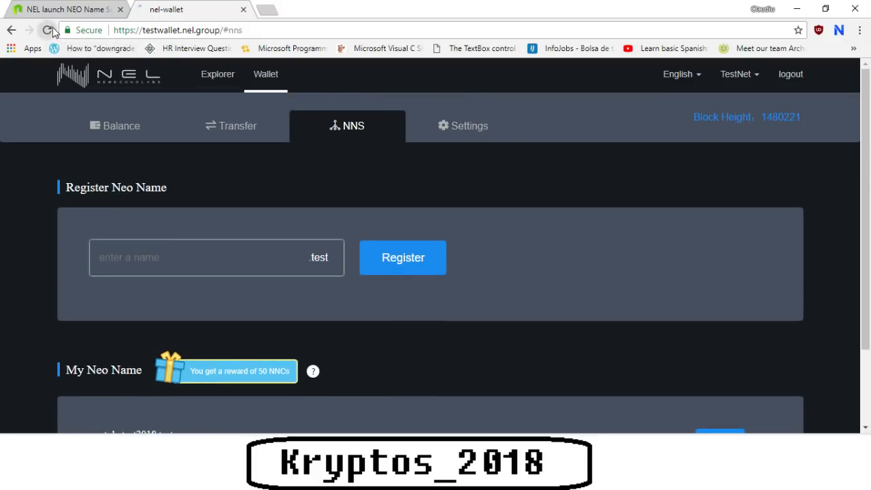
left_click(48, 30)
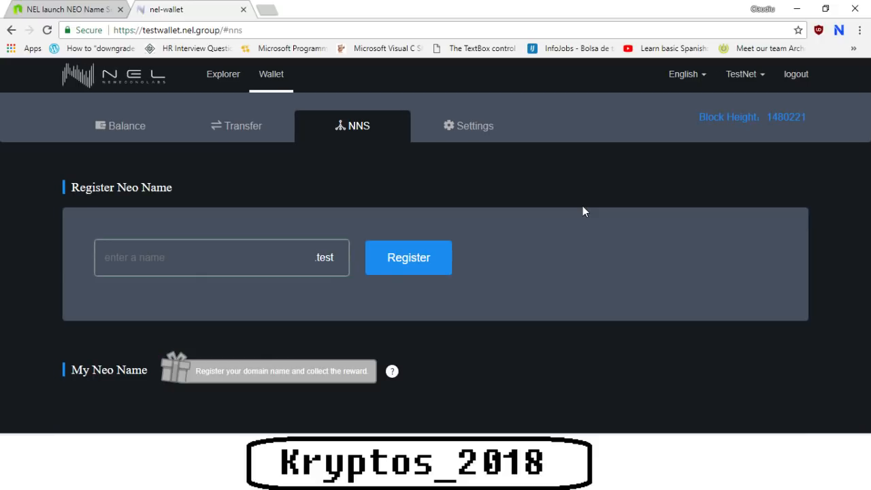
scroll("down", 3)
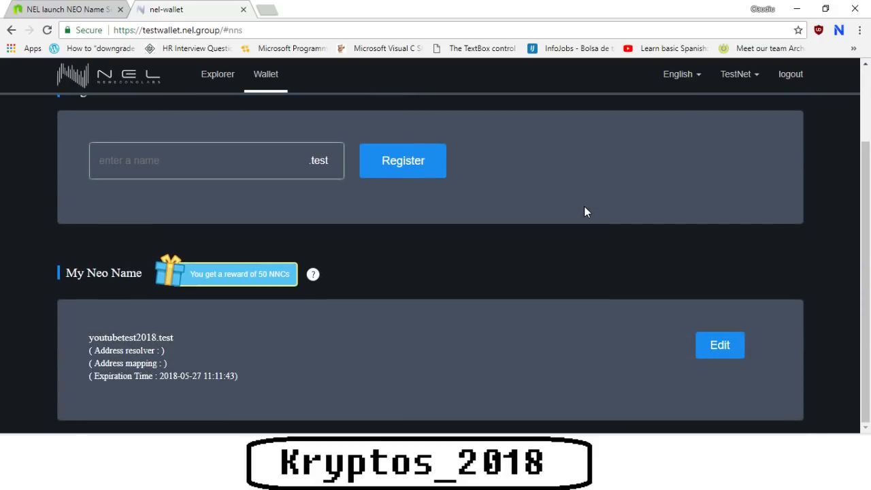
mouse_move(523, 212)
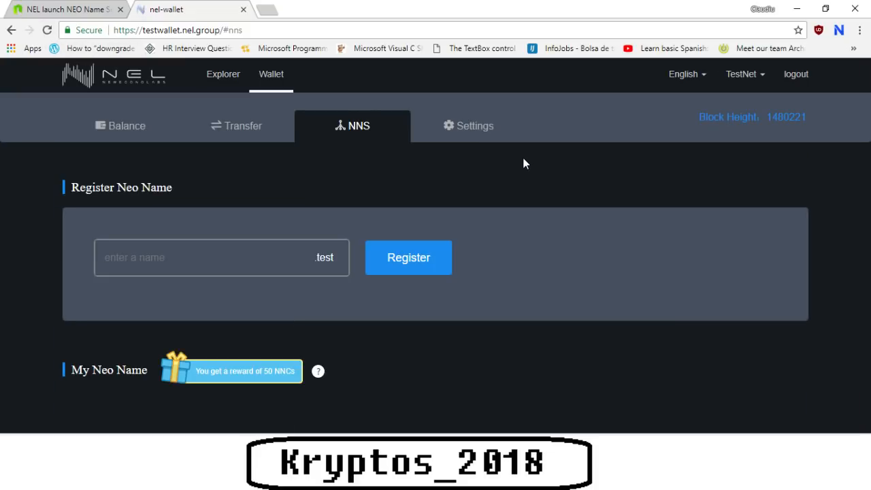
mouse_move(550, 215)
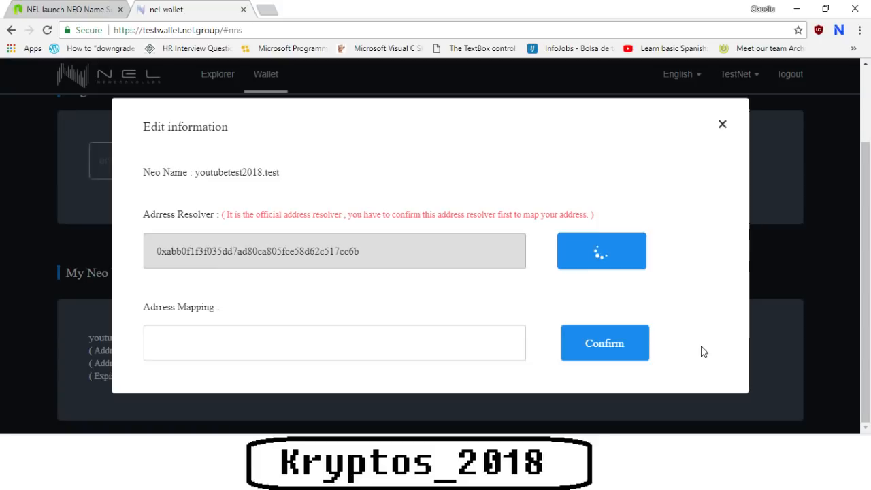
mouse_move(578, 207)
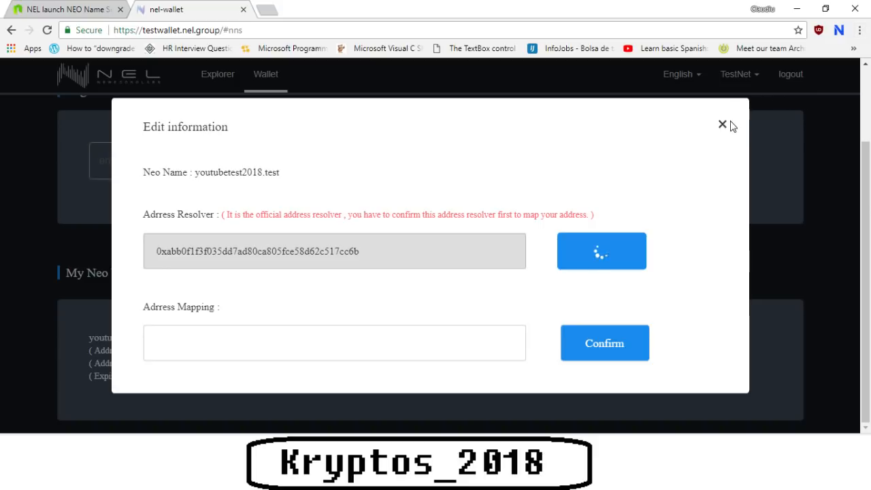
left_click(721, 125)
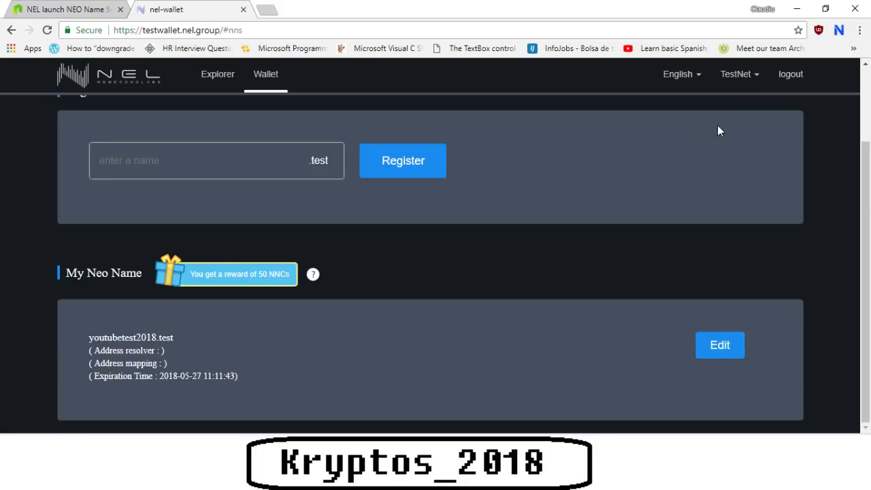
mouse_move(528, 251)
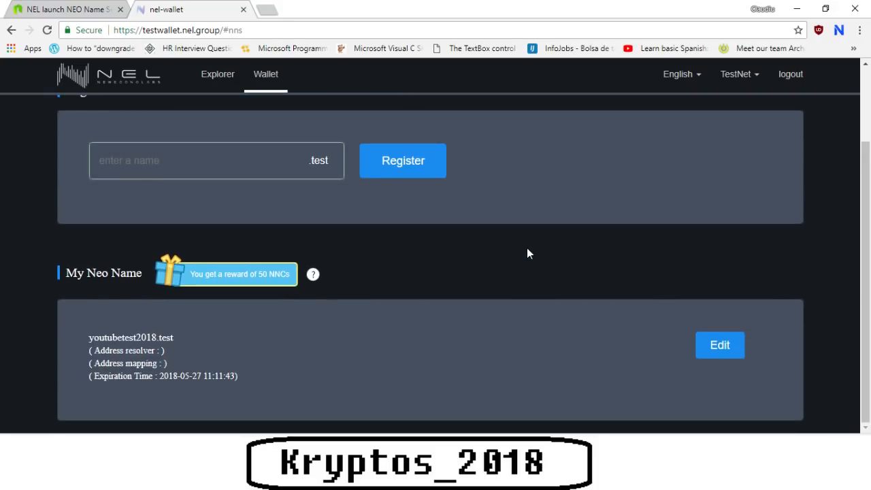
scroll("up", 3)
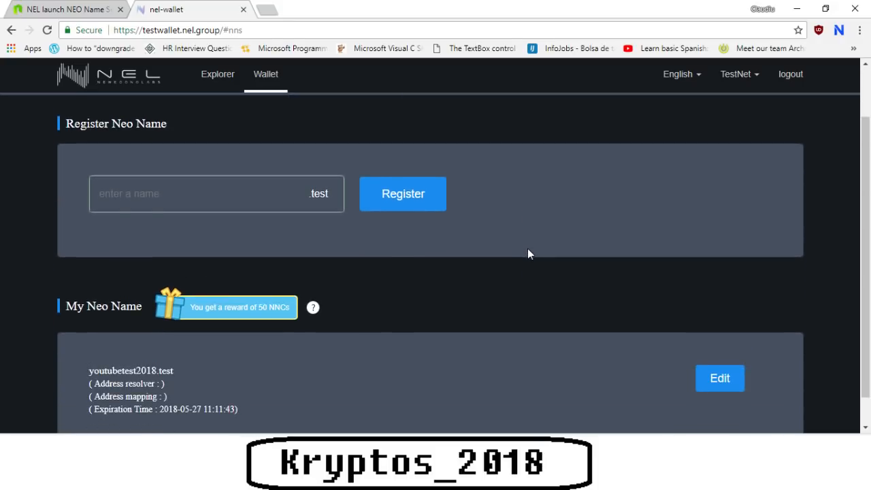
mouse_move(443, 304)
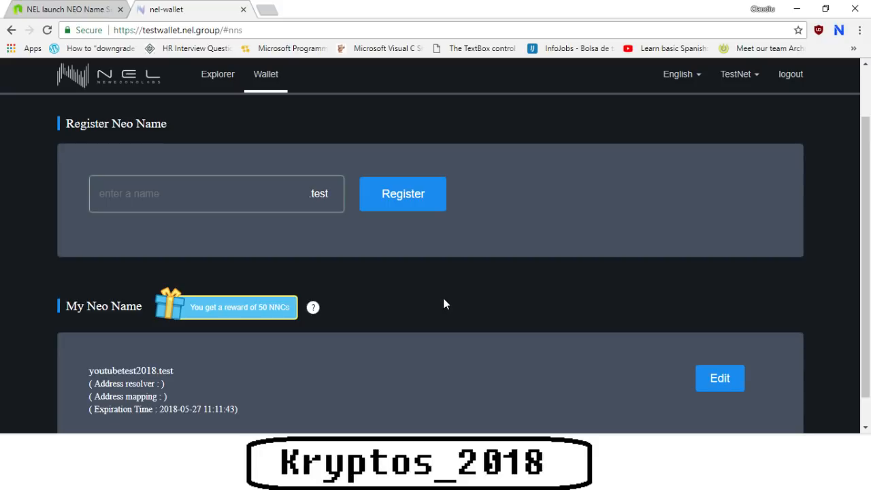
mouse_move(42, 57)
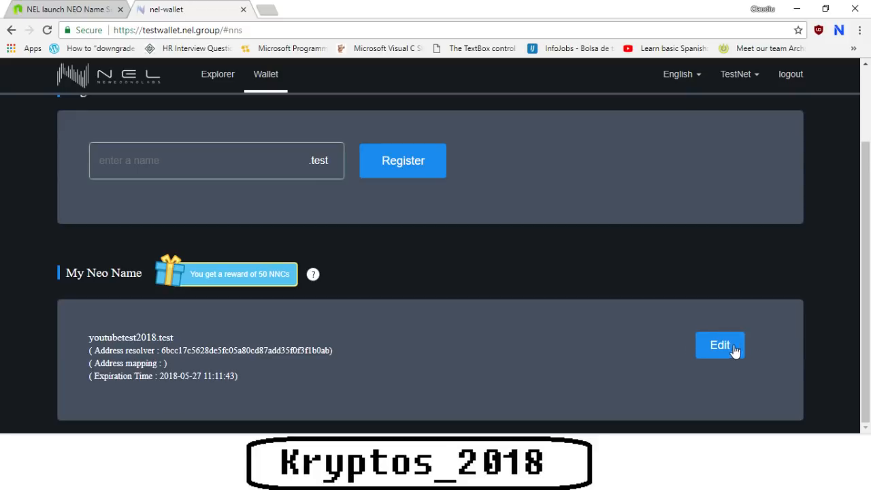
- Reopen the Edit information dialog for youtubetest2018.test, showing the resolver confirmed
left_click(720, 345)
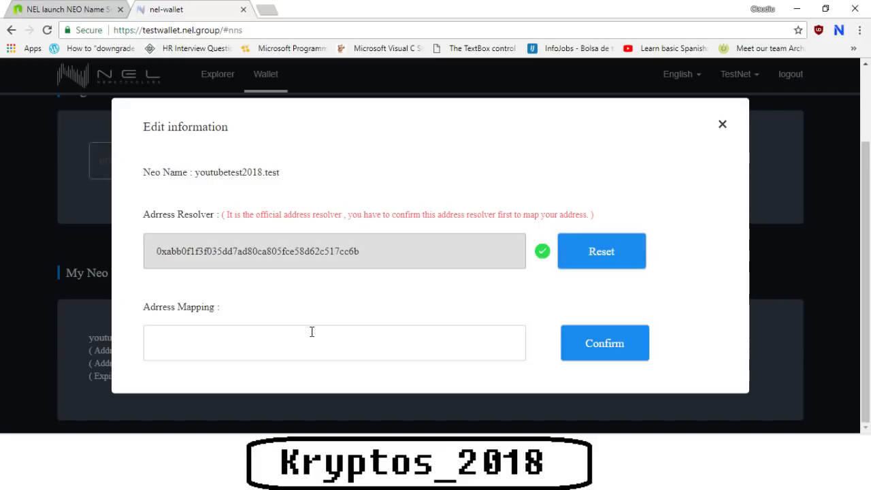
left_click(272, 343)
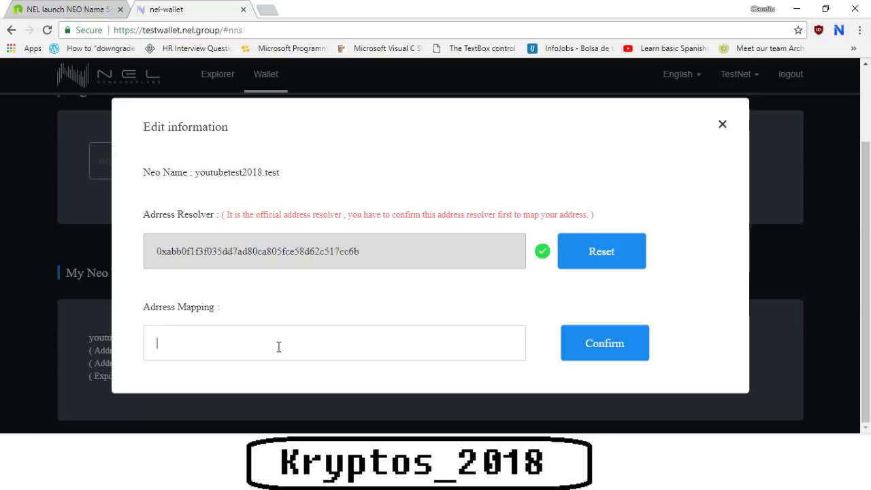
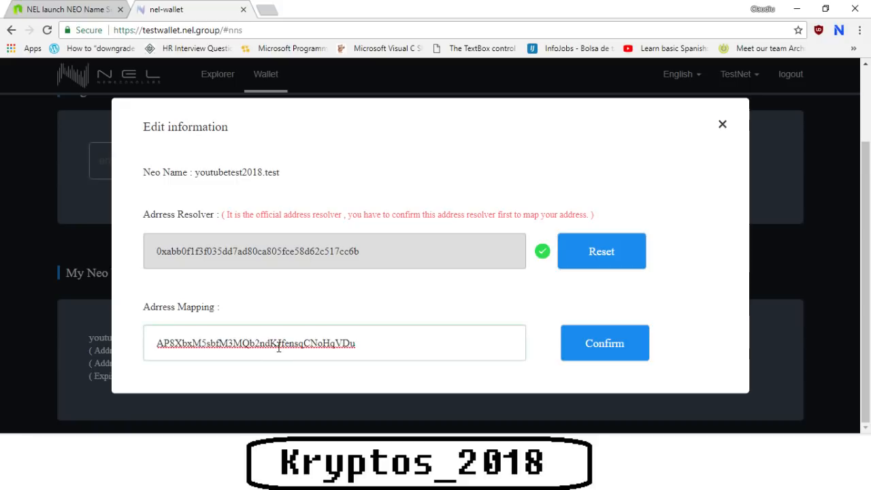
mouse_move(364, 368)
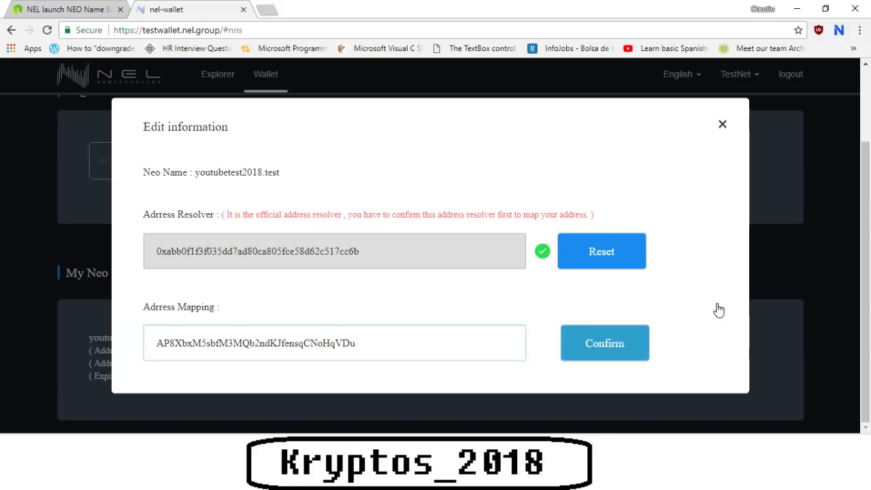
left_click(604, 343)
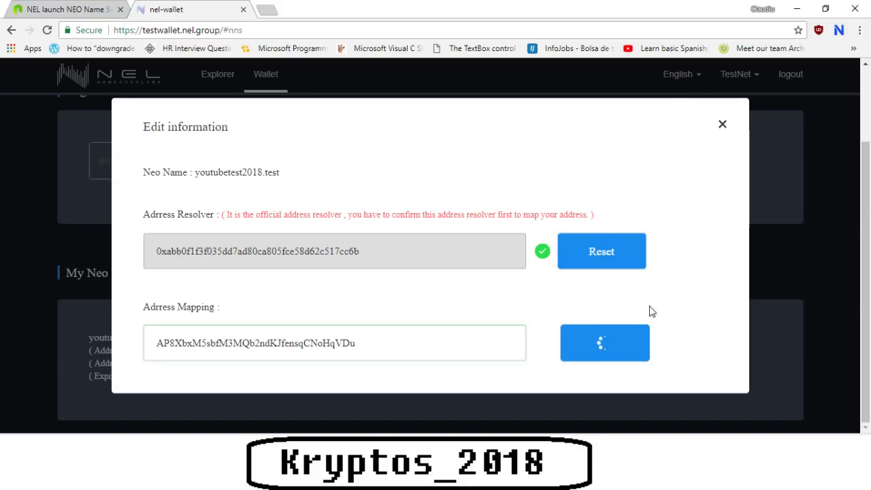
left_click(721, 125)
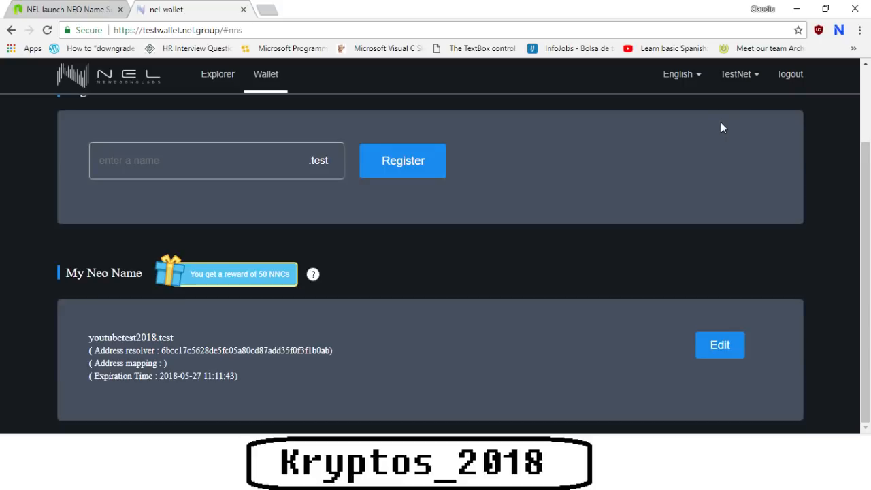
mouse_move(501, 257)
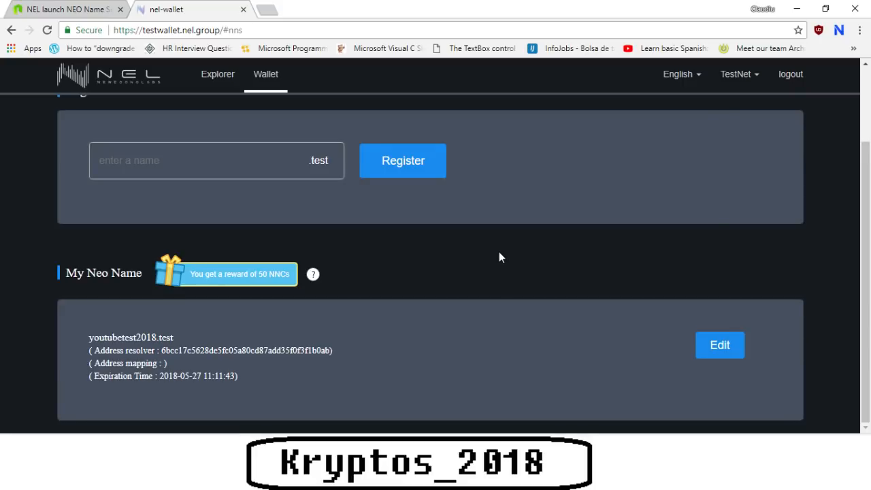
mouse_move(468, 390)
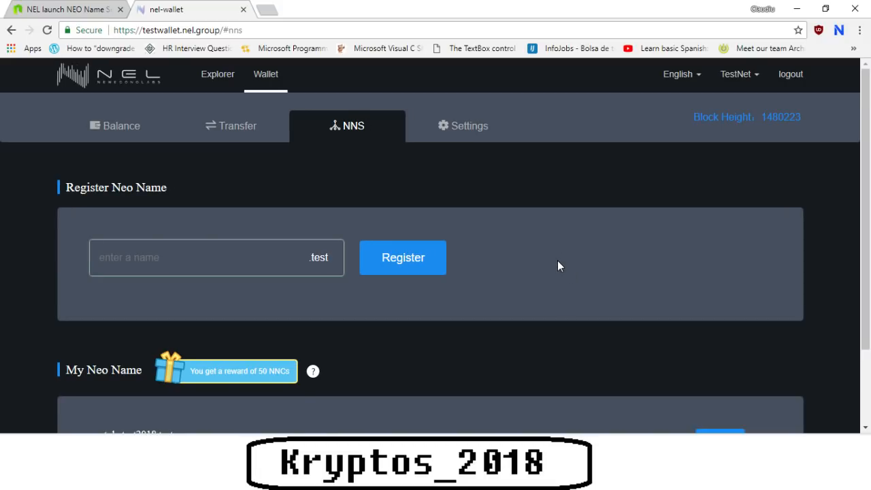
scroll("down", 3)
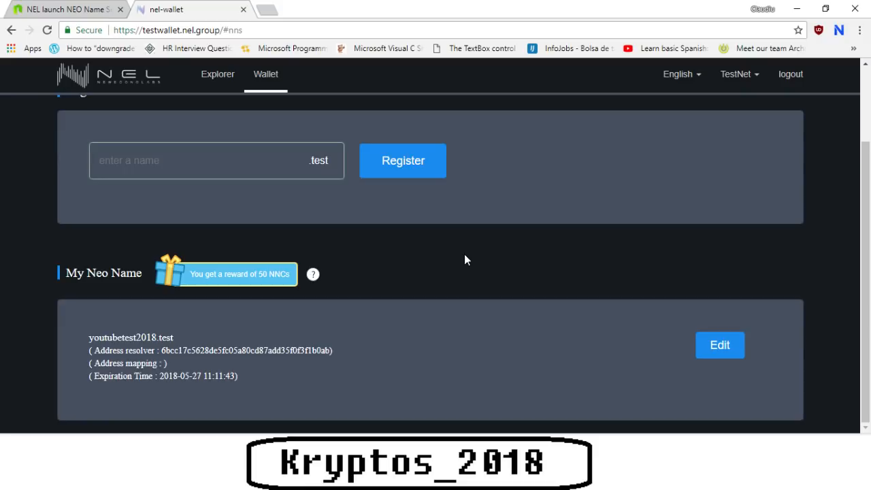
mouse_move(483, 264)
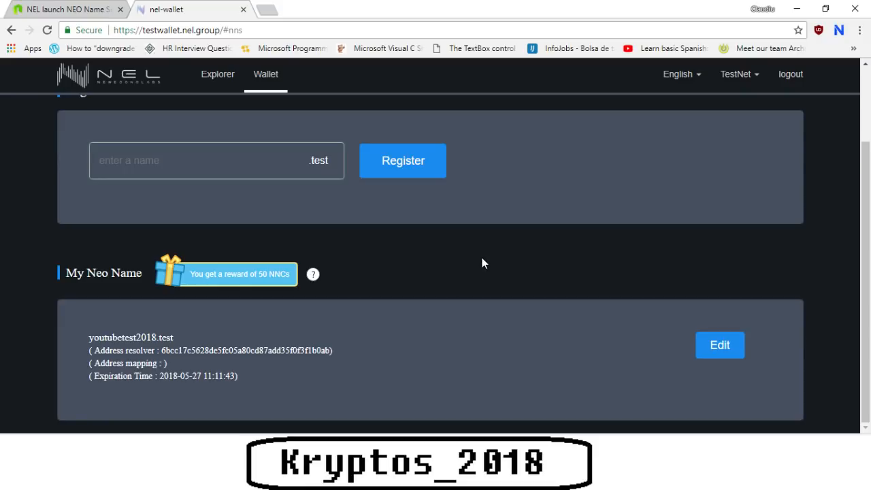
mouse_move(360, 284)
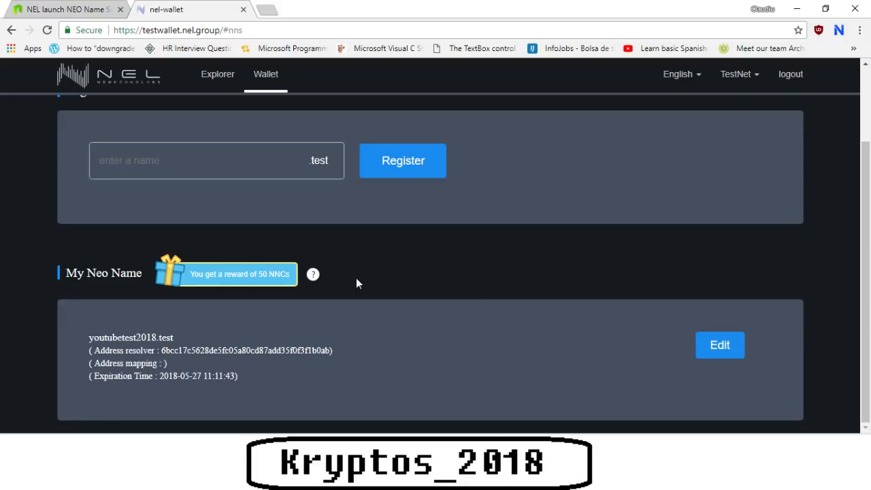
mouse_move(234, 292)
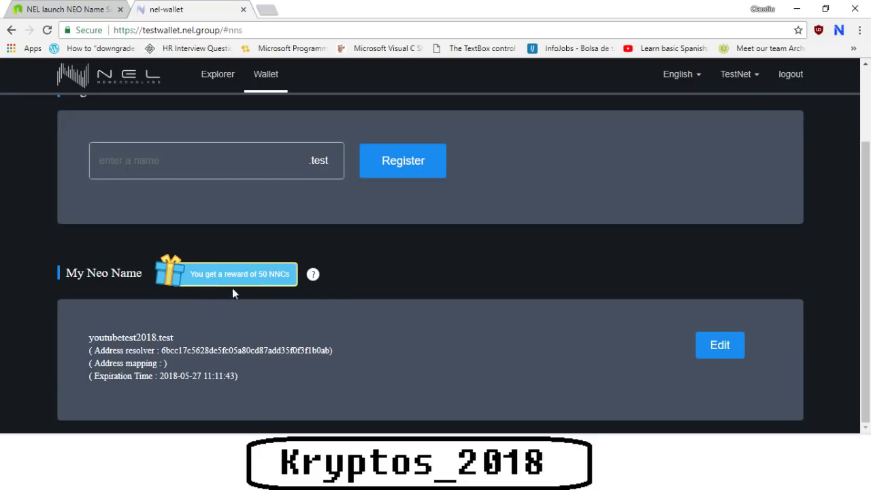
mouse_move(252, 273)
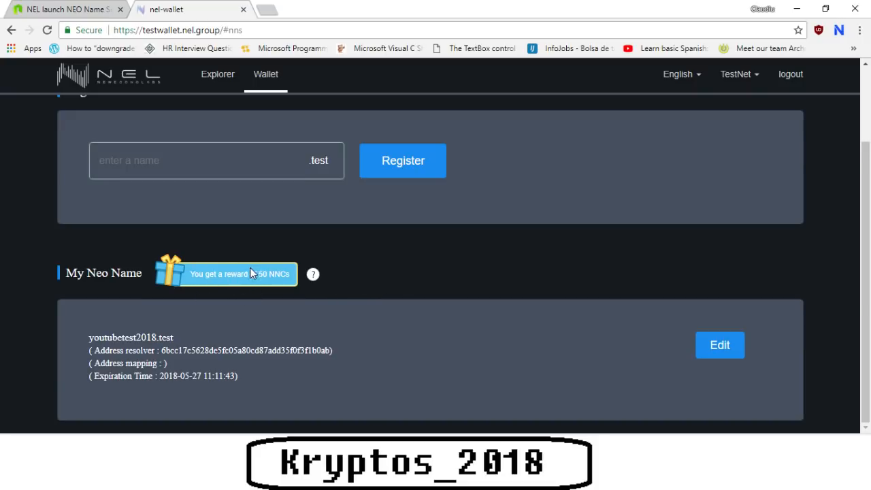
mouse_move(432, 278)
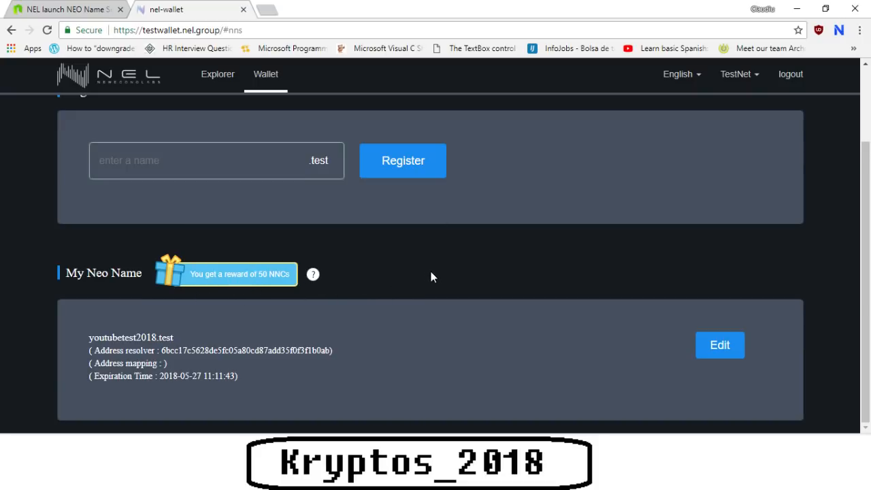
mouse_move(340, 288)
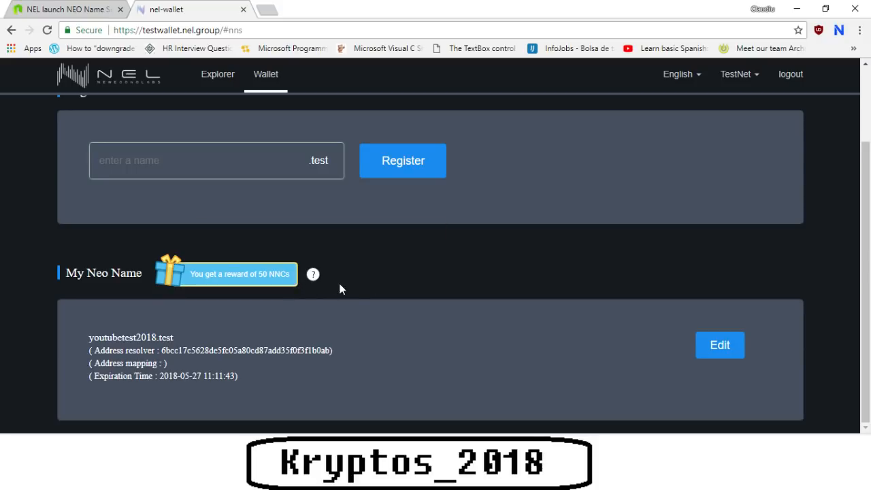
mouse_move(162, 371)
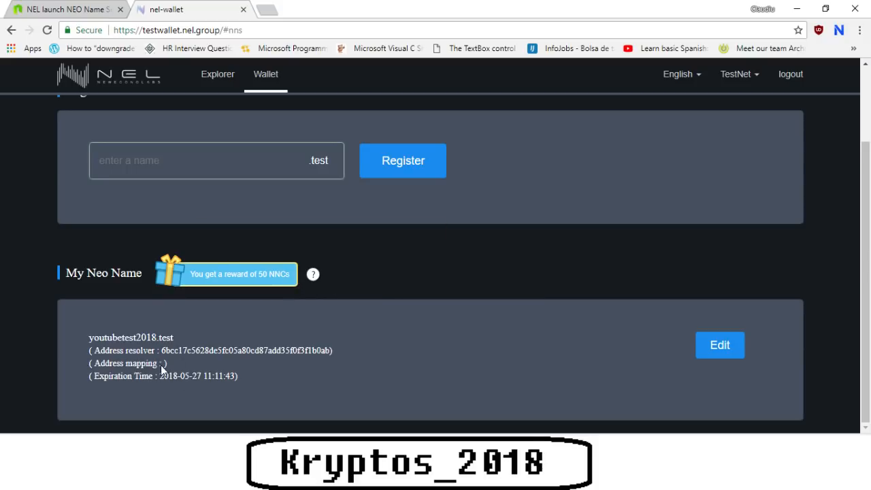
mouse_move(365, 349)
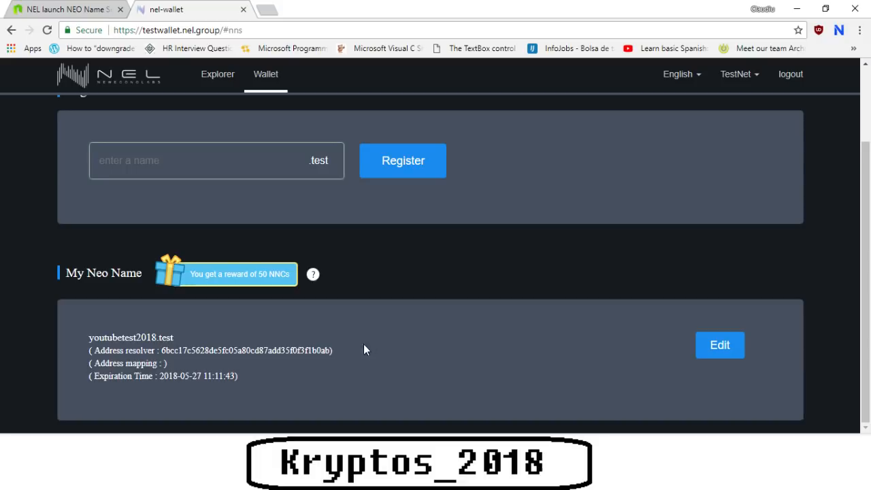
mouse_move(497, 328)
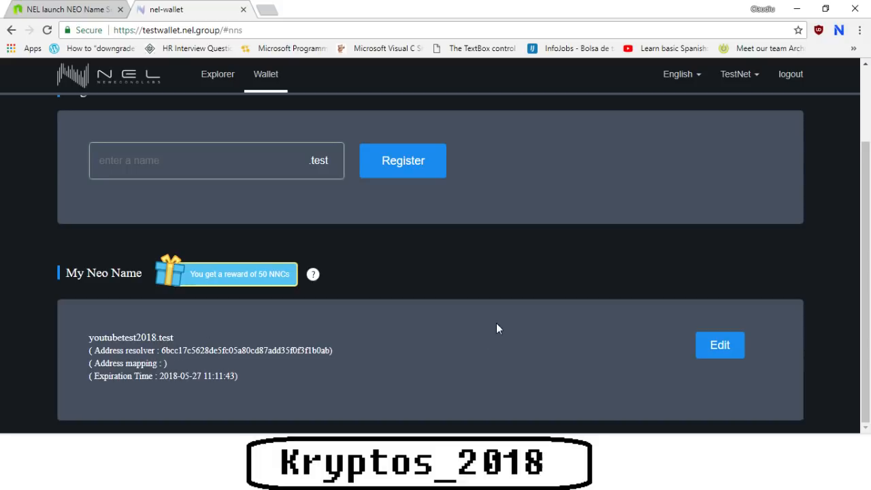
mouse_move(520, 280)
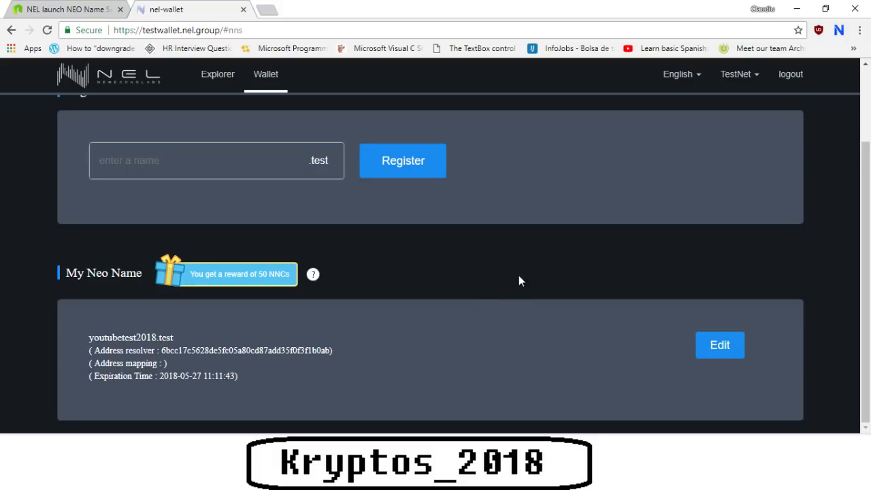
mouse_move(480, 302)
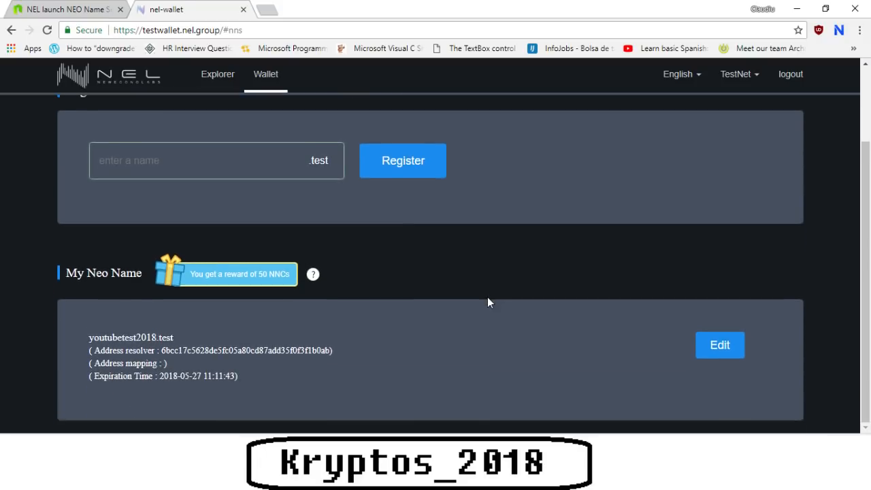
scroll("up", 3)
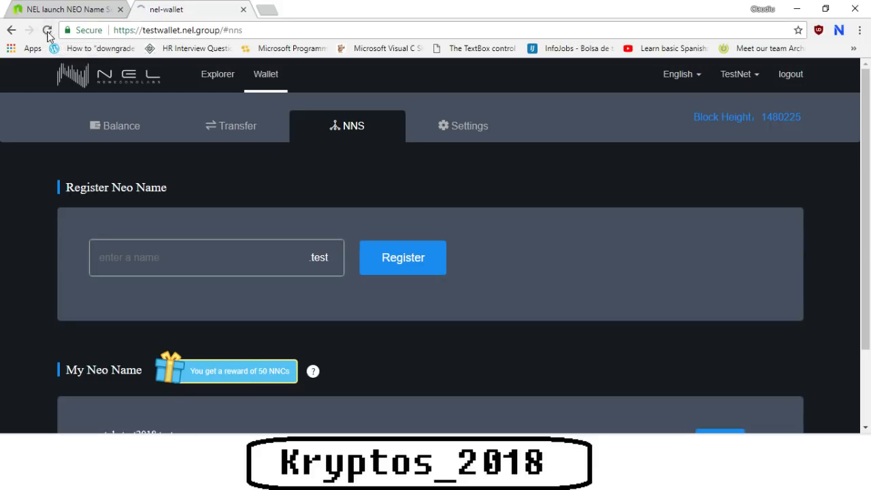
left_click(48, 30)
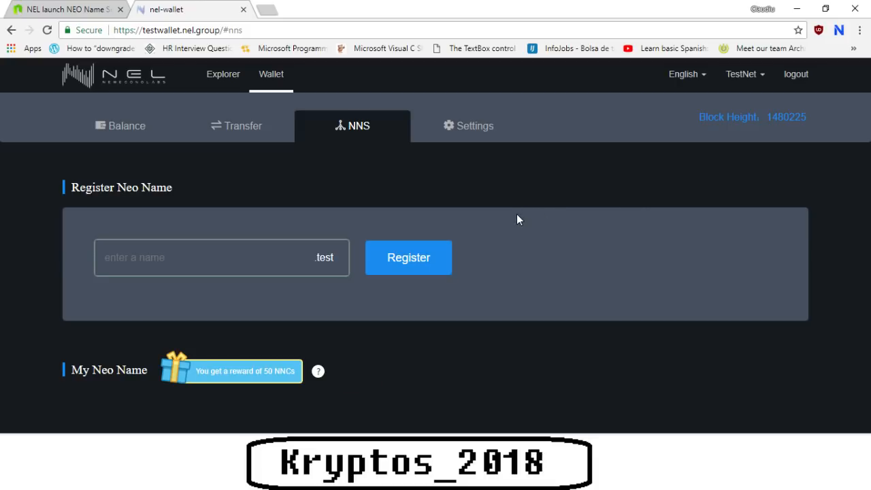
mouse_move(518, 193)
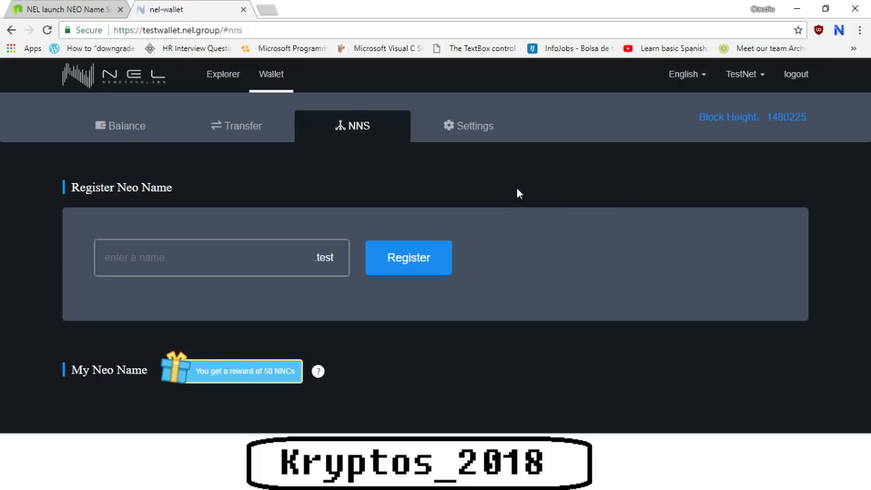
mouse_move(462, 204)
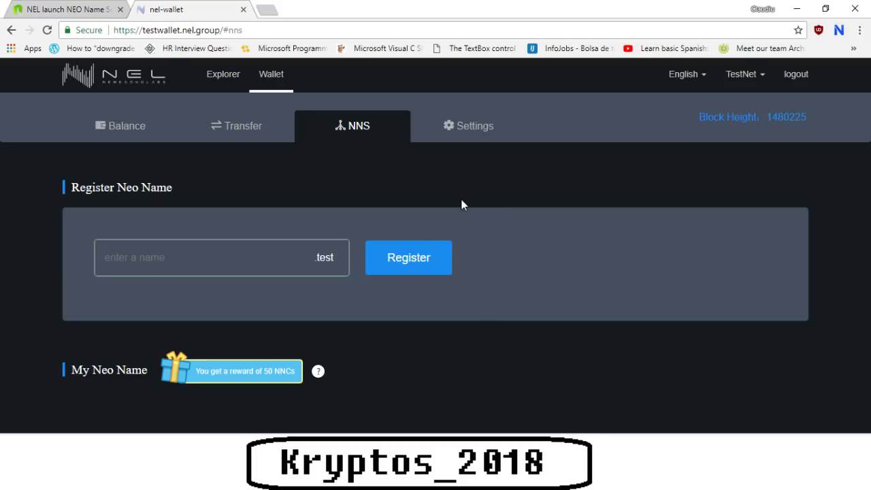
- Review youtubetest2018.test under My Neo Name, checking its edit dialog now shows the address mapping
scroll("down", 3)
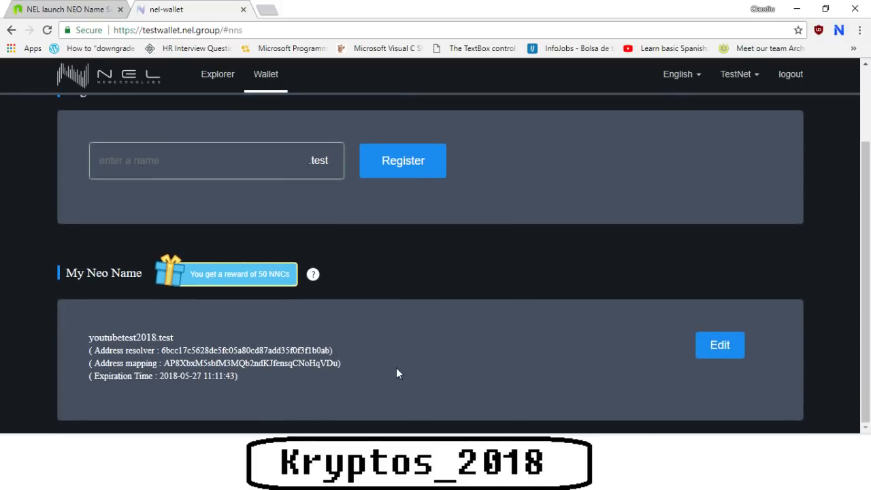
mouse_move(188, 370)
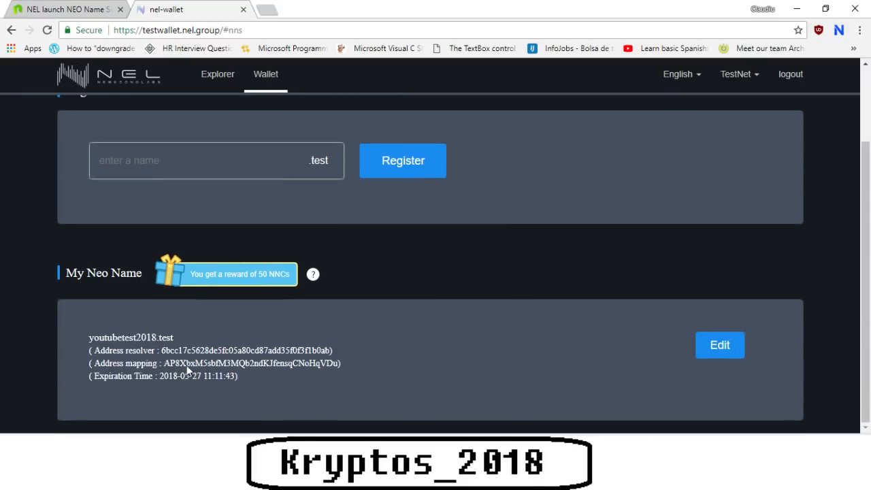
mouse_move(223, 370)
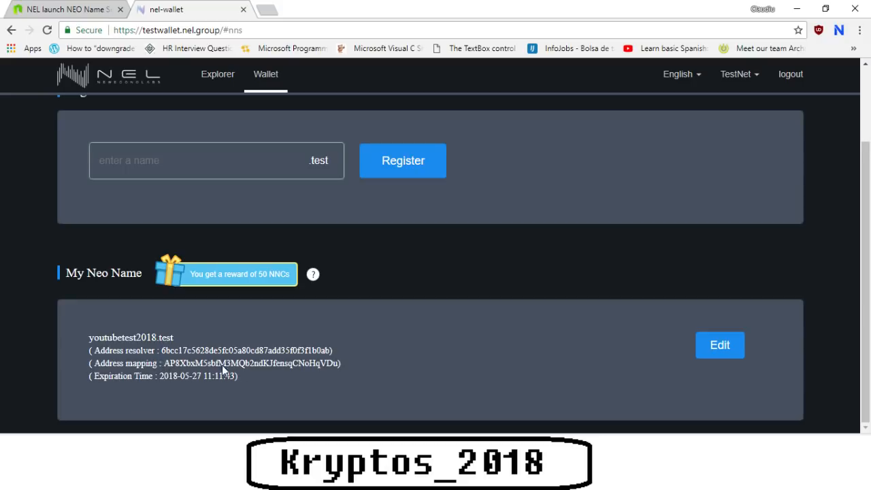
mouse_move(360, 362)
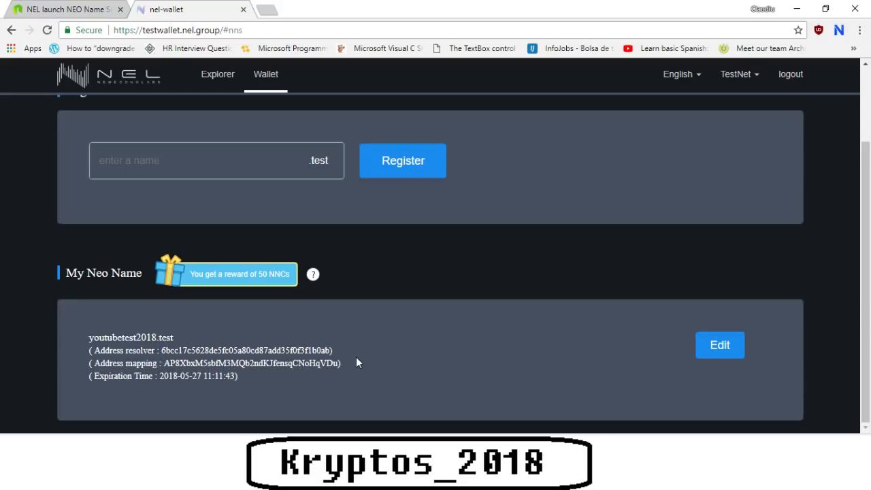
mouse_move(720, 351)
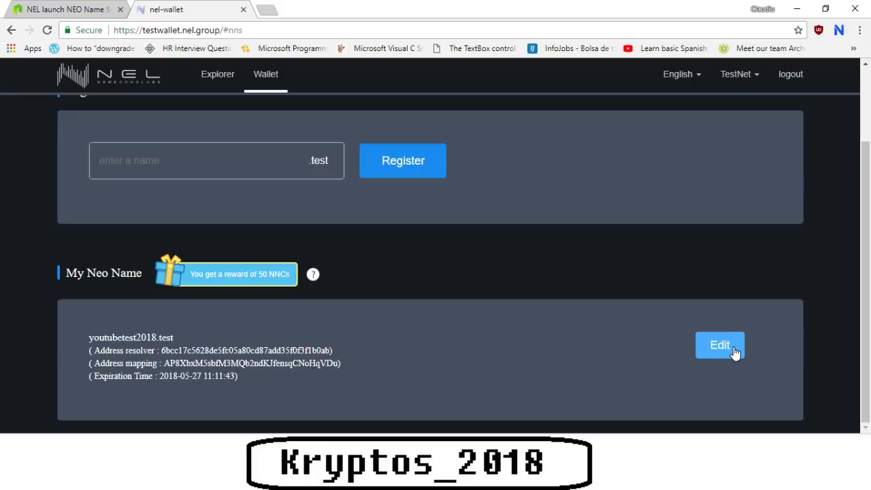
left_click(719, 345)
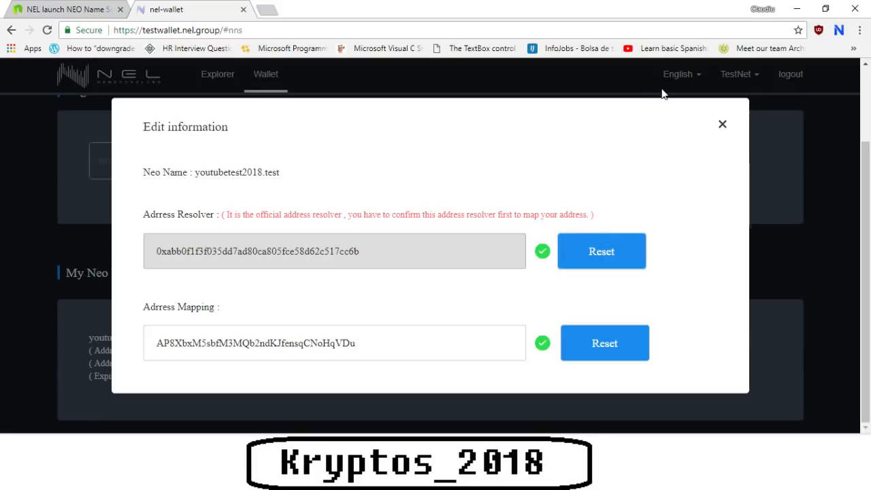
left_click(722, 124)
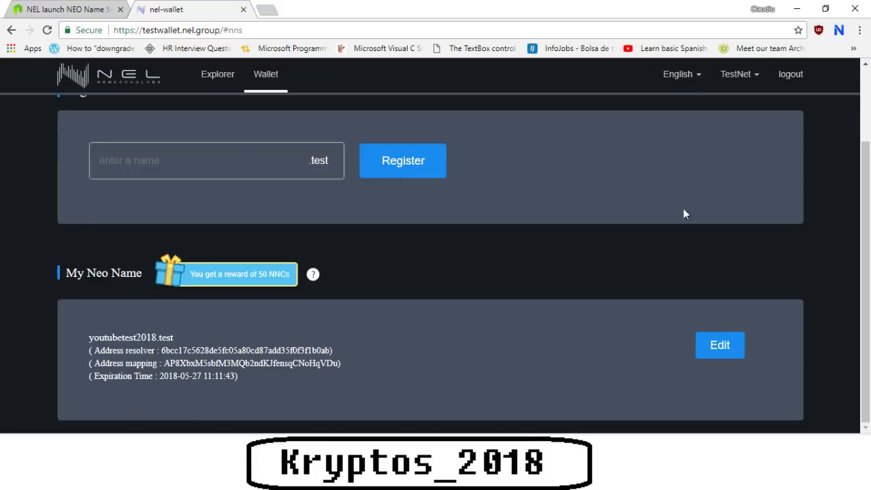
mouse_move(476, 278)
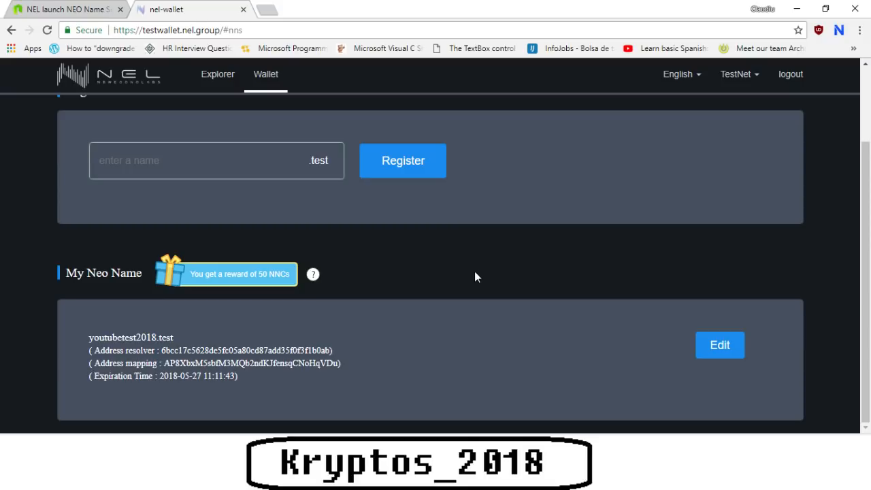
scroll("up", 3)
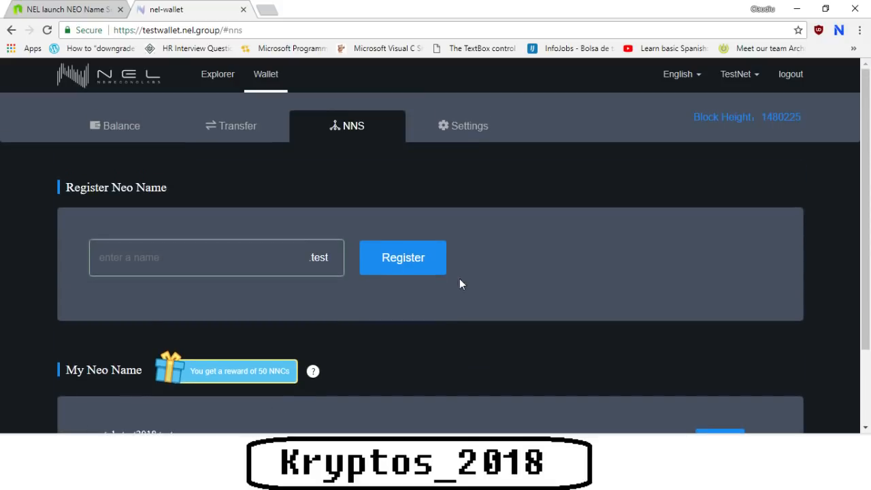
scroll("down", 3)
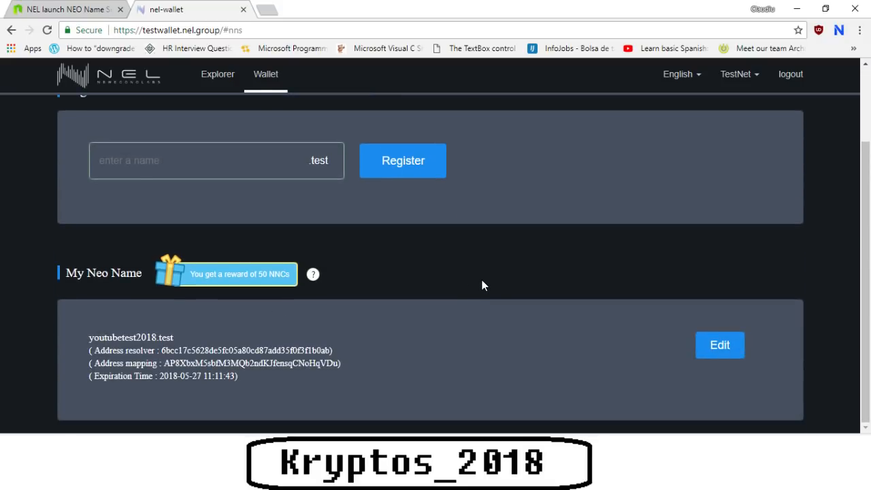
mouse_move(163, 347)
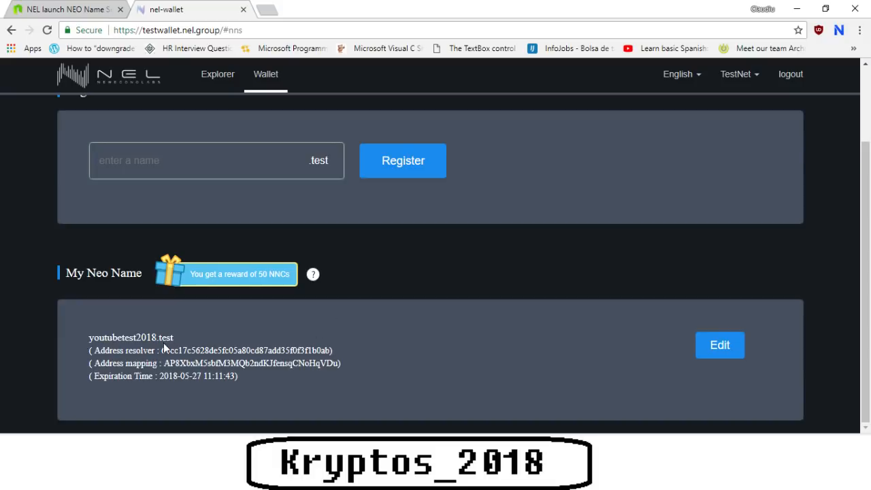
mouse_move(197, 343)
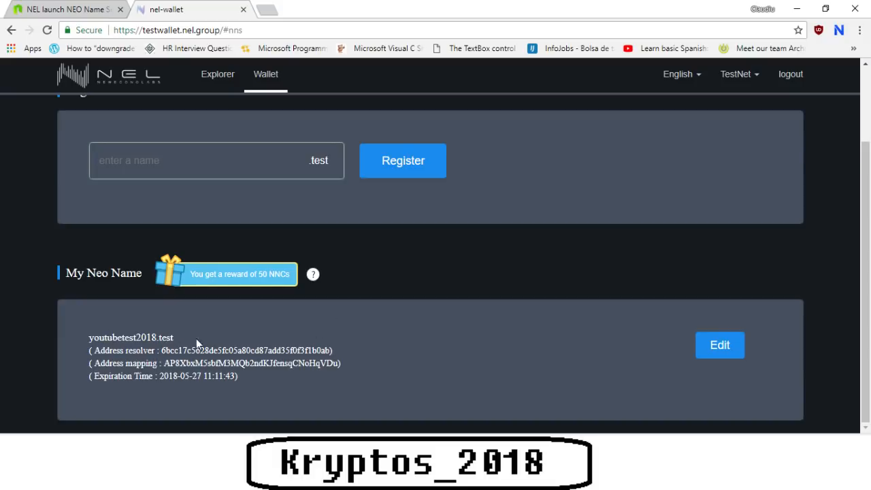
scroll("up", 3)
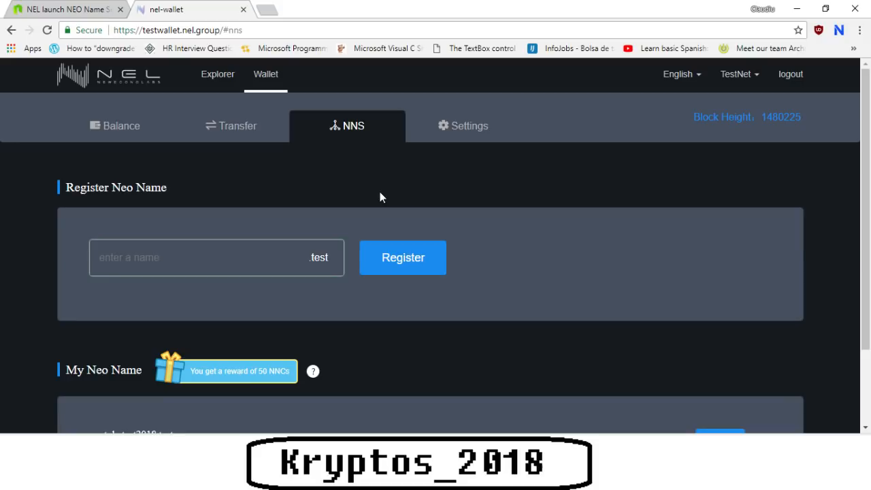
scroll("down", 3)
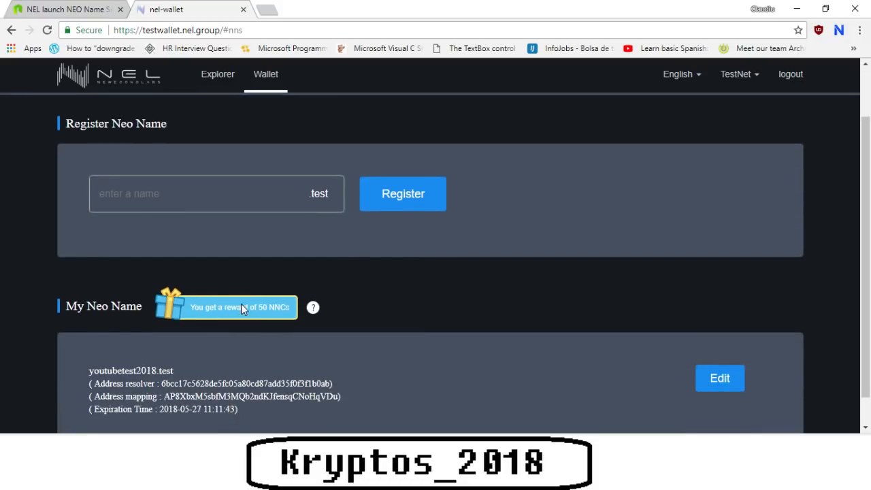
mouse_move(302, 278)
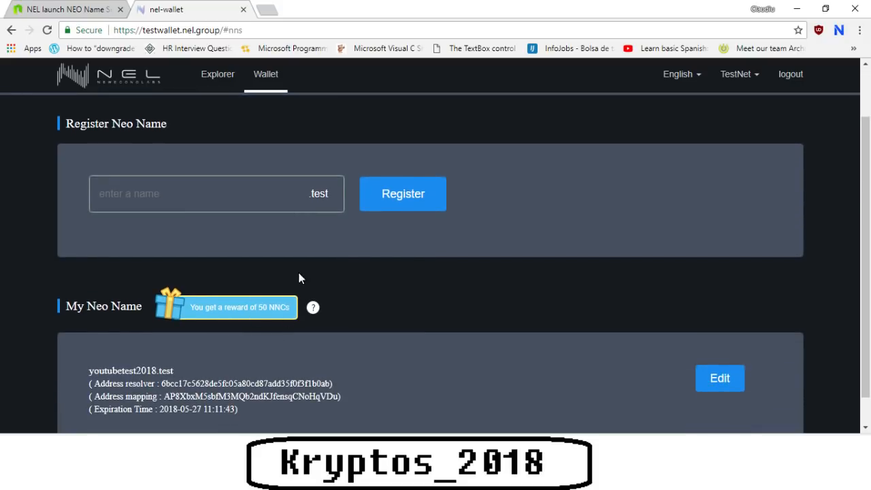
mouse_move(313, 291)
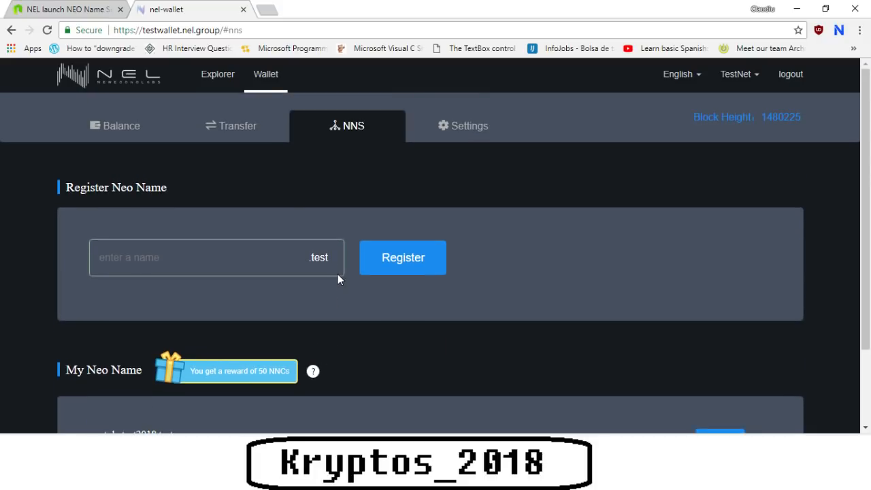
- Switch to the Transfer page
left_click(237, 125)
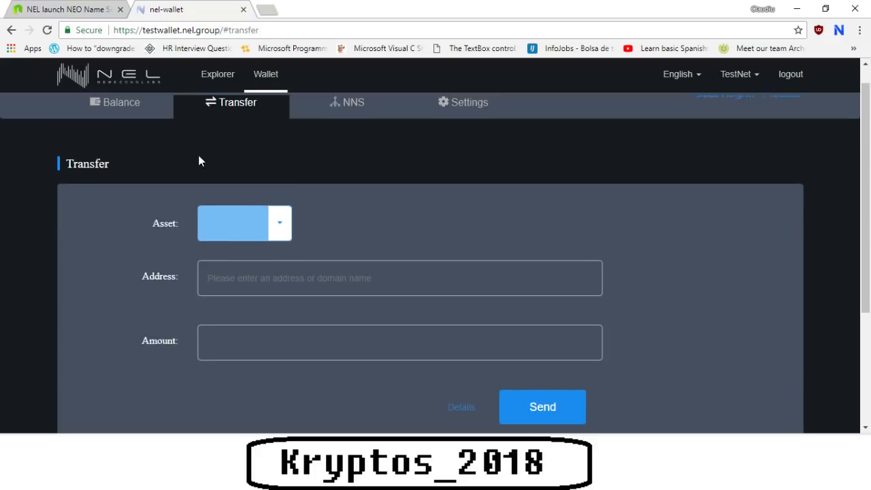
- Start the Transfer recipient as the NNS name, entering 'tubetest2018' after glancing at the NNS page
left_click(347, 102)
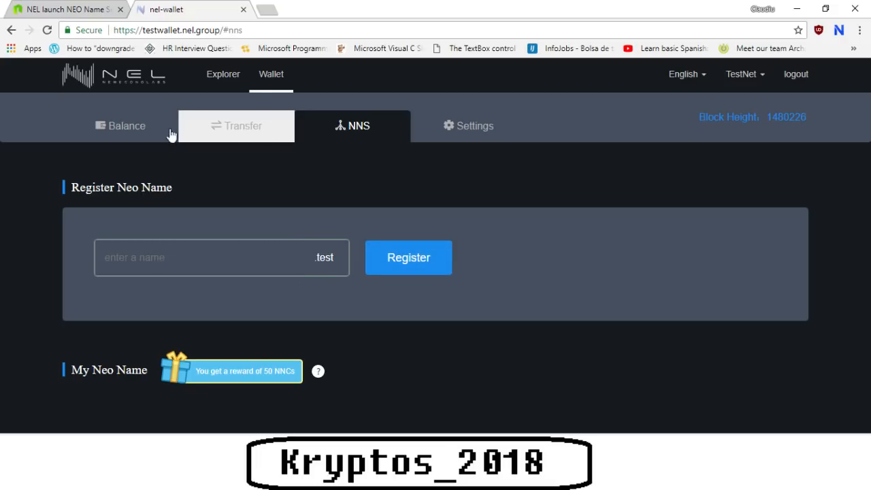
left_click(235, 125)
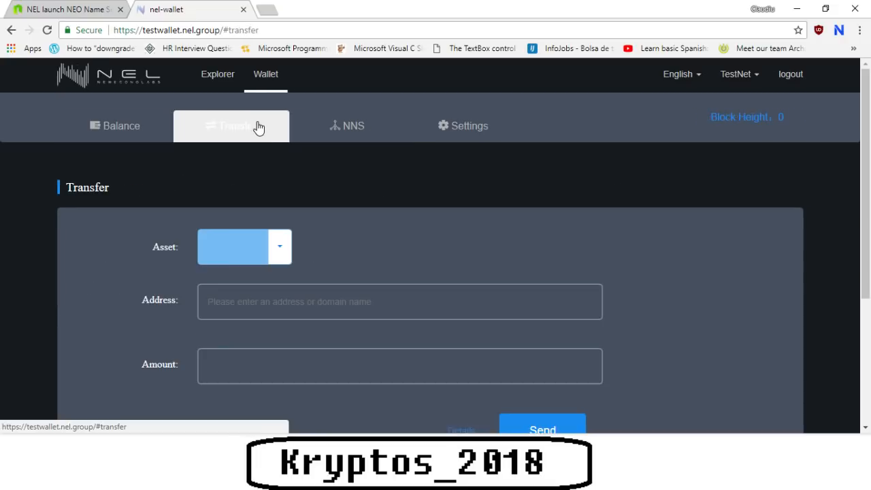
scroll("down", 3)
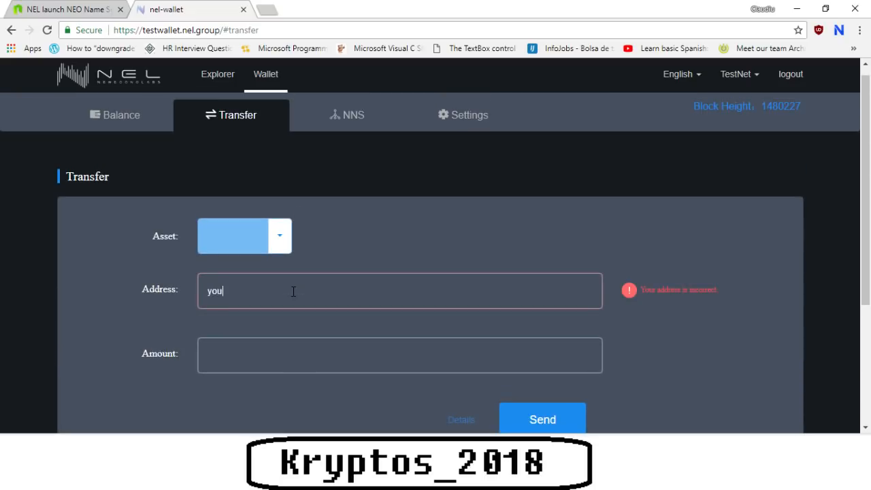
type("tubetest2018")
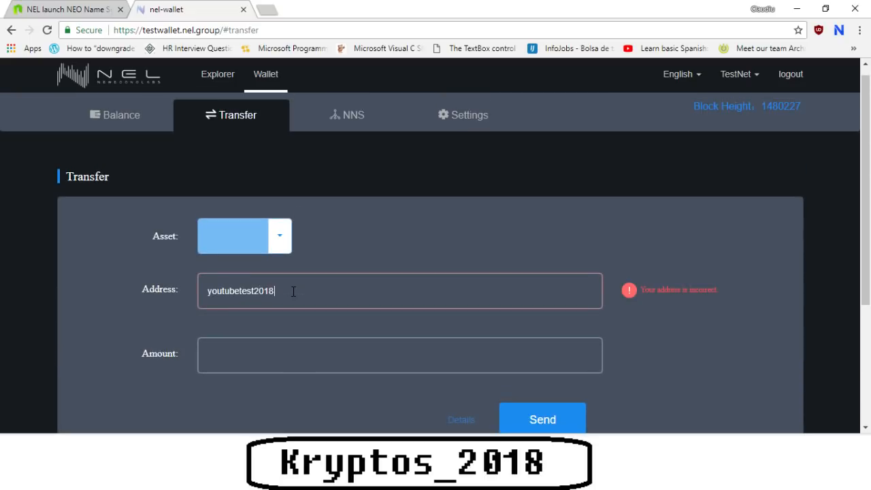
mouse_move(571, 245)
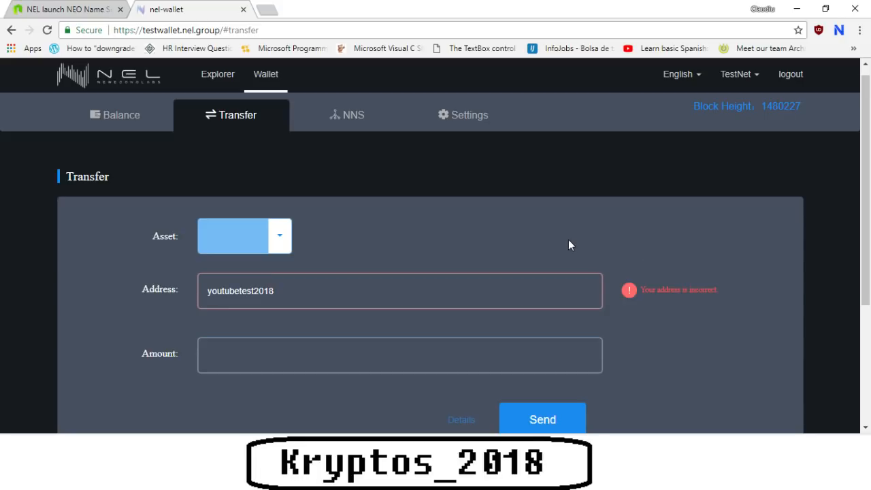
mouse_move(341, 254)
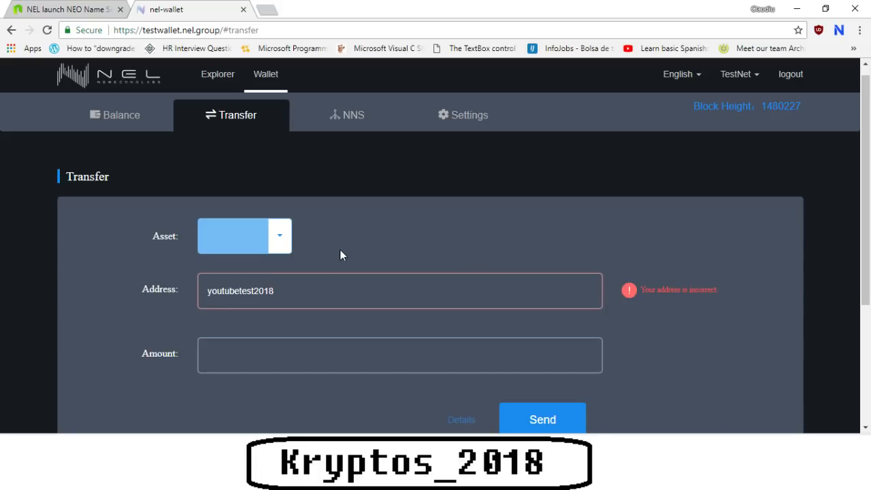
mouse_move(346, 246)
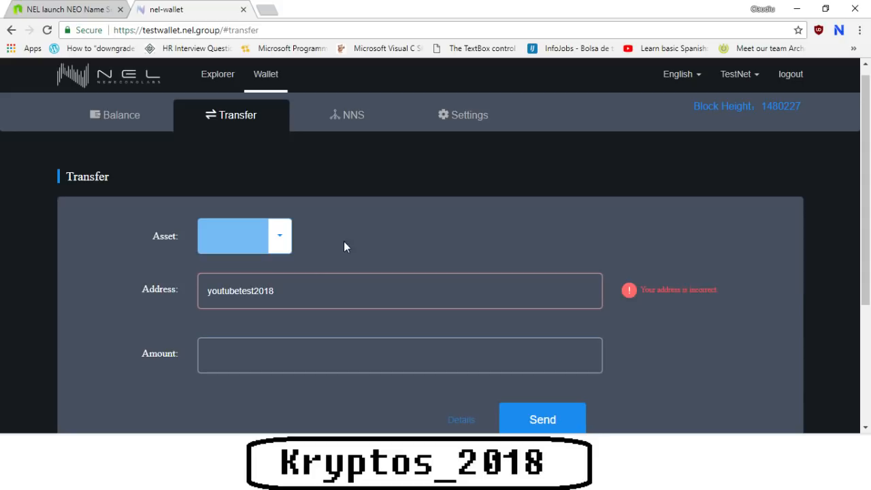
mouse_move(465, 321)
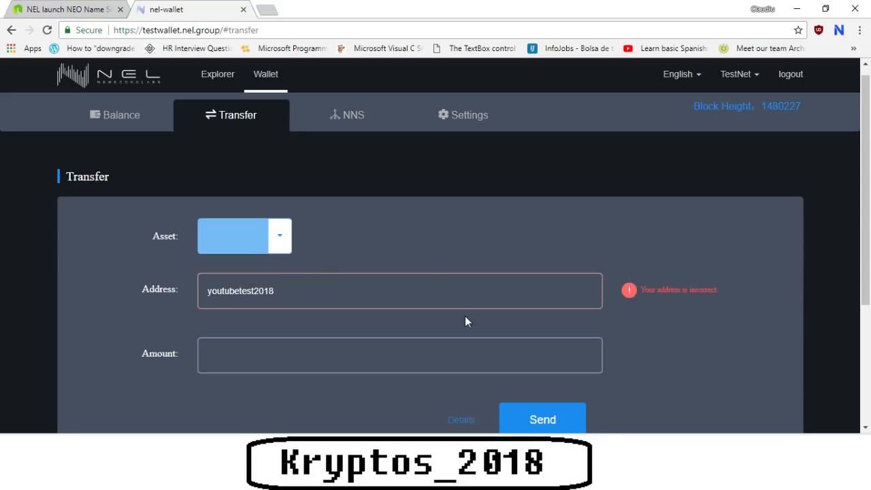
mouse_move(368, 124)
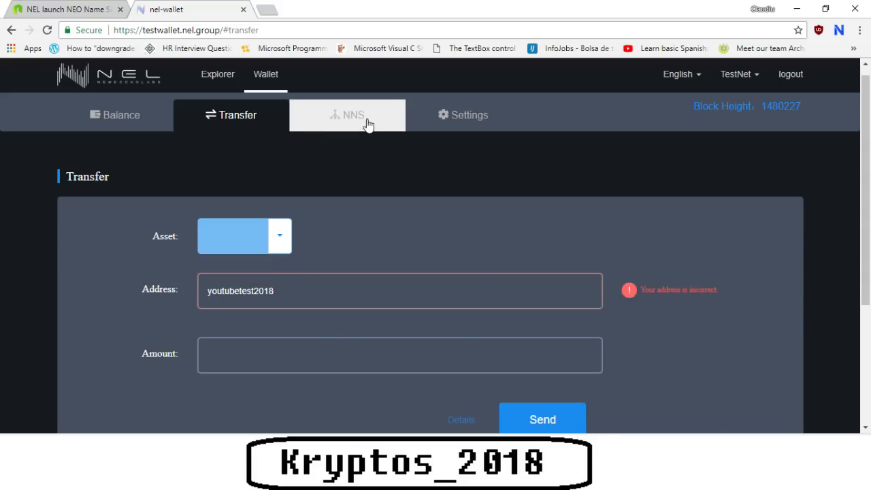
- Recheck the registered name, then enter recipient 'youtubetest2018.tes' and amount 100, leaving the address flagged incorrect
left_click(347, 114)
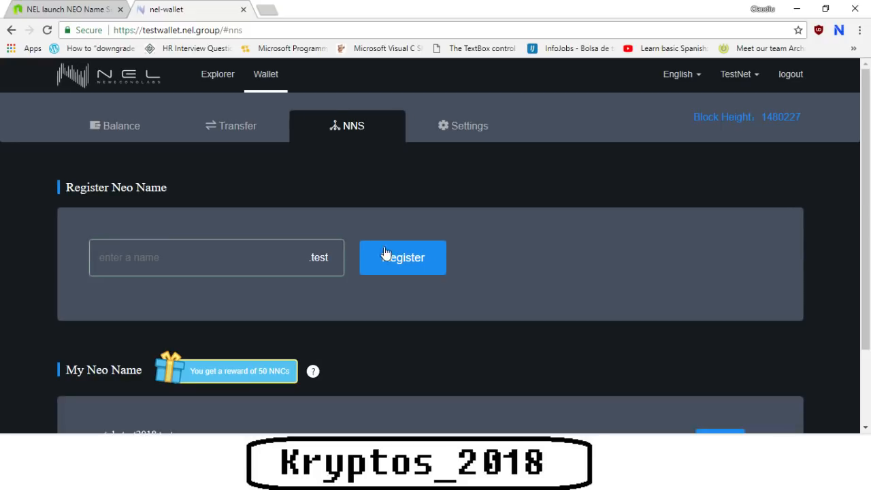
scroll("down", 3)
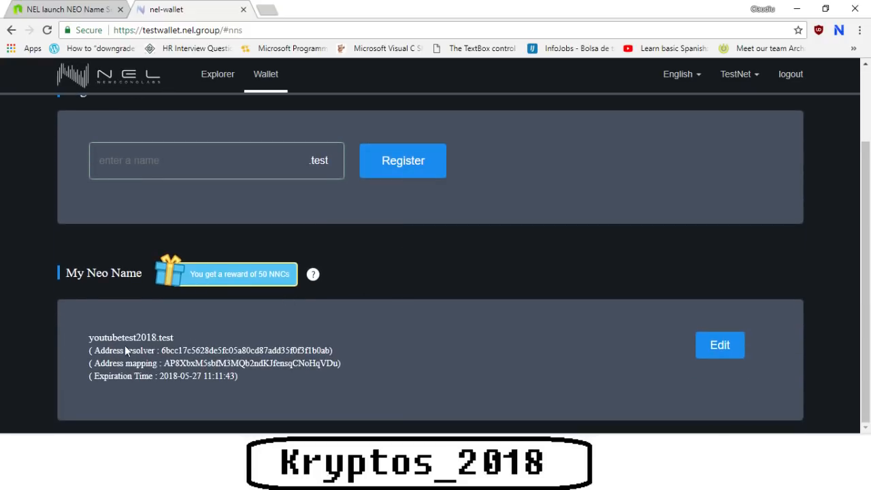
scroll("up", 3)
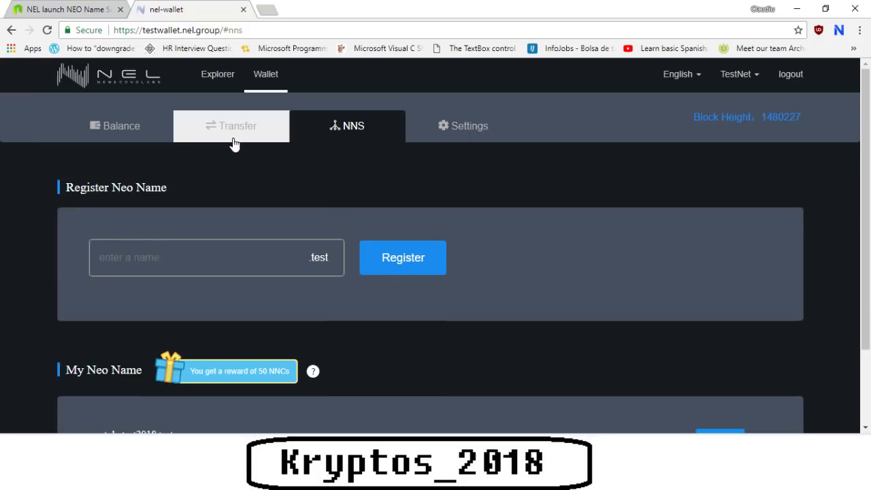
left_click(232, 126)
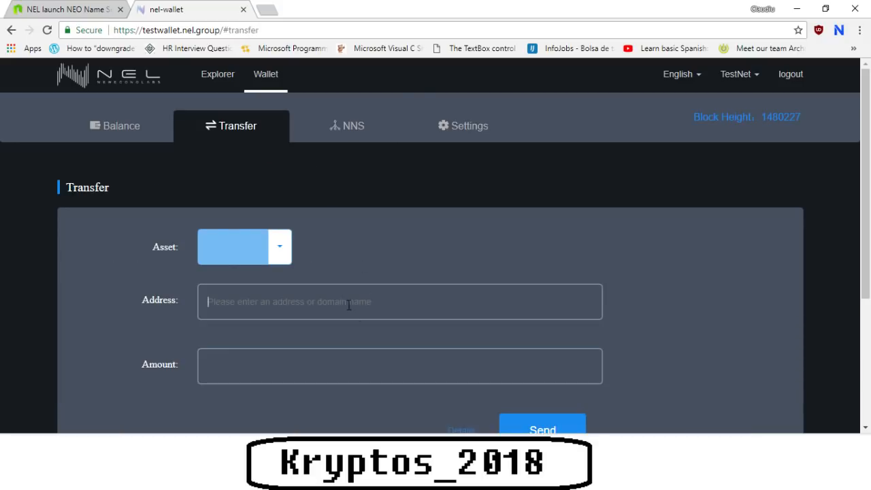
type("youtubetest")
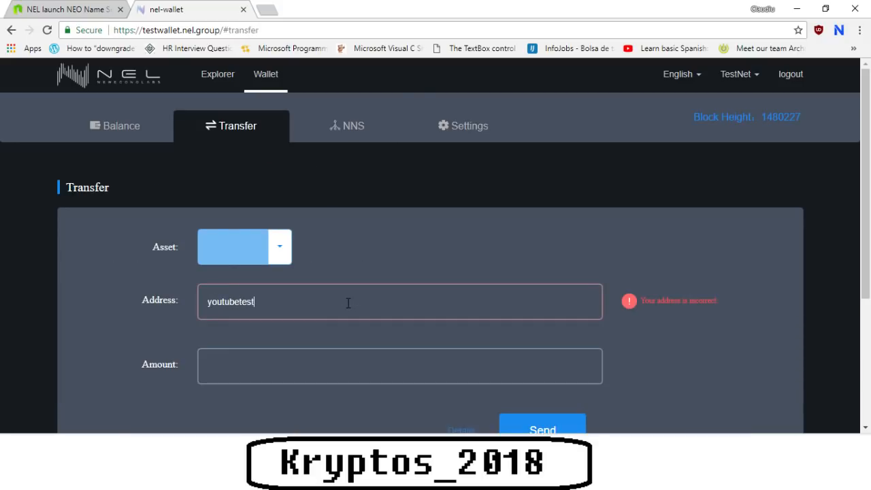
type("2018.test")
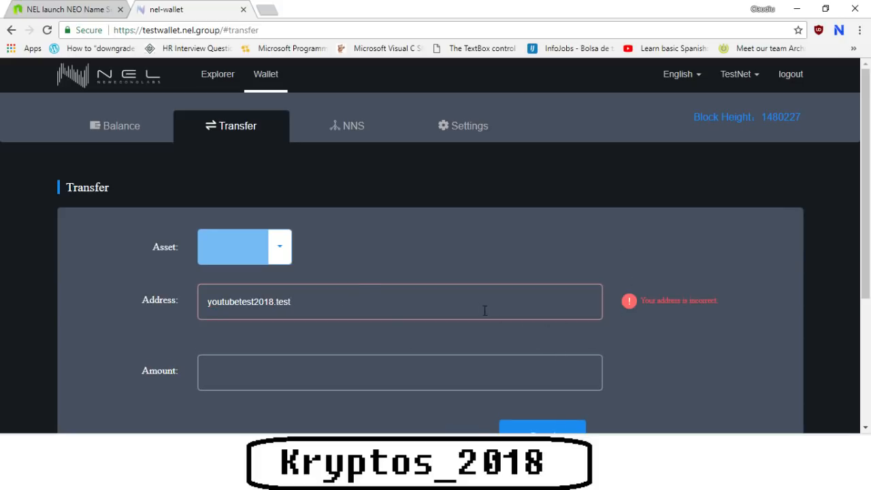
mouse_move(346, 250)
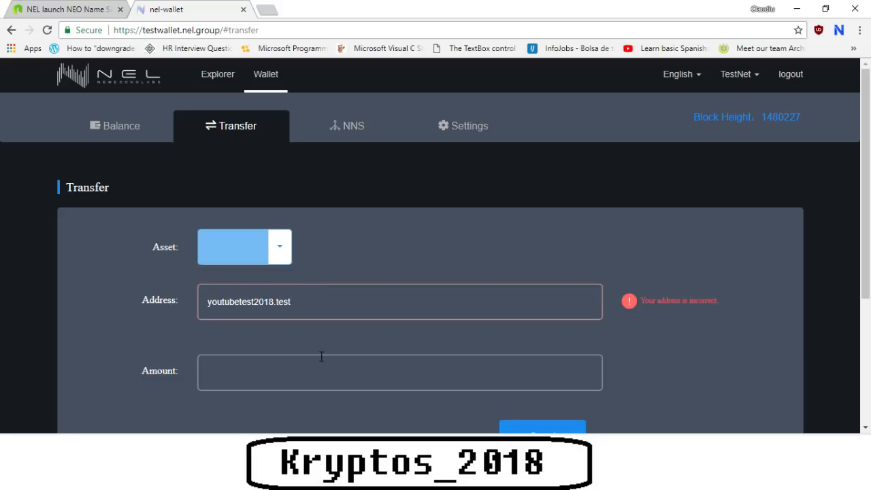
type("100")
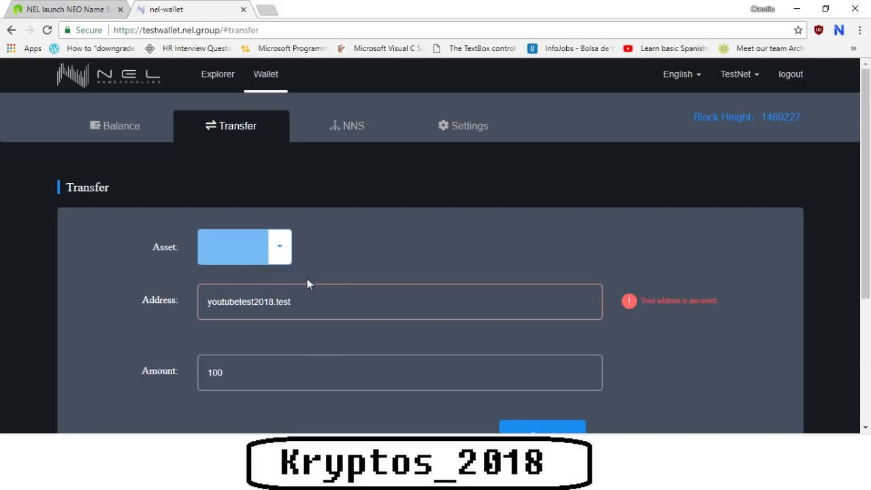
scroll("down", 3)
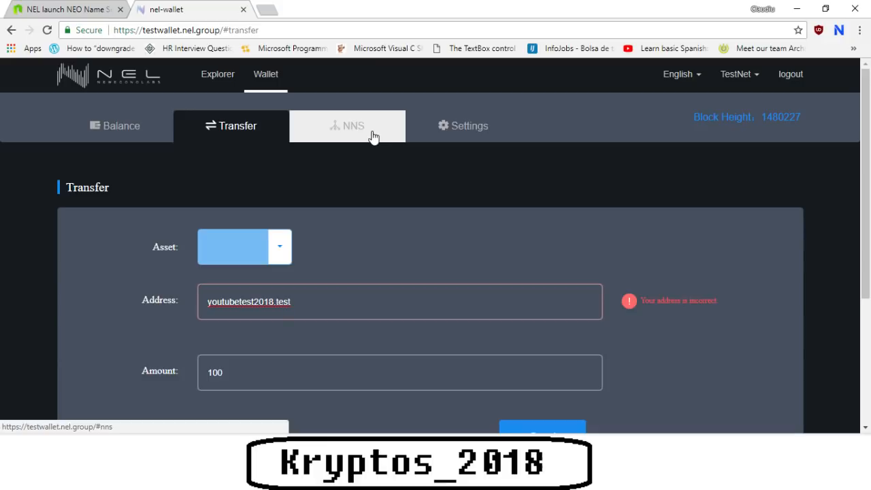
left_click(347, 125)
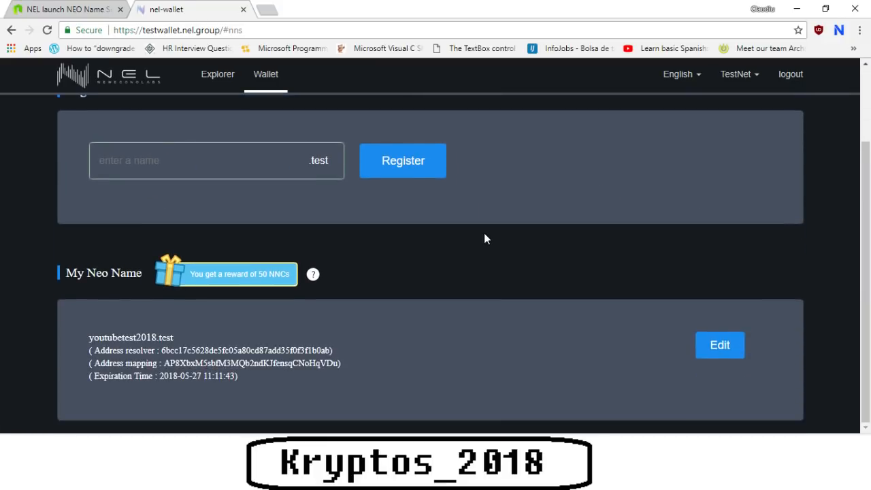
mouse_move(163, 340)
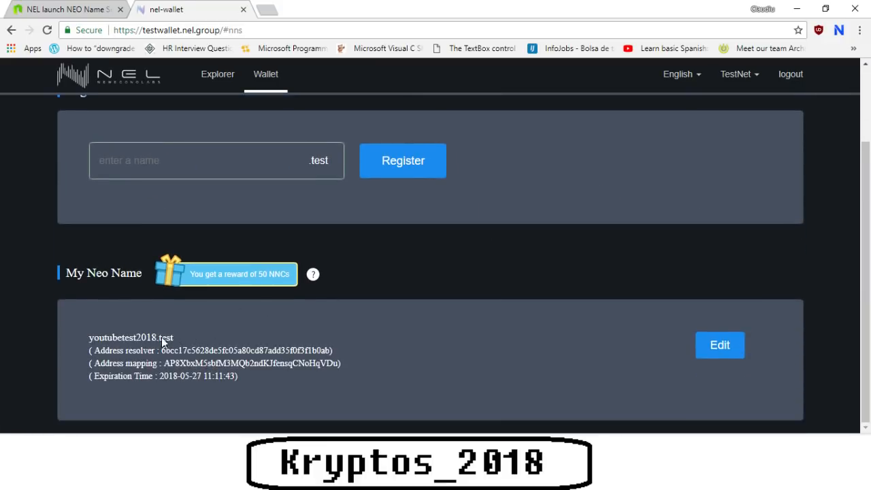
mouse_move(208, 343)
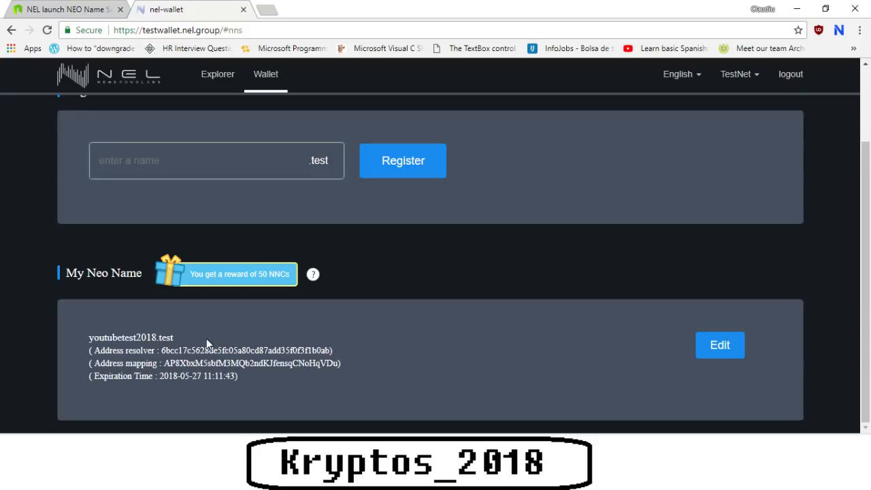
mouse_move(719, 346)
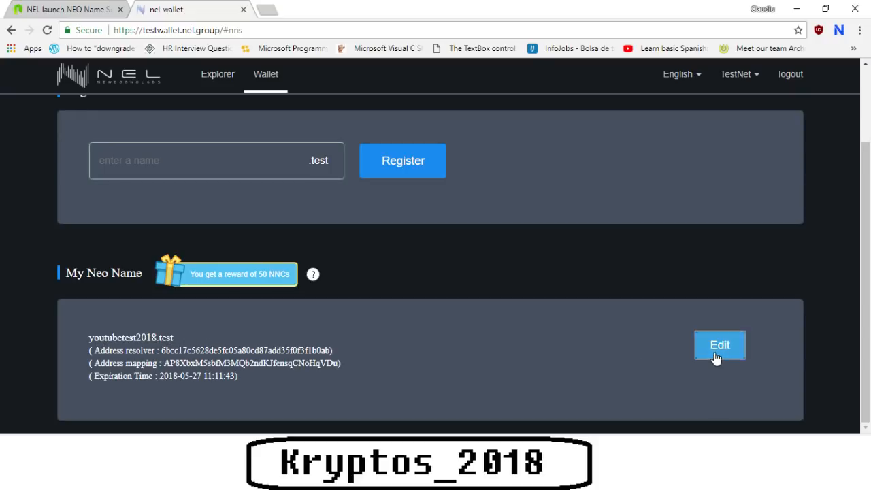
mouse_move(726, 128)
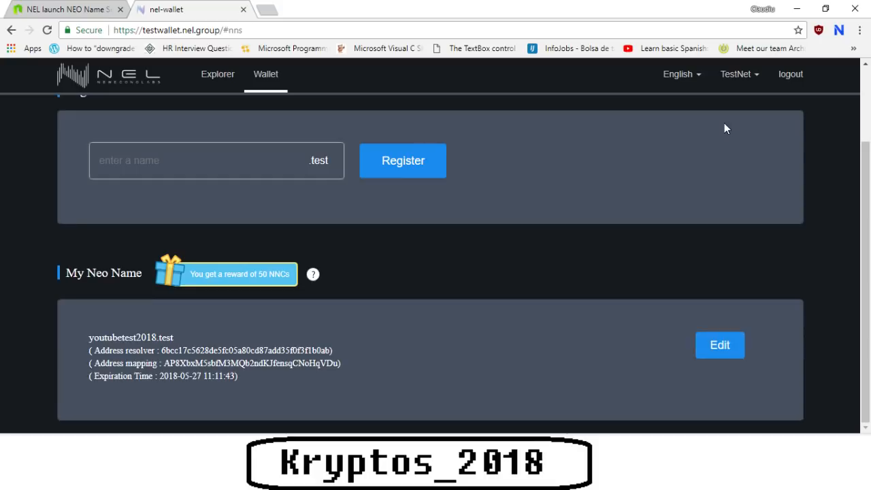
mouse_move(334, 286)
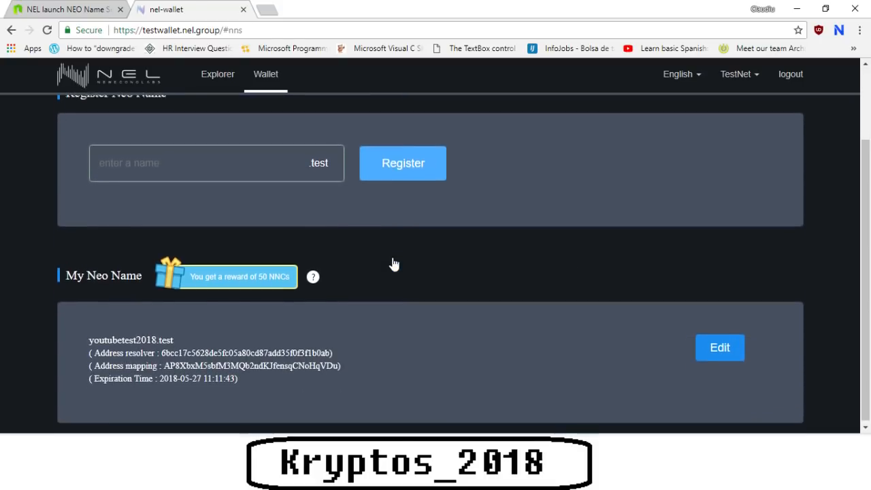
scroll("up", 3)
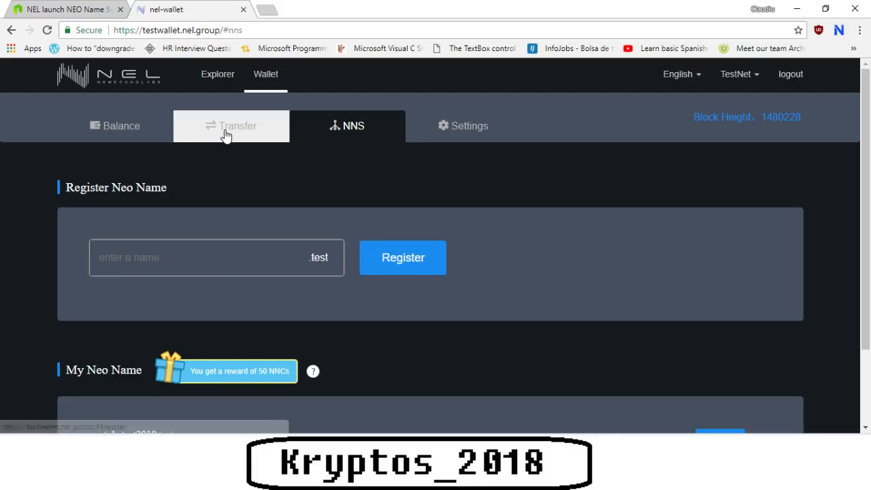
- Enter youtubetest2018.test as the Transfer recipient so it resolves to a wallet address with a green tick
left_click(231, 125)
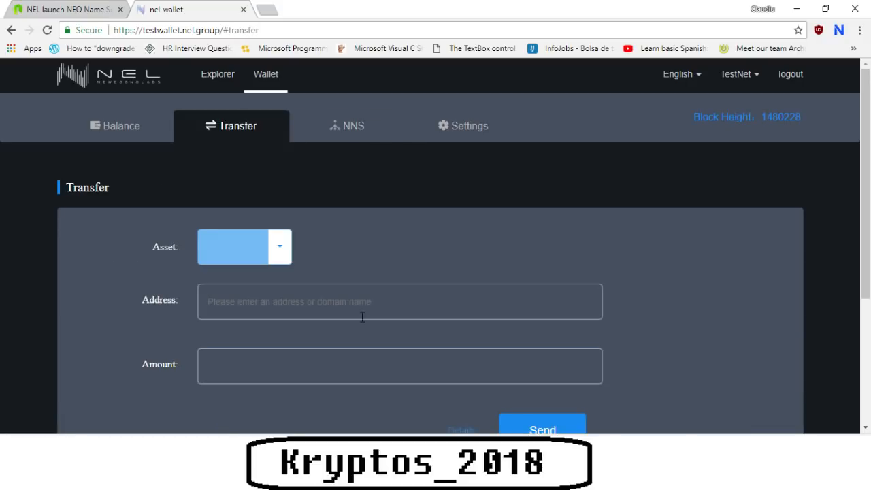
type("youtubetest")
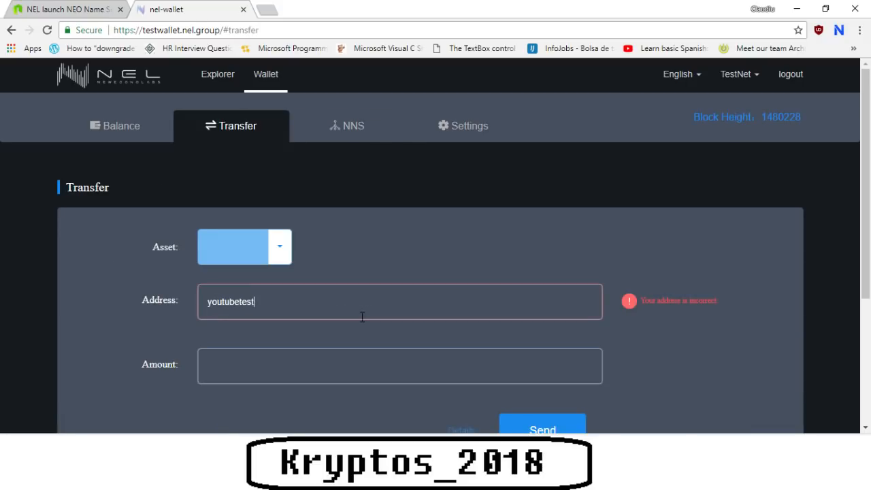
type("2018.test")
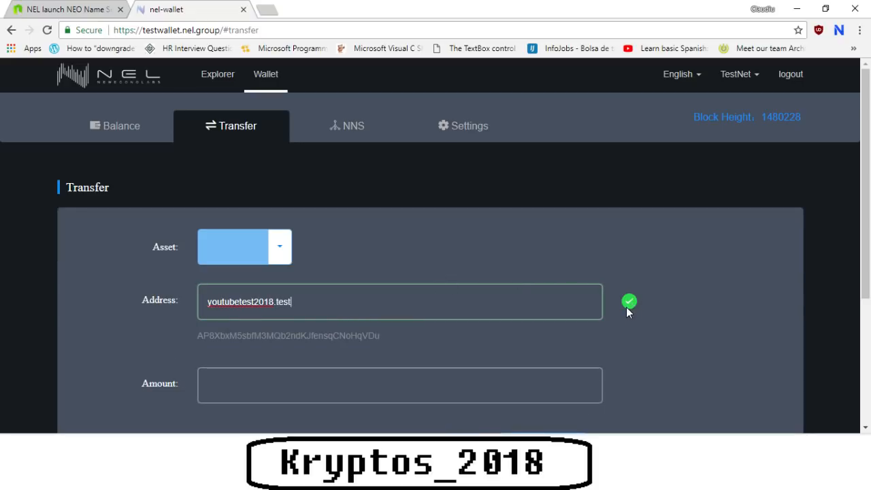
mouse_move(632, 320)
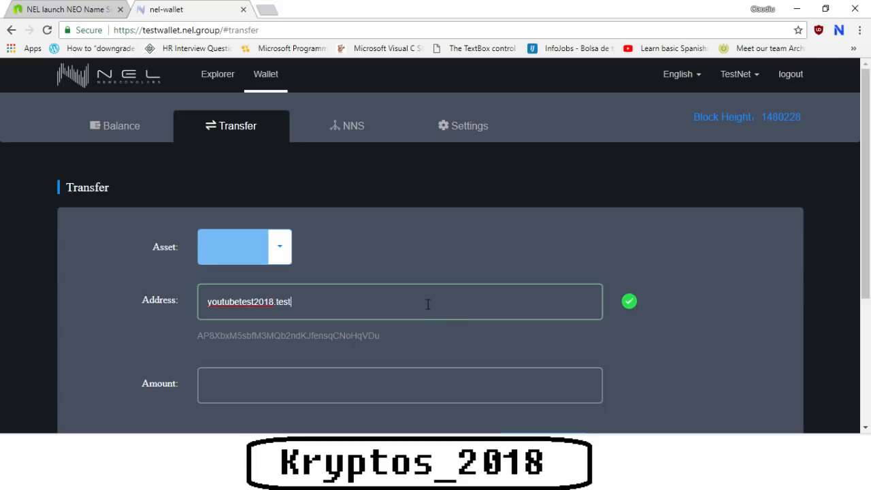
mouse_move(627, 302)
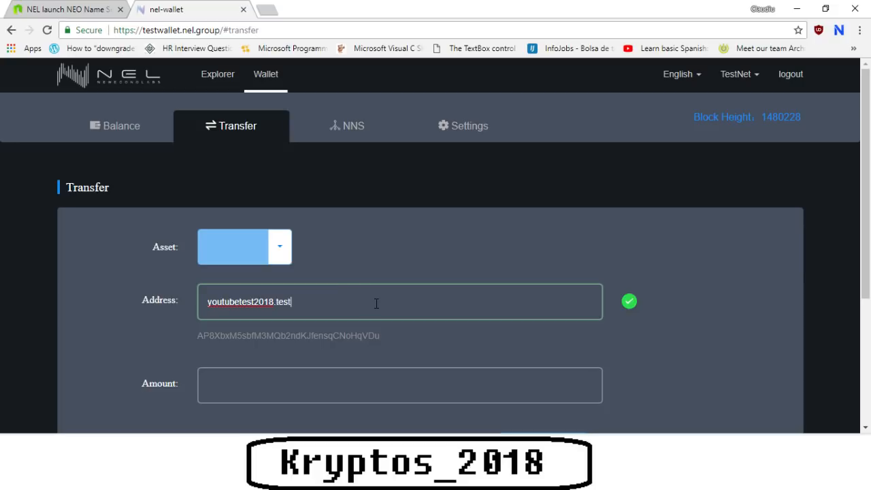
mouse_move(354, 126)
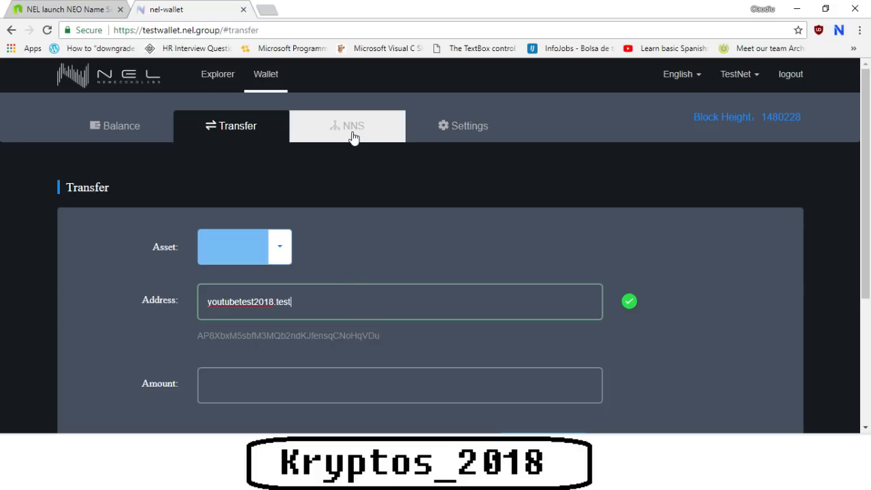
- From the NNS page, open the 'You get a reward of 50 NNCs' event page for the registered name
left_click(354, 126)
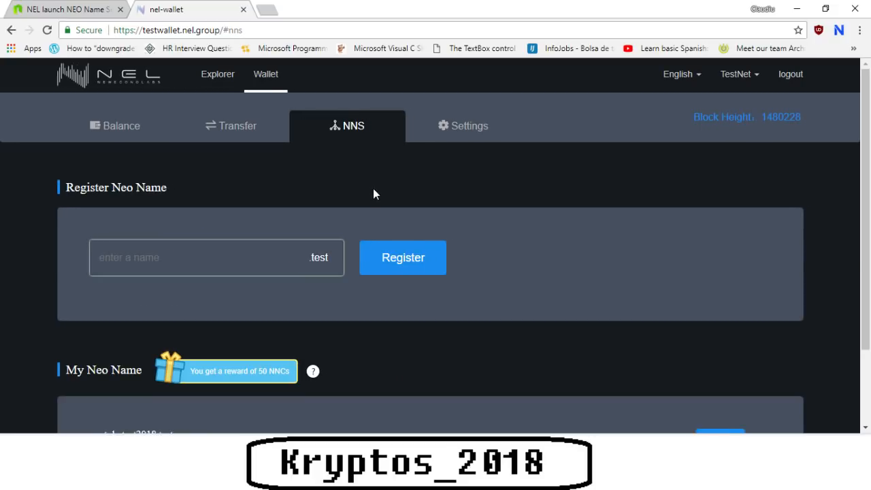
scroll("down", 3)
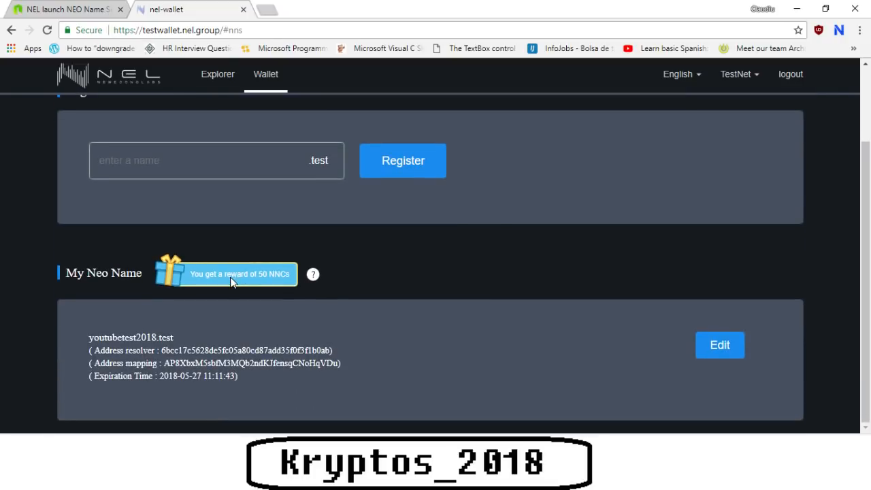
left_click(240, 273)
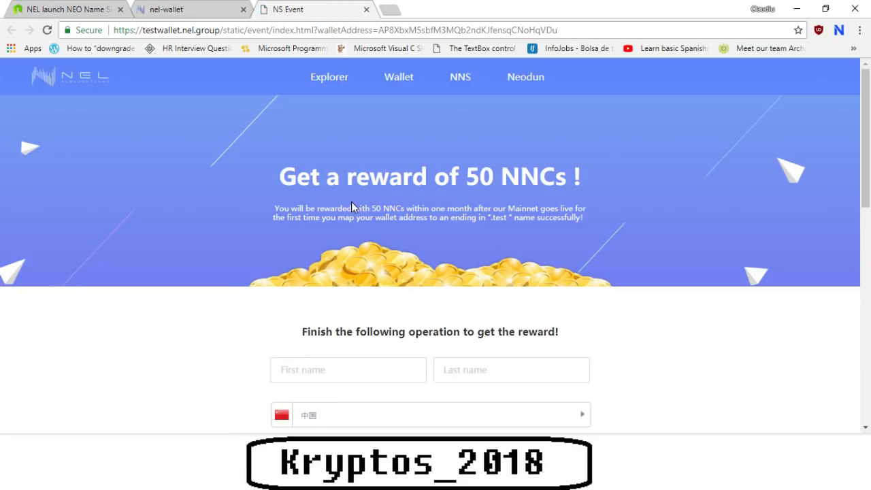
- Scroll through the reward KYC form and expand the ID type dropdown showing ID and Passport
scroll("down", 3)
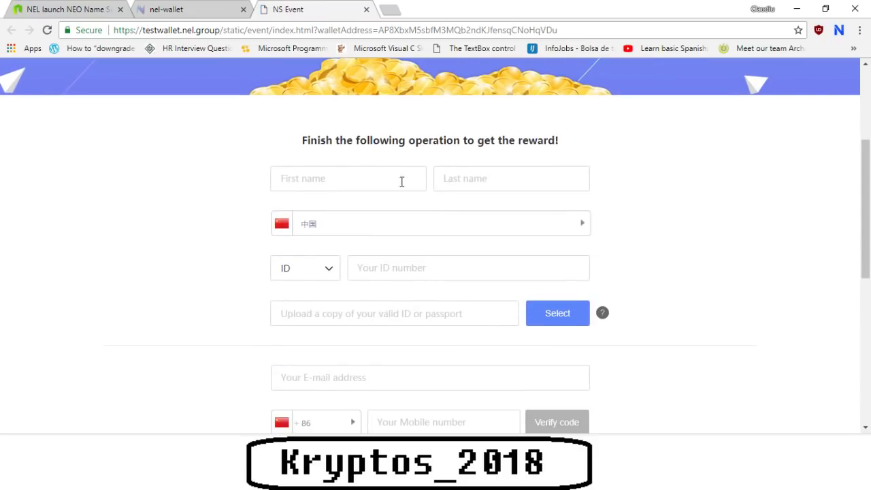
mouse_move(226, 243)
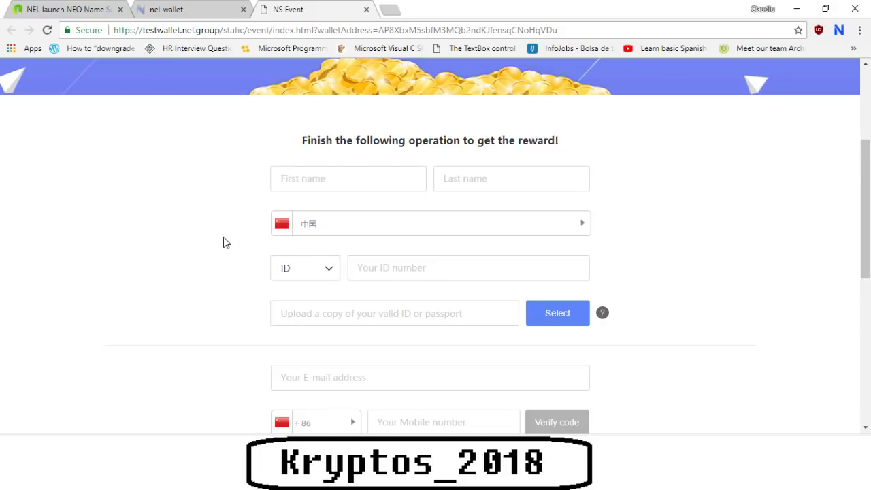
scroll("down", 3)
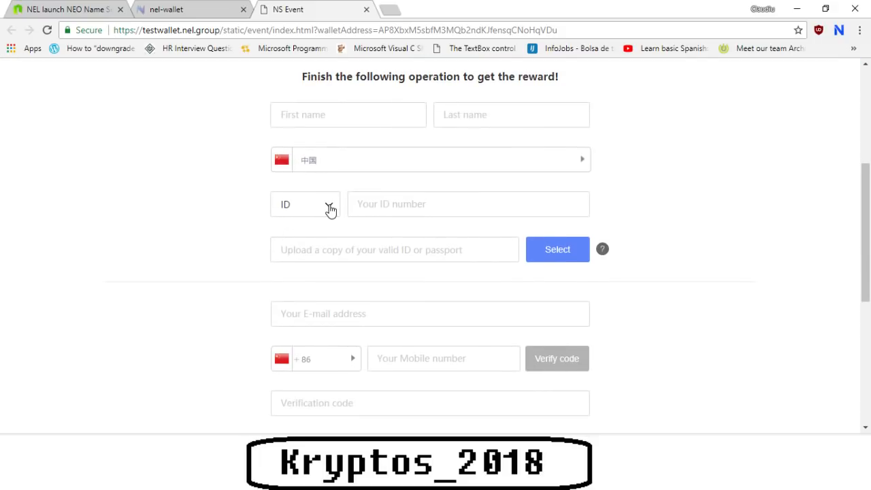
left_click(305, 204)
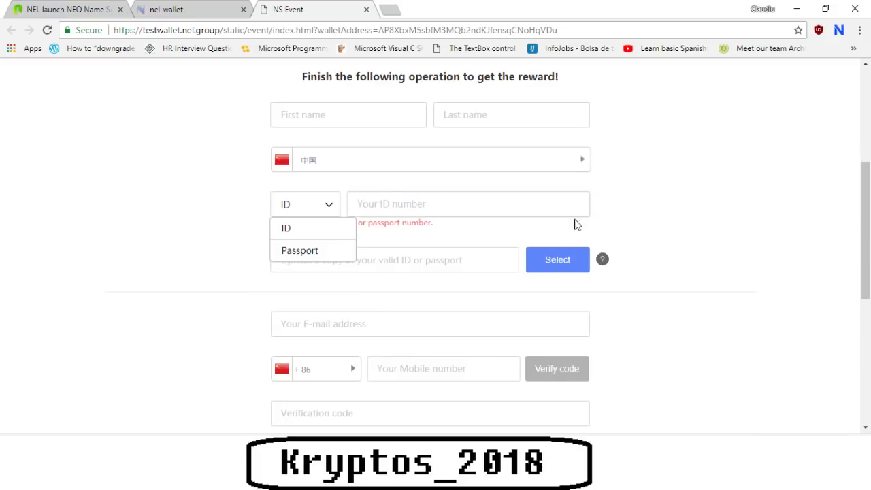
scroll("down", 3)
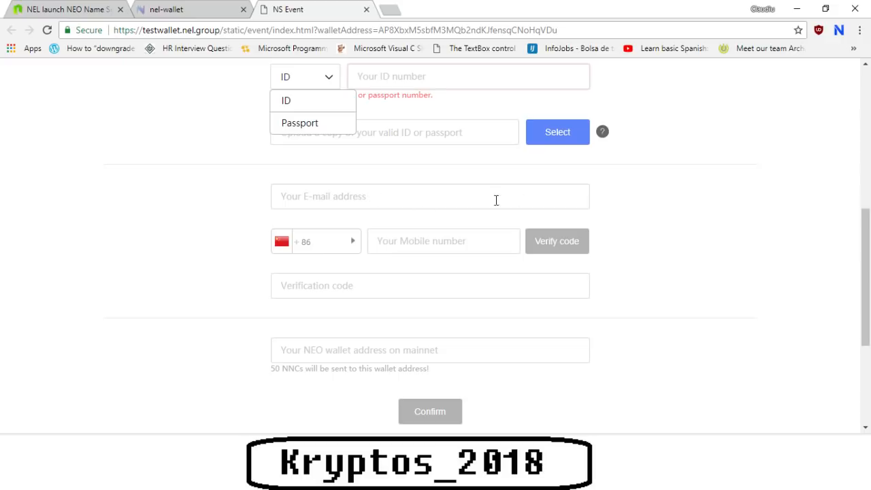
scroll("up", 3)
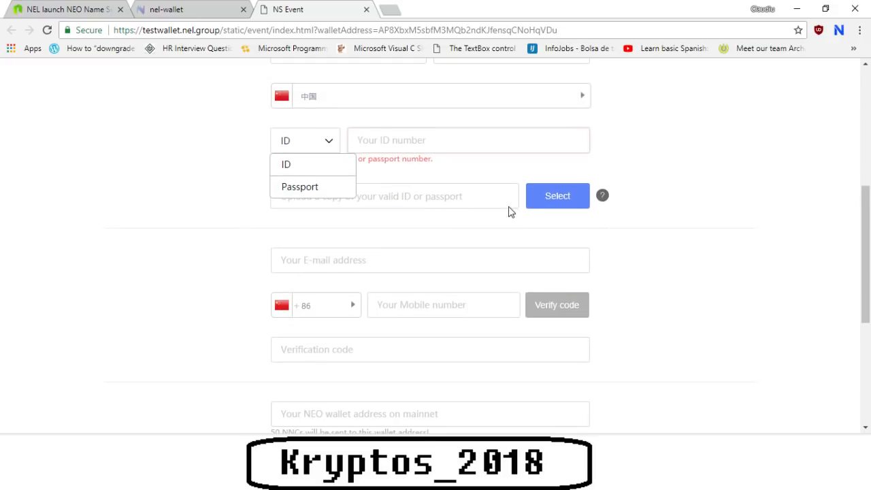
mouse_move(575, 201)
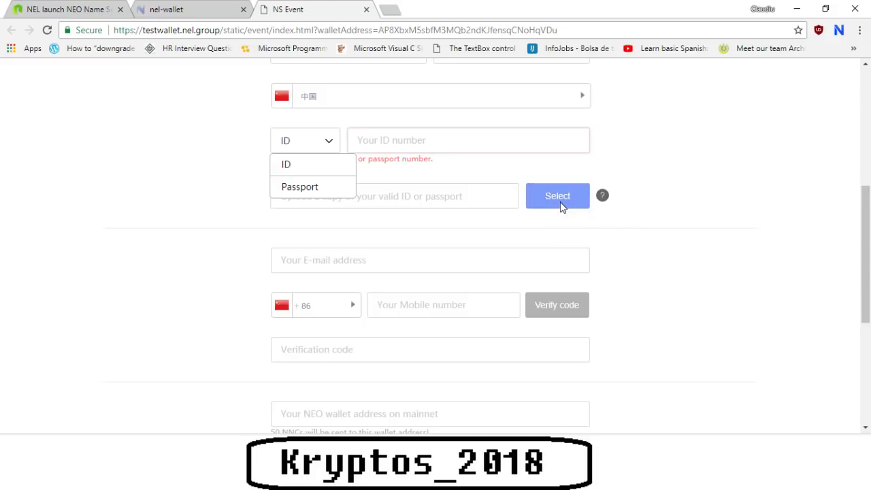
mouse_move(561, 219)
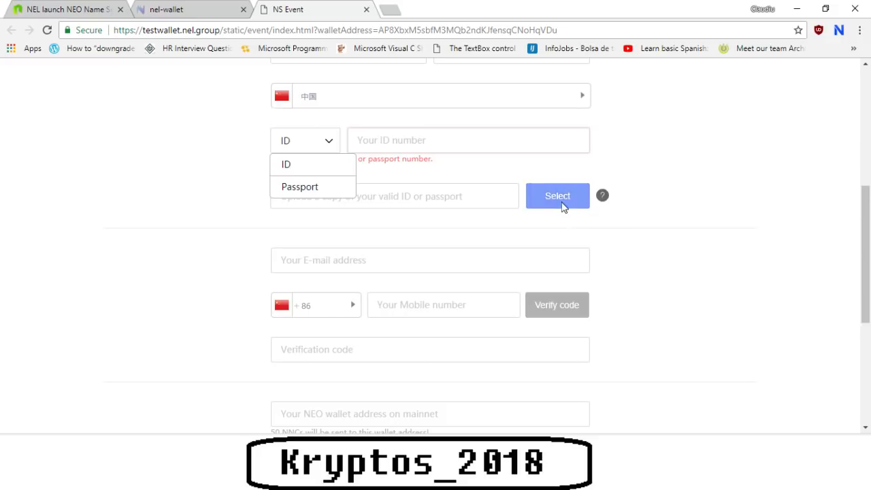
mouse_move(477, 204)
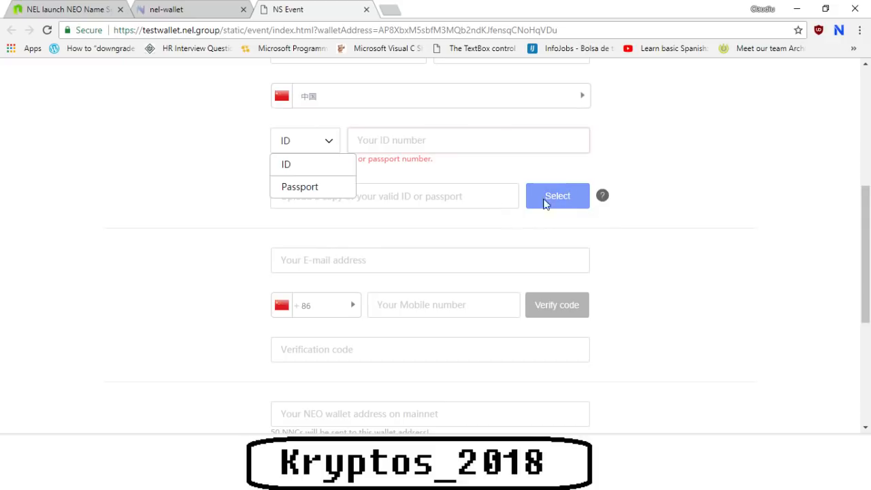
mouse_move(487, 205)
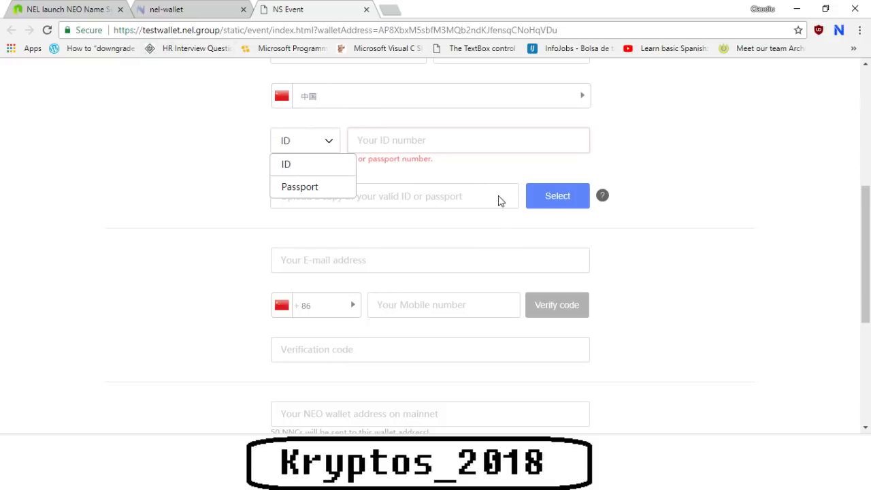
scroll("down", 3)
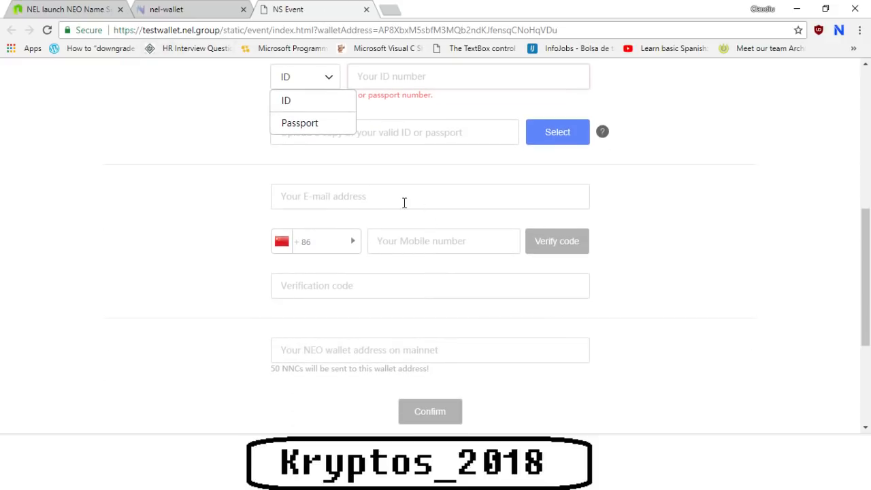
scroll("down", 3)
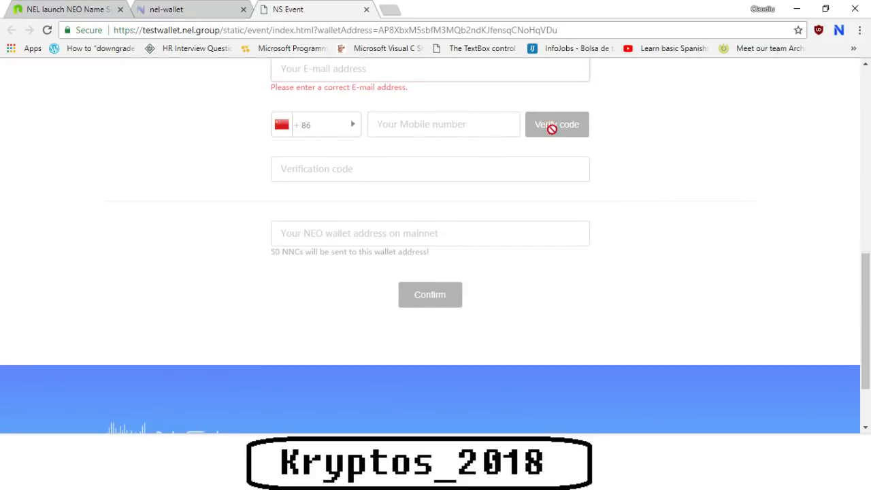
scroll("up", 3)
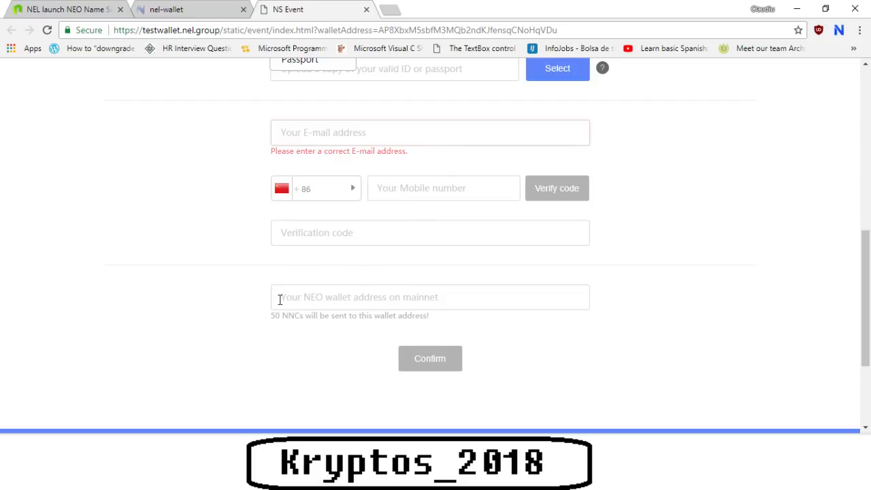
scroll("down", 3)
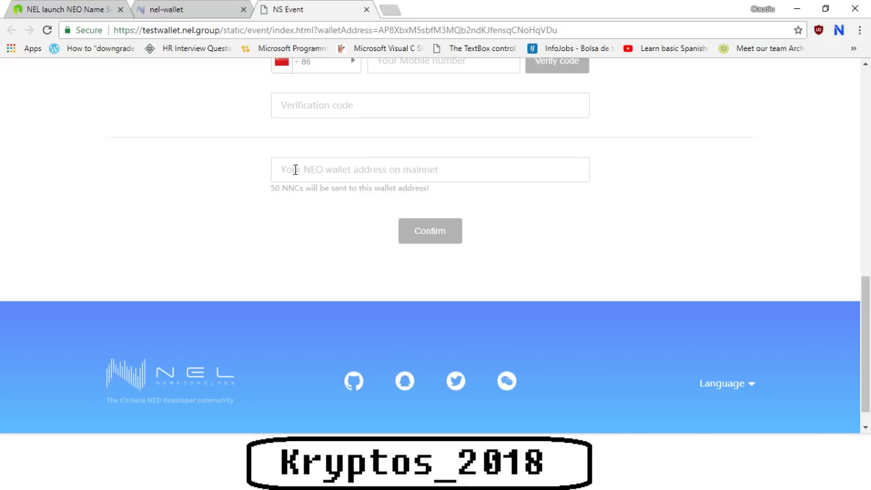
mouse_move(380, 200)
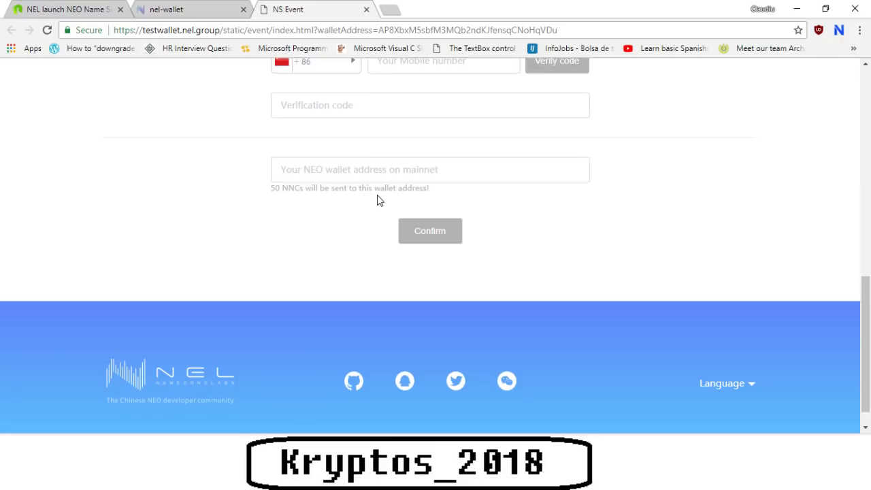
mouse_move(330, 231)
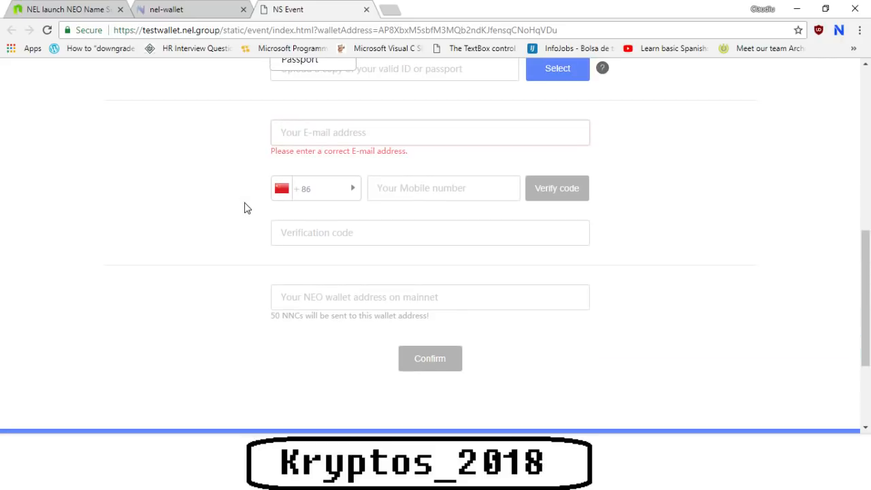
scroll("down", 3)
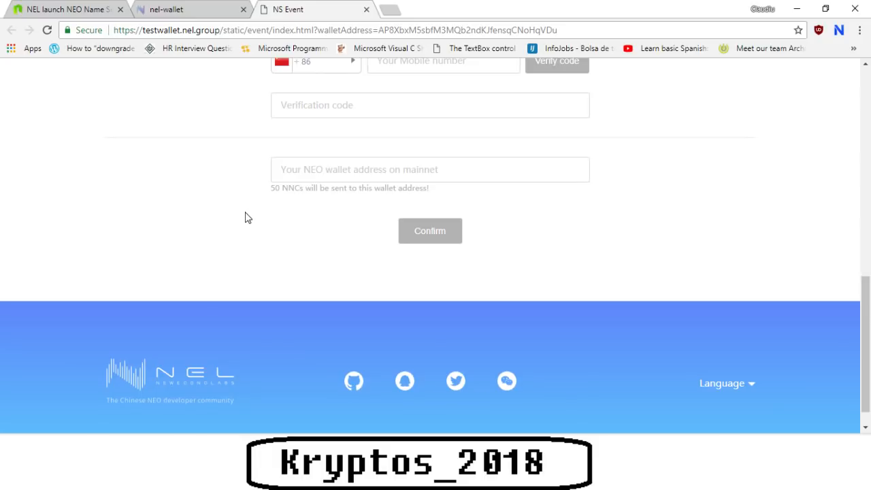